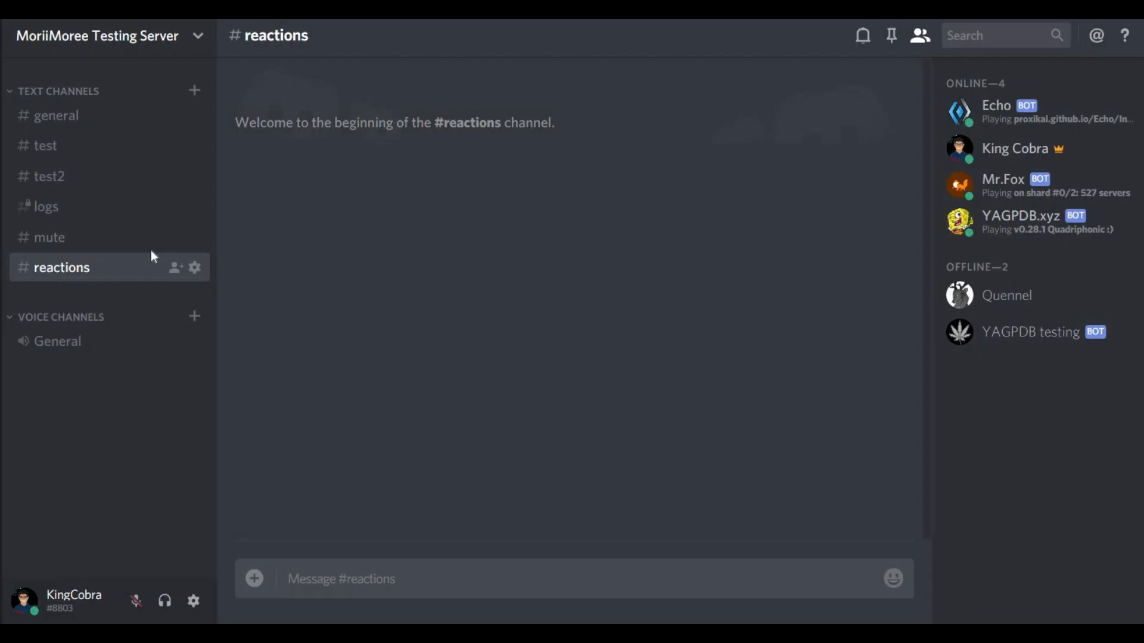
Open the server's Server Settings to the Roles page
click(99, 35)
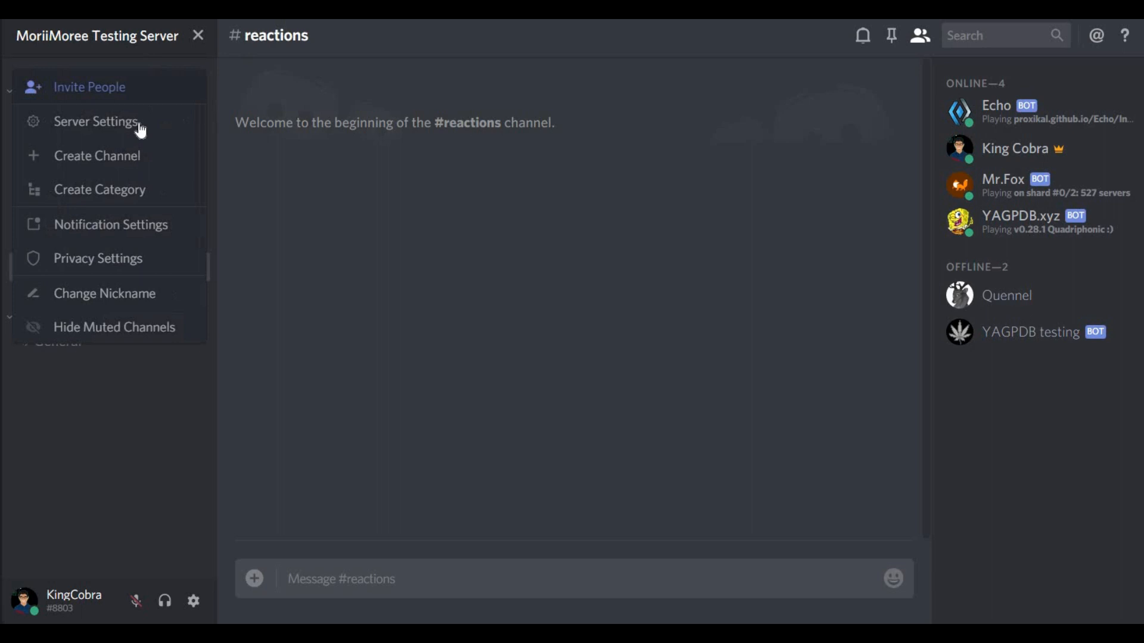
click(95, 121)
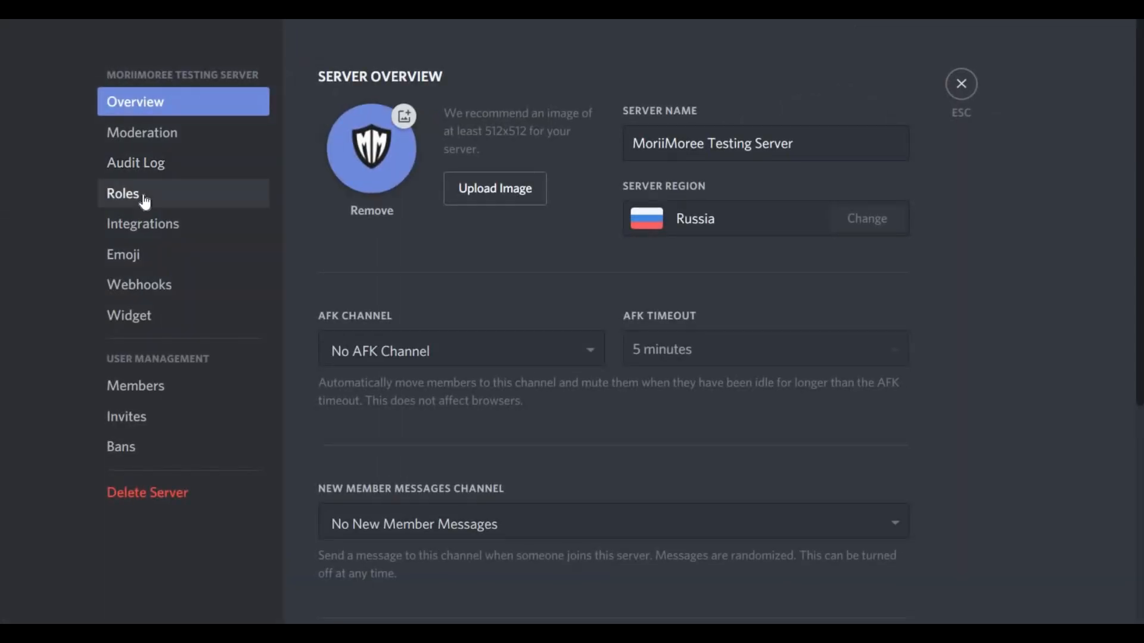
click(123, 193)
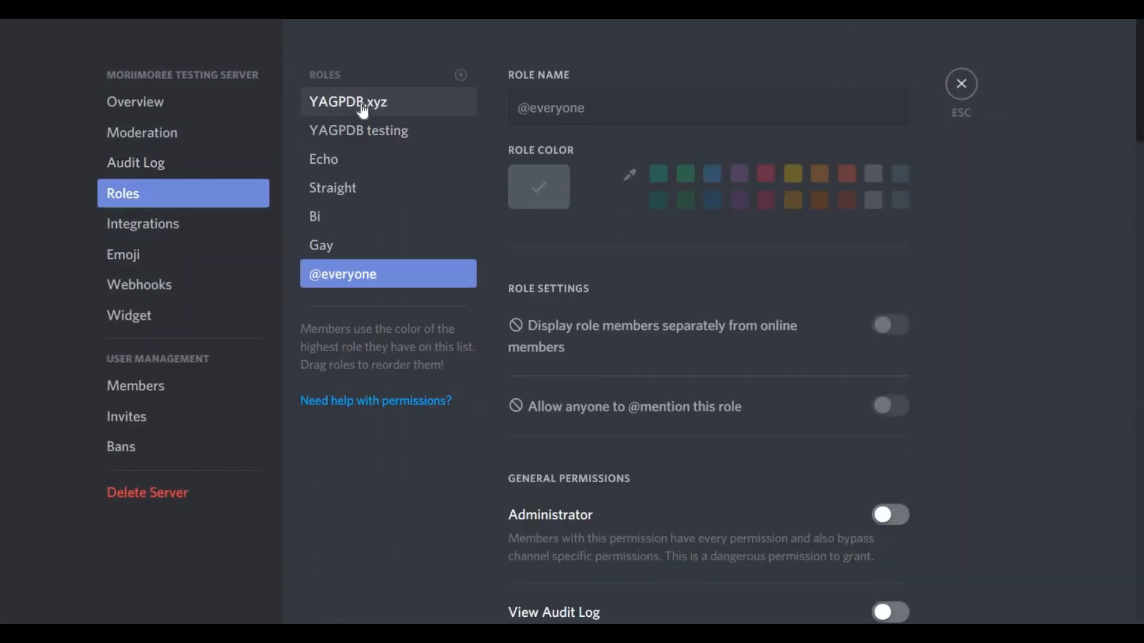
Inspect the YAGPDB.xyz, Bi and Straight role settings
click(348, 101)
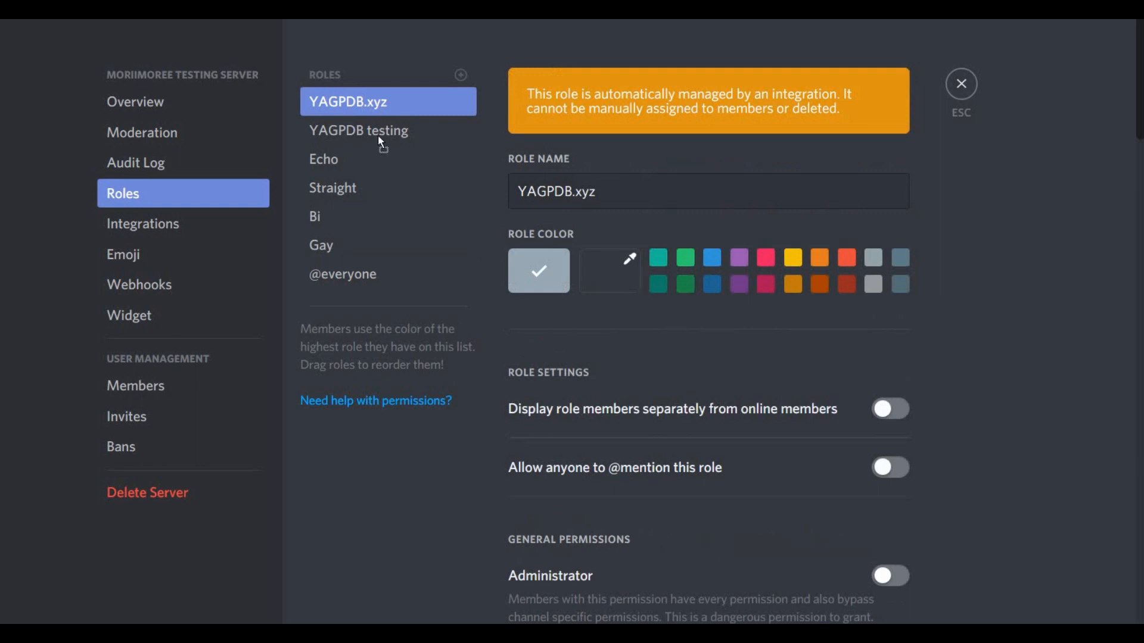
click(890, 576)
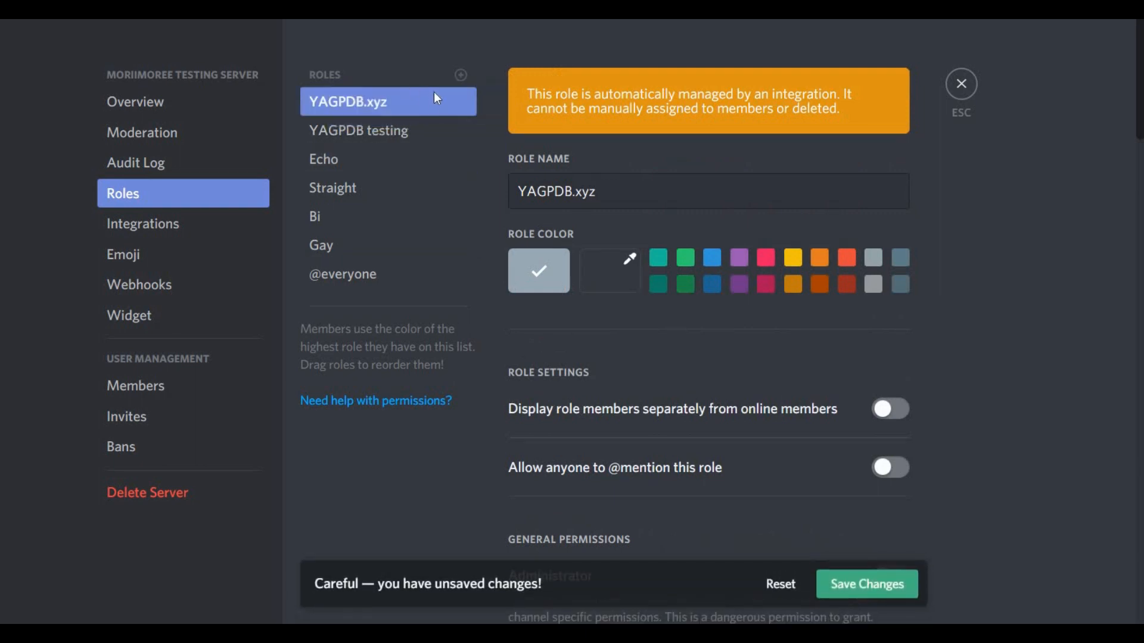
click(865, 584)
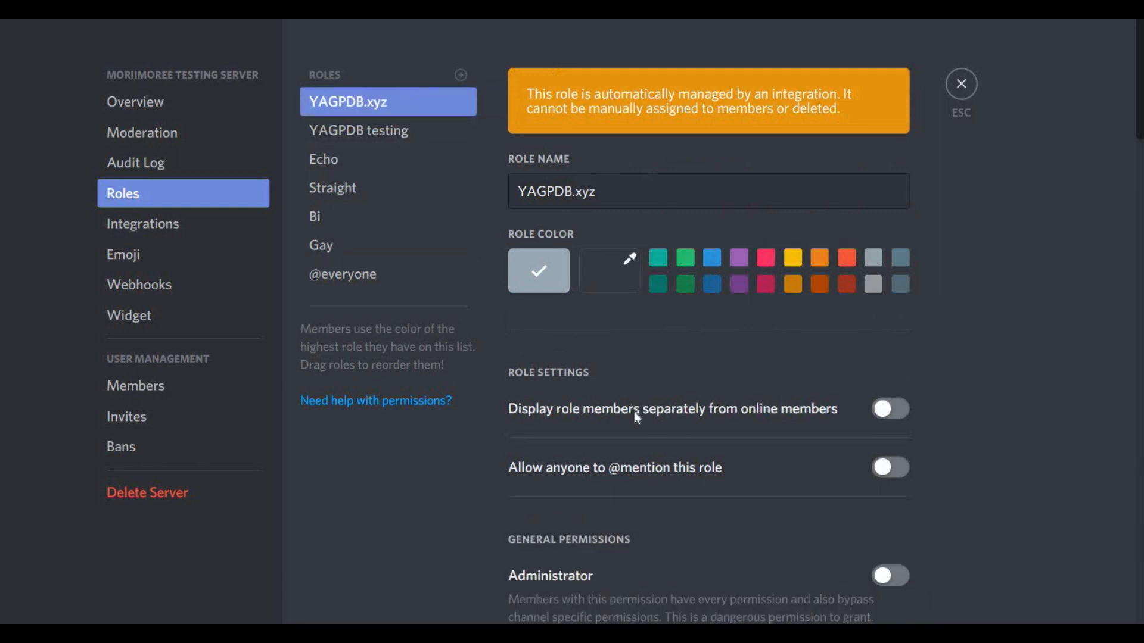
mouse_move(386, 187)
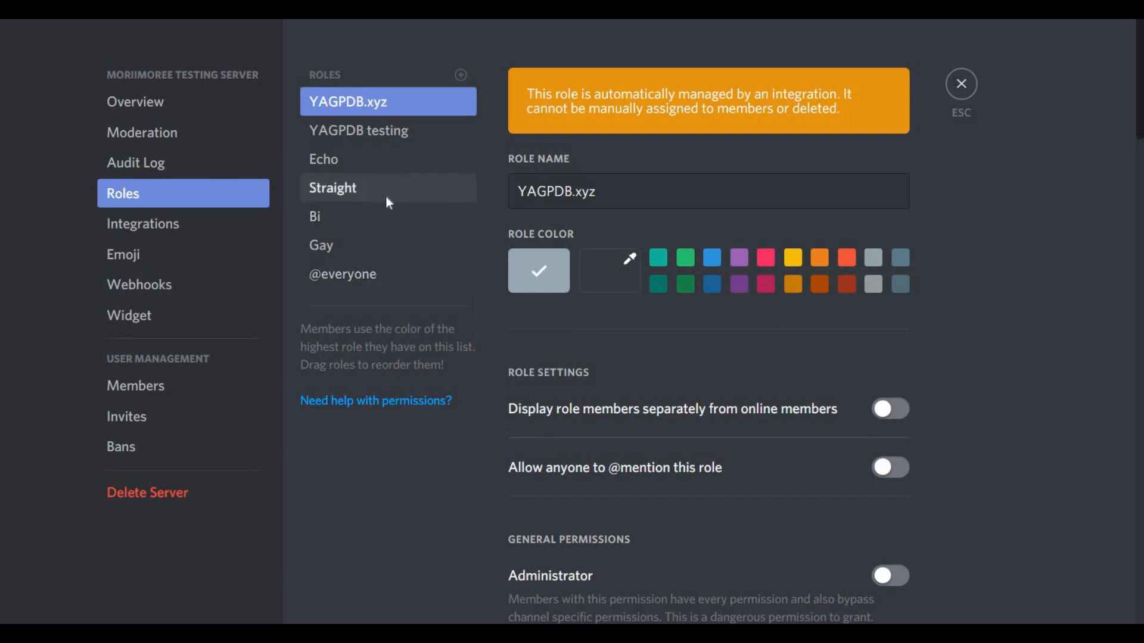
click(314, 215)
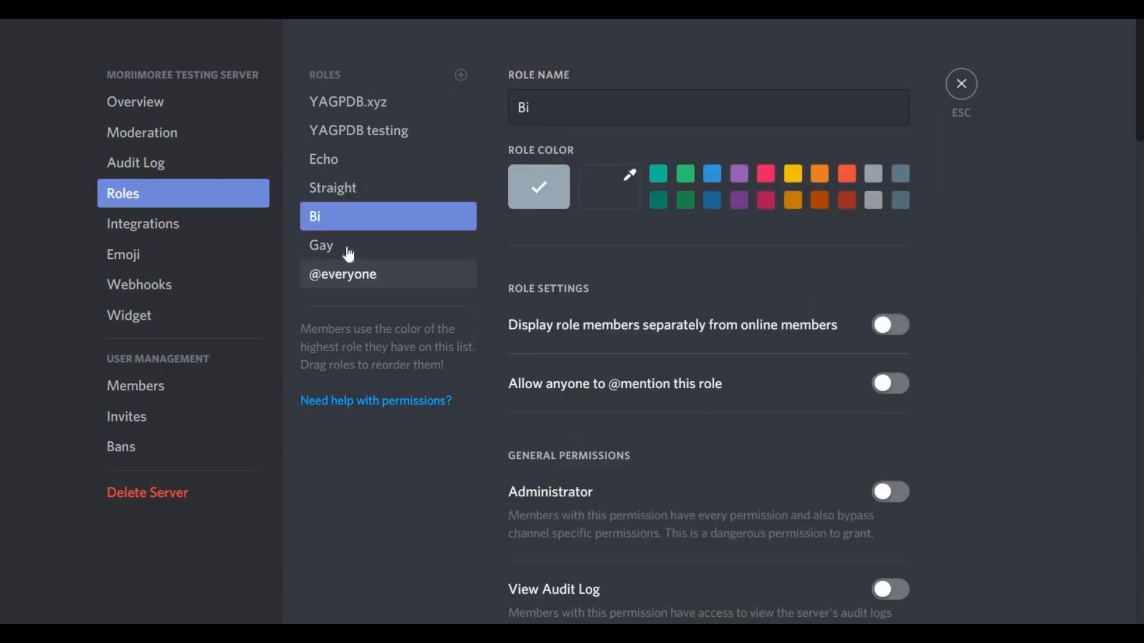
click(332, 187)
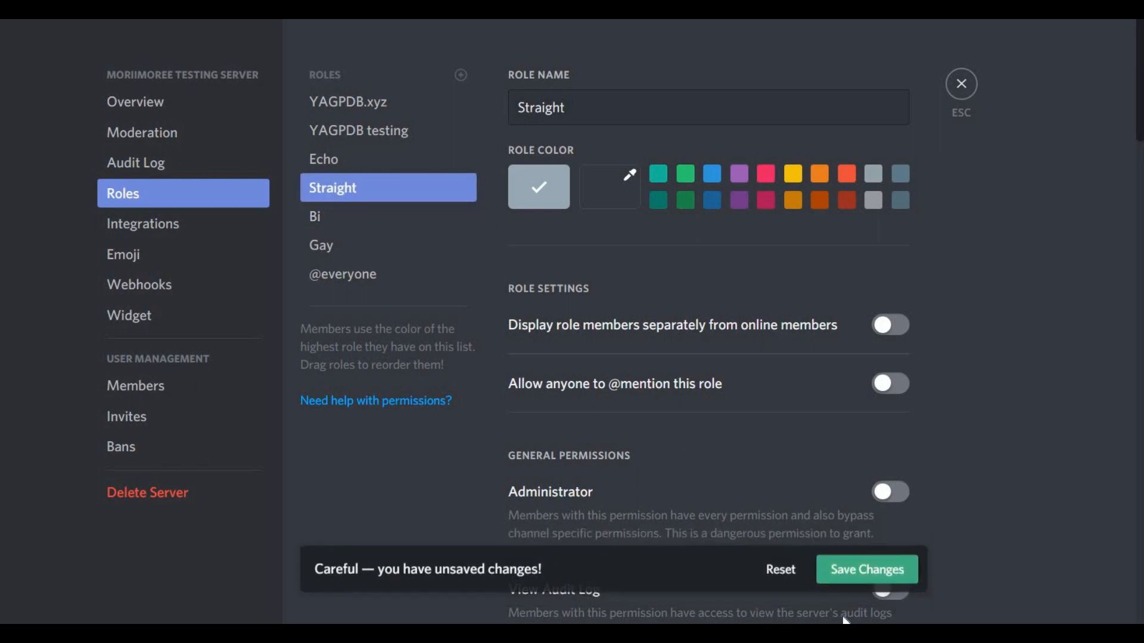
click(866, 569)
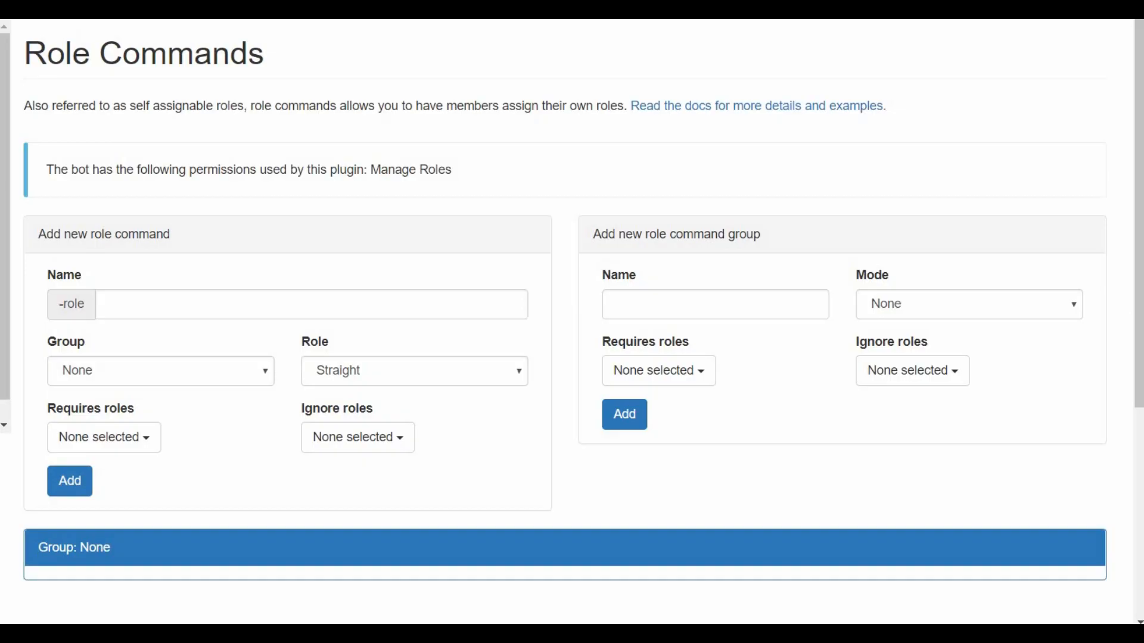
mouse_move(397, 285)
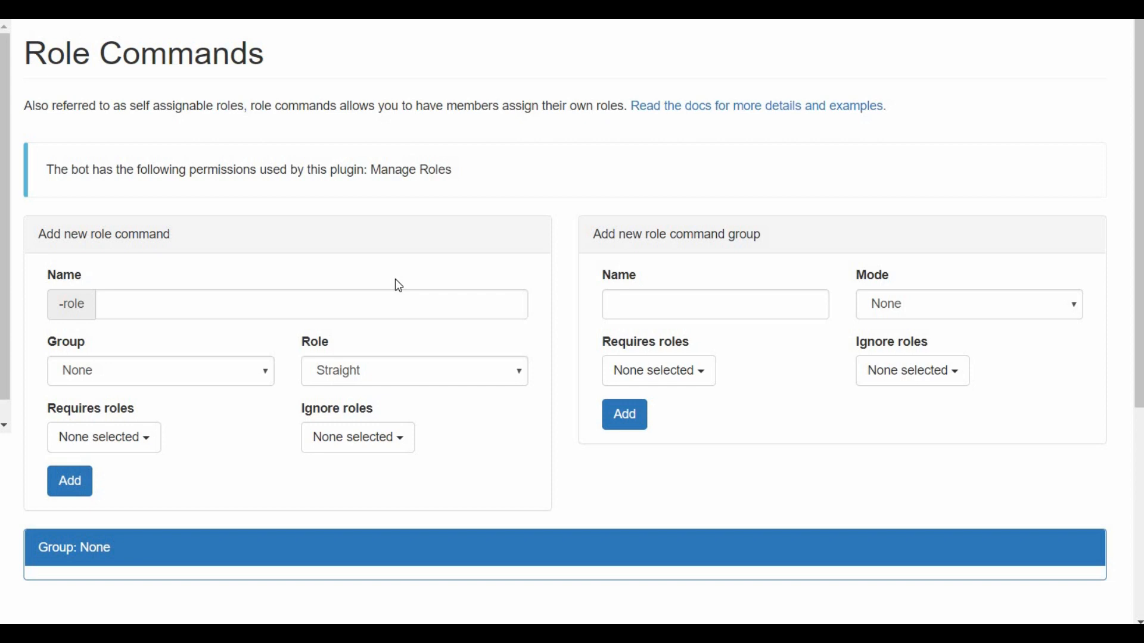
Name the new role command group 'Gender' and set its mode to Single
scroll(down, 3)
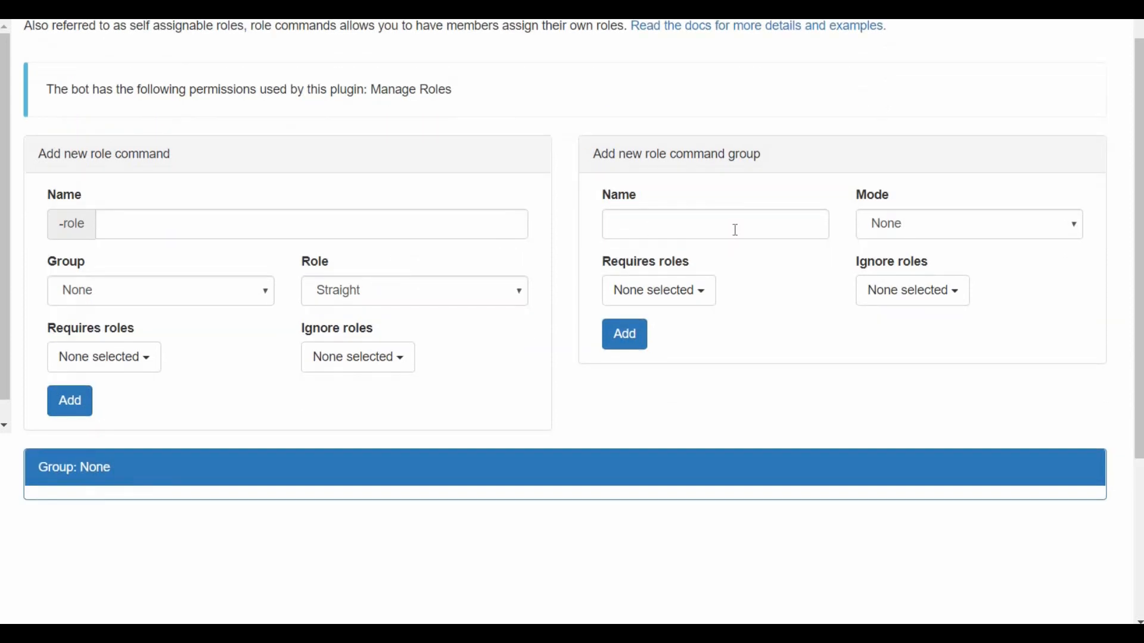
click(715, 224)
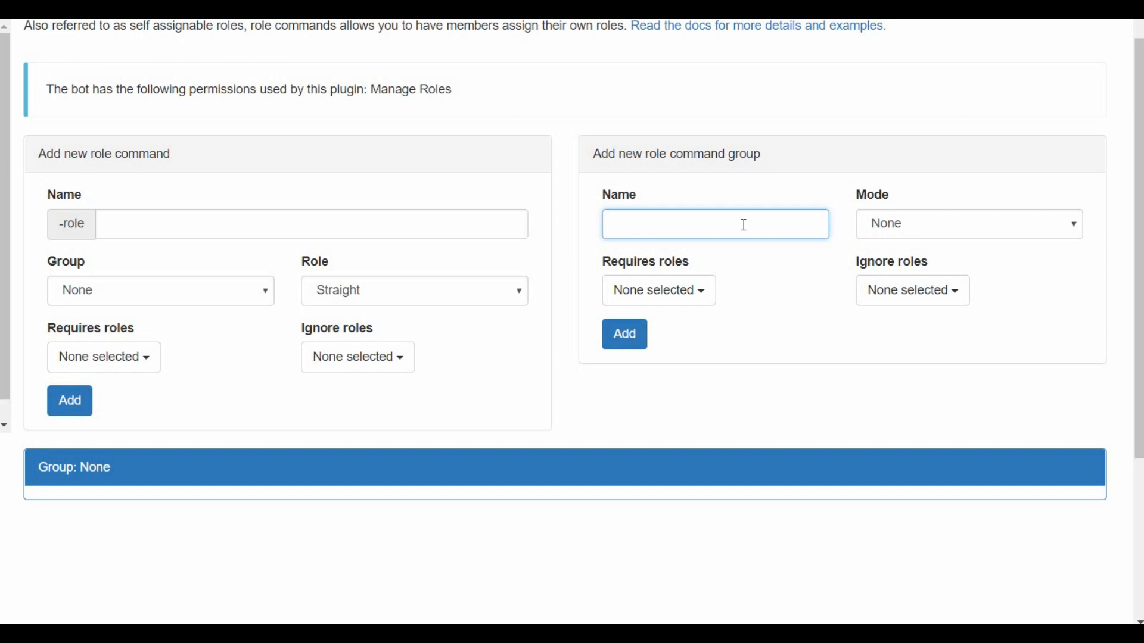
click(715, 224)
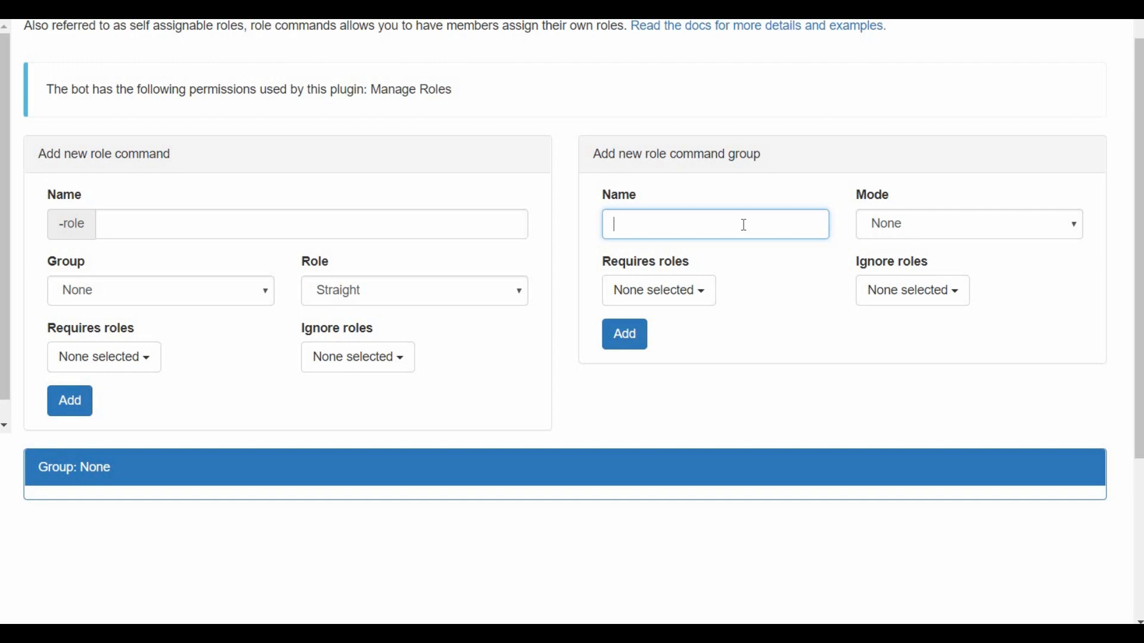
text(G)
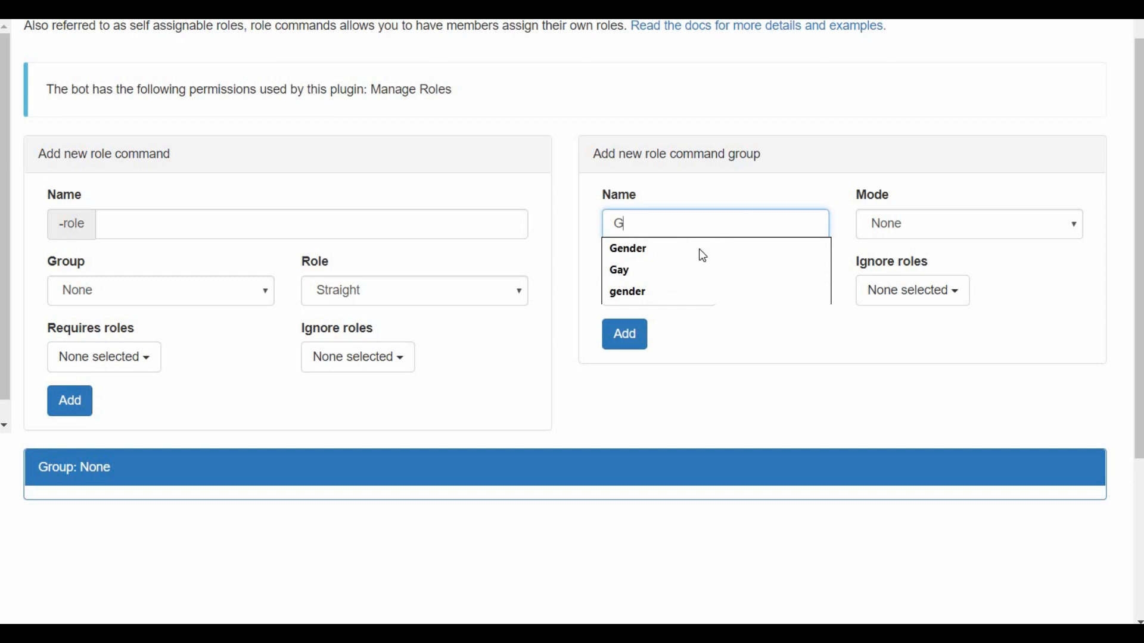
click(627, 248)
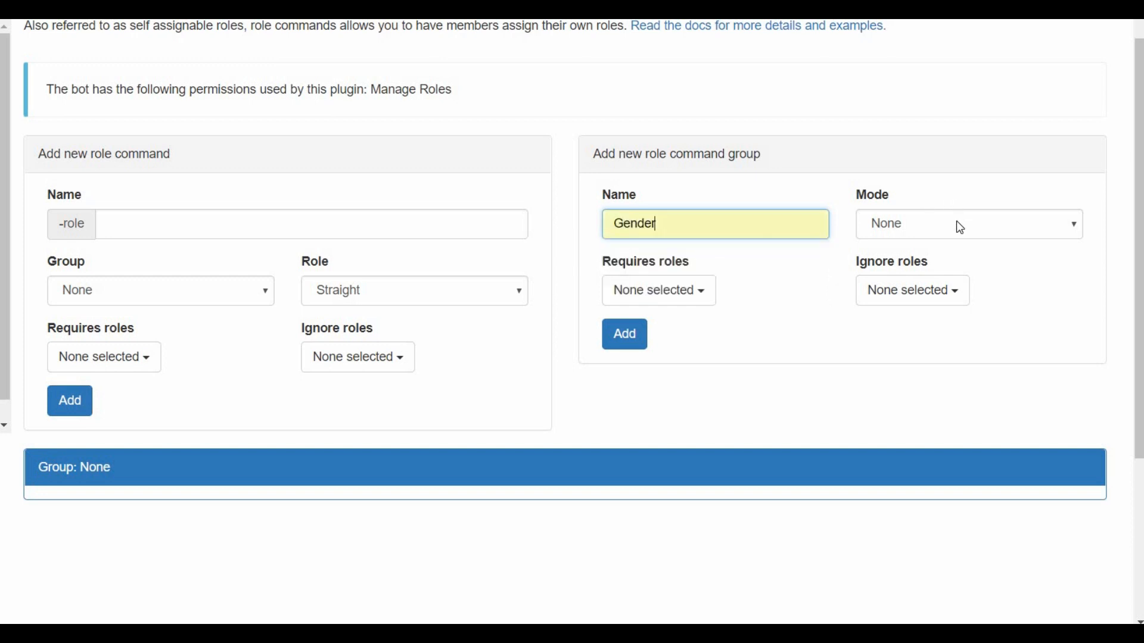
click(968, 224)
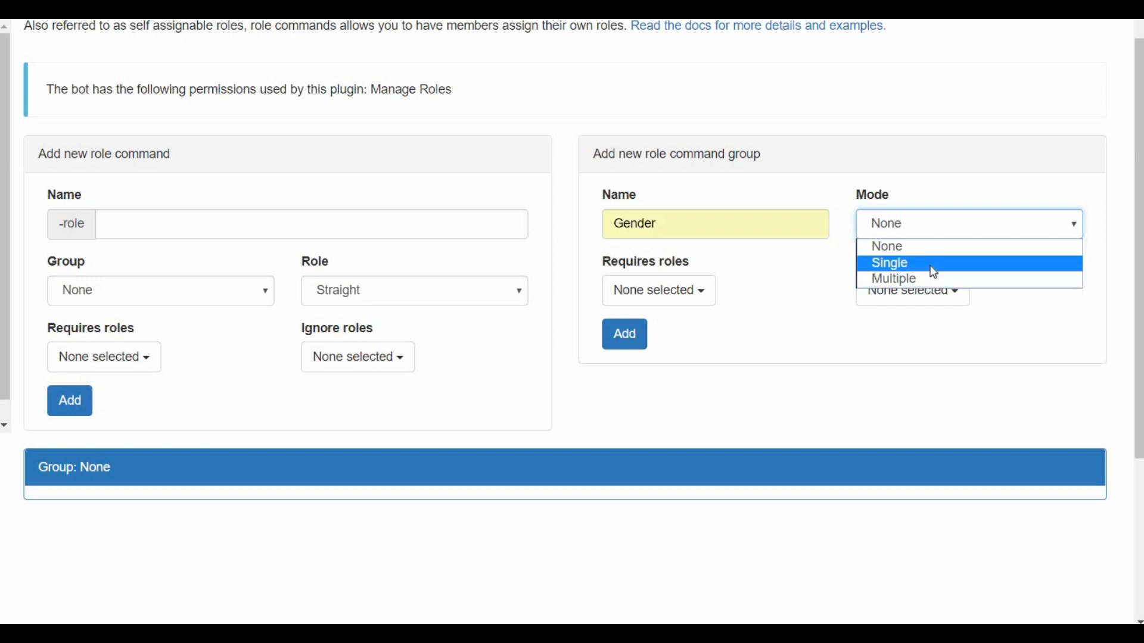
mouse_move(927, 283)
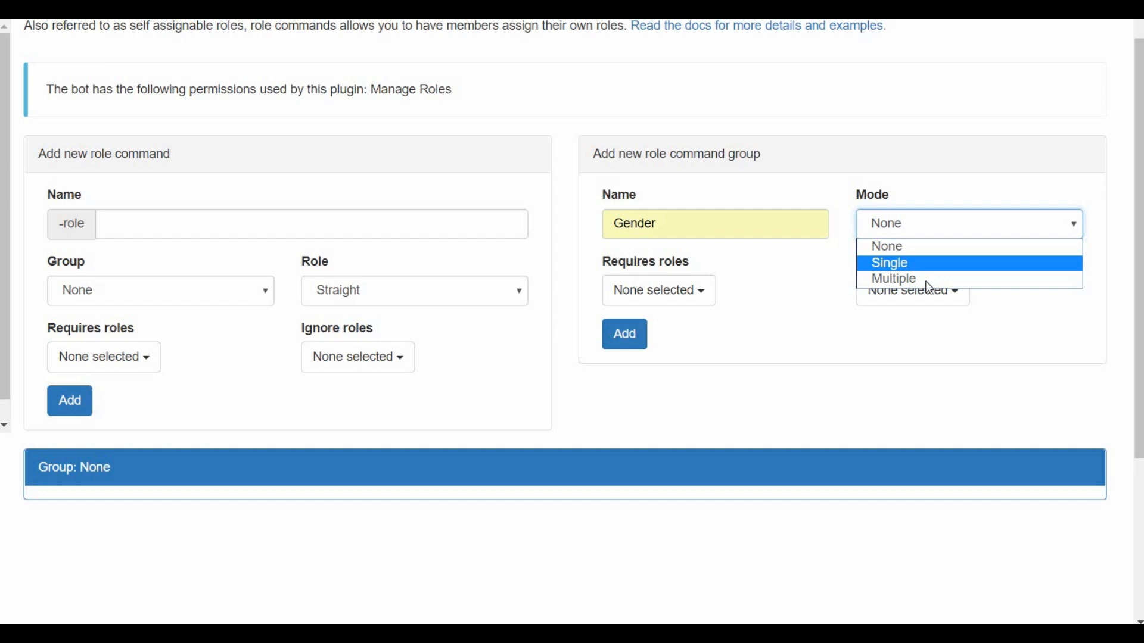
mouse_move(926, 279)
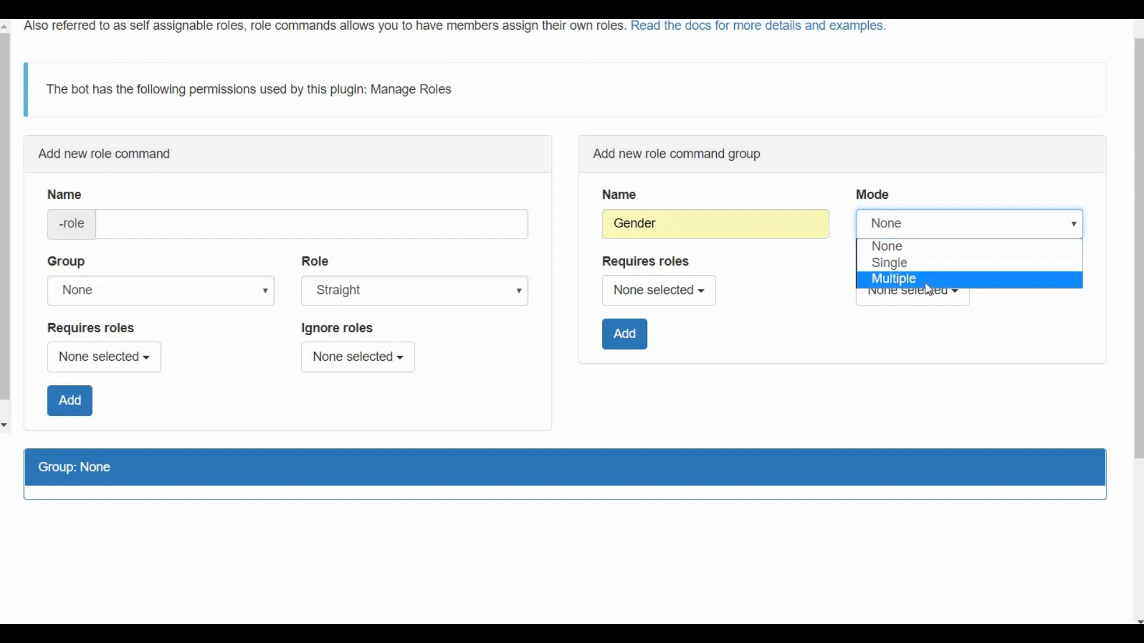
mouse_move(925, 280)
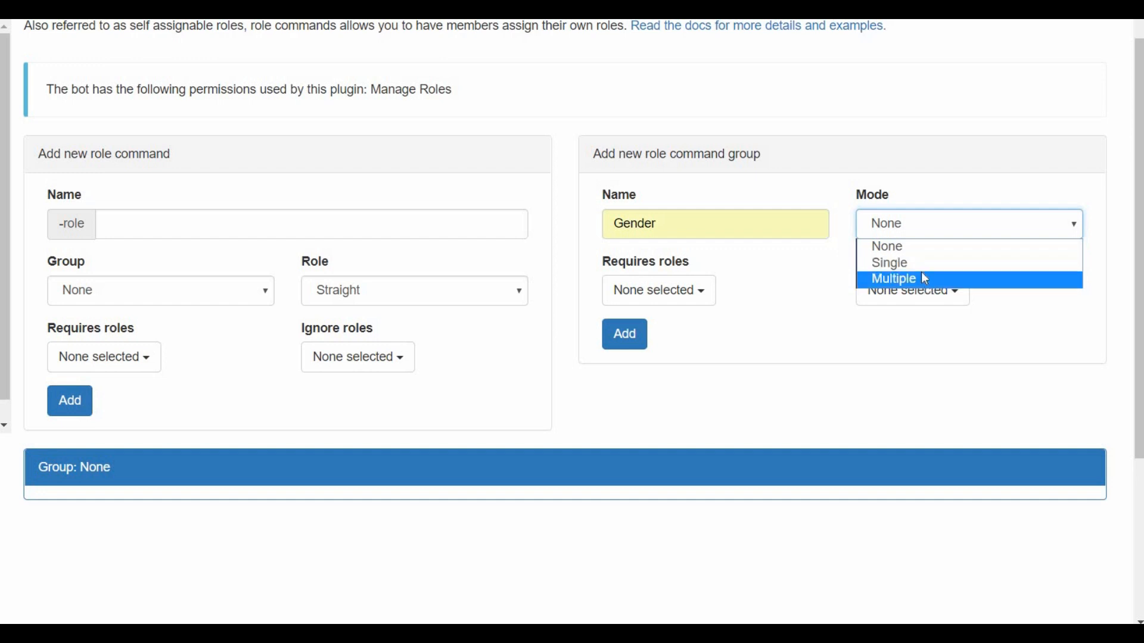
click(889, 262)
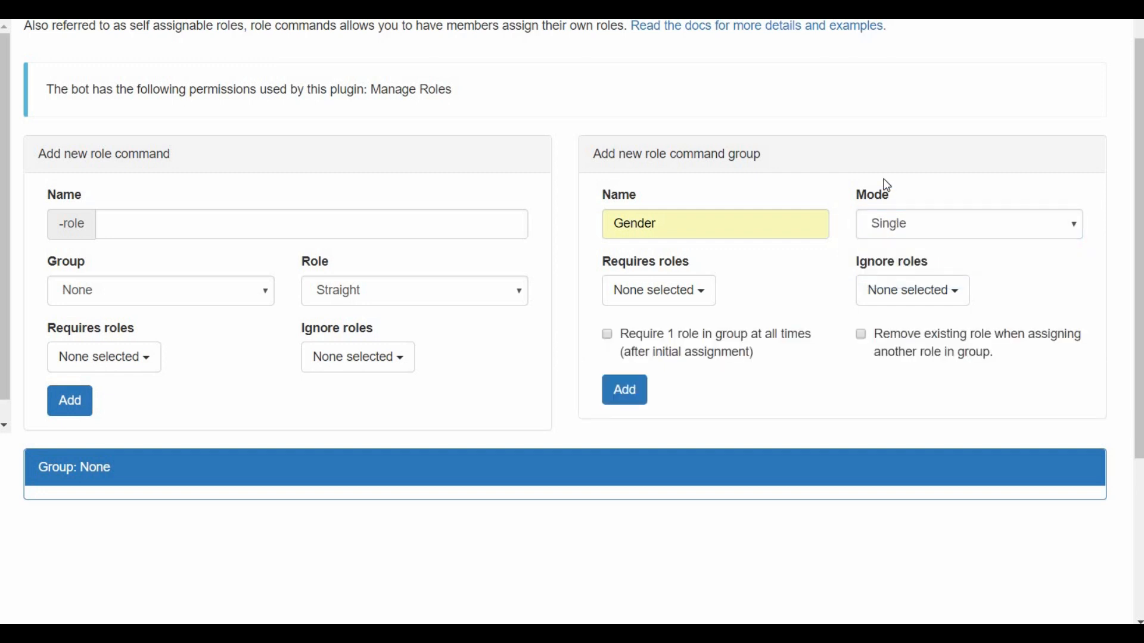
mouse_move(657, 289)
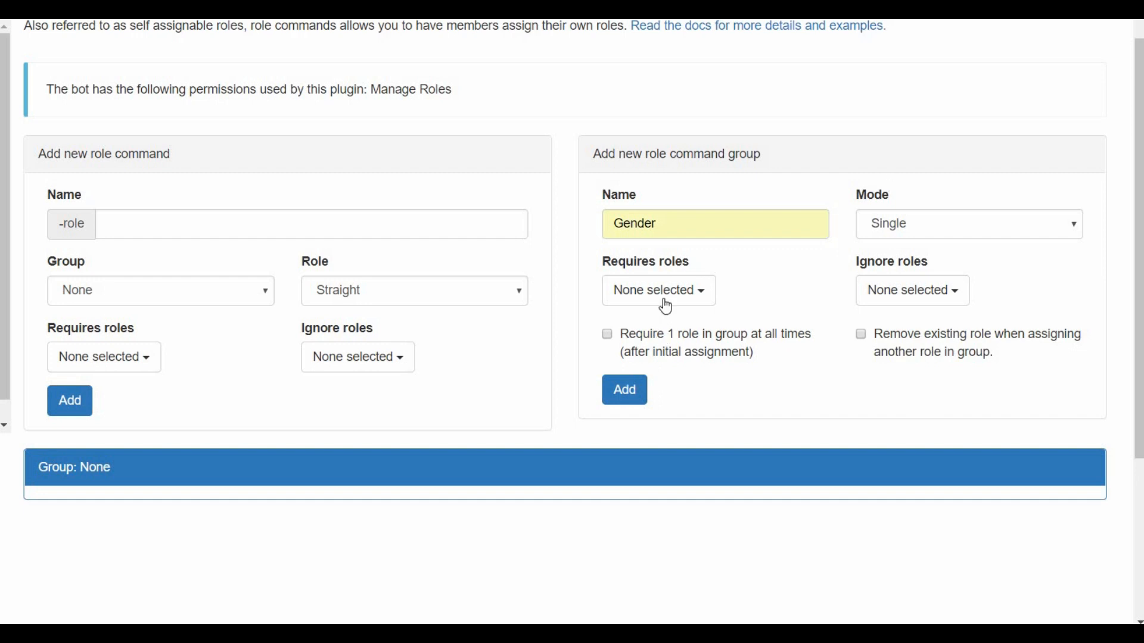
Enable 'remove existing role when assigning another' and add the Gender group
click(656, 290)
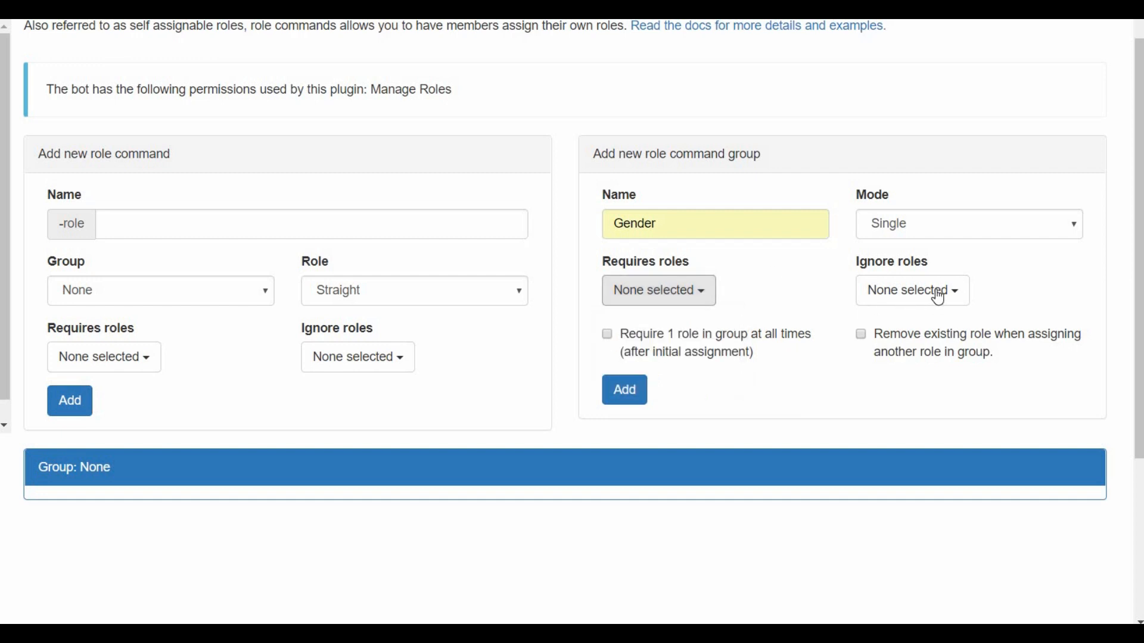
click(911, 289)
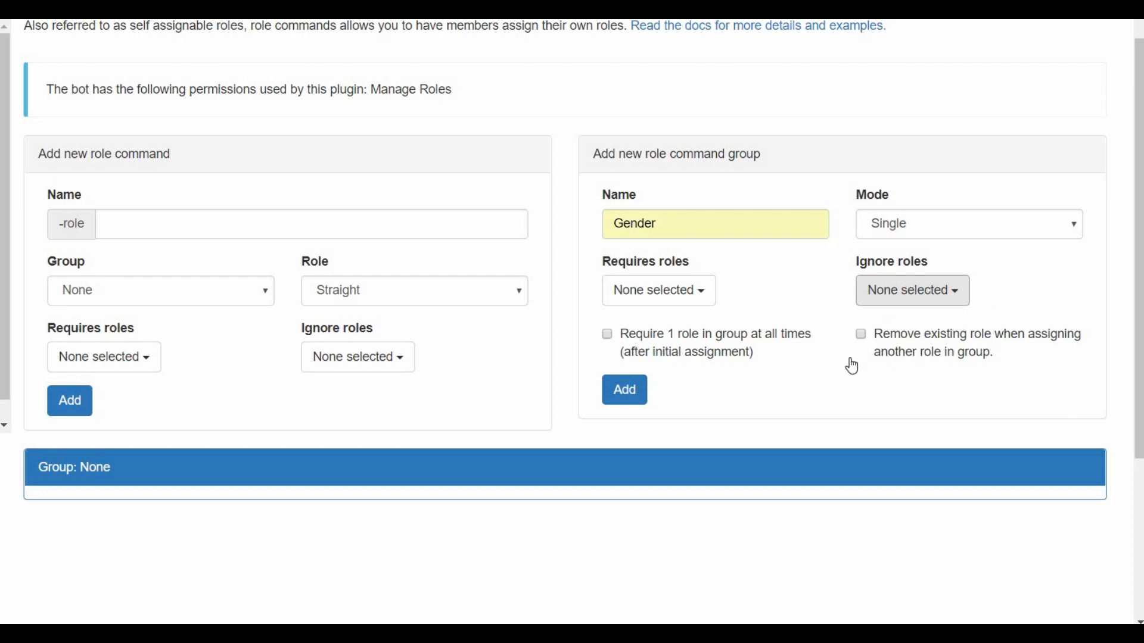
click(607, 334)
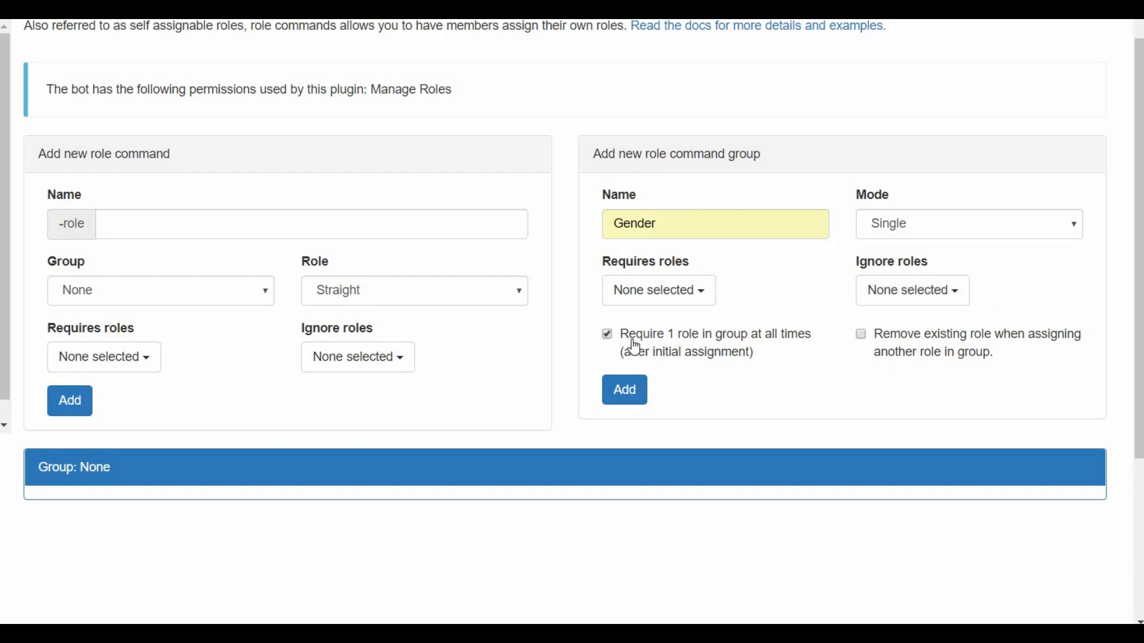
click(606, 334)
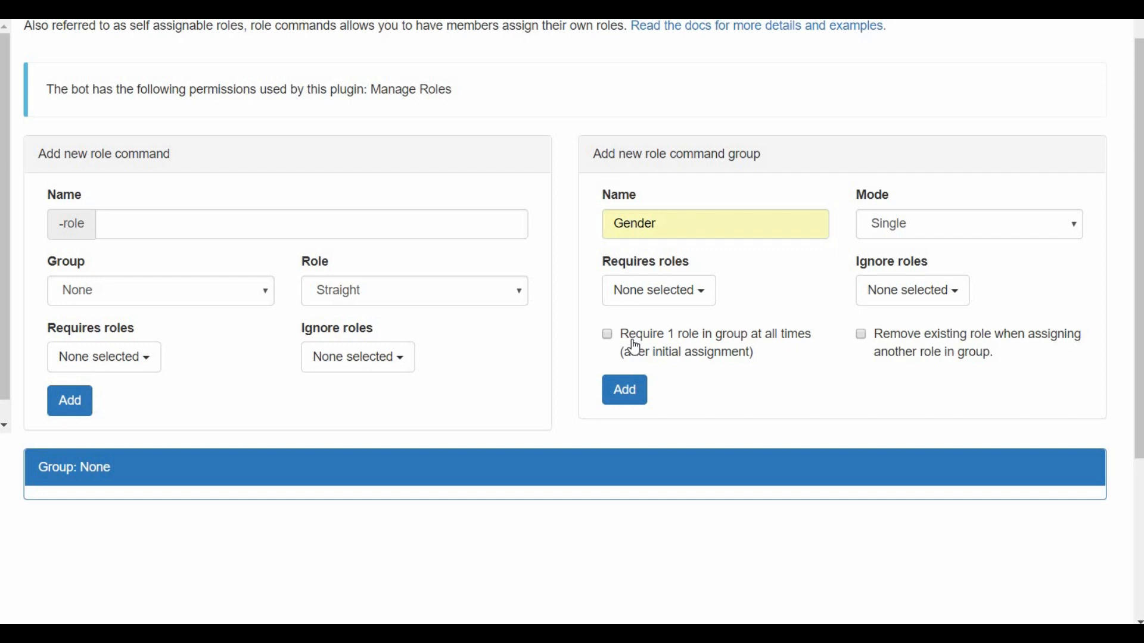
mouse_move(701, 343)
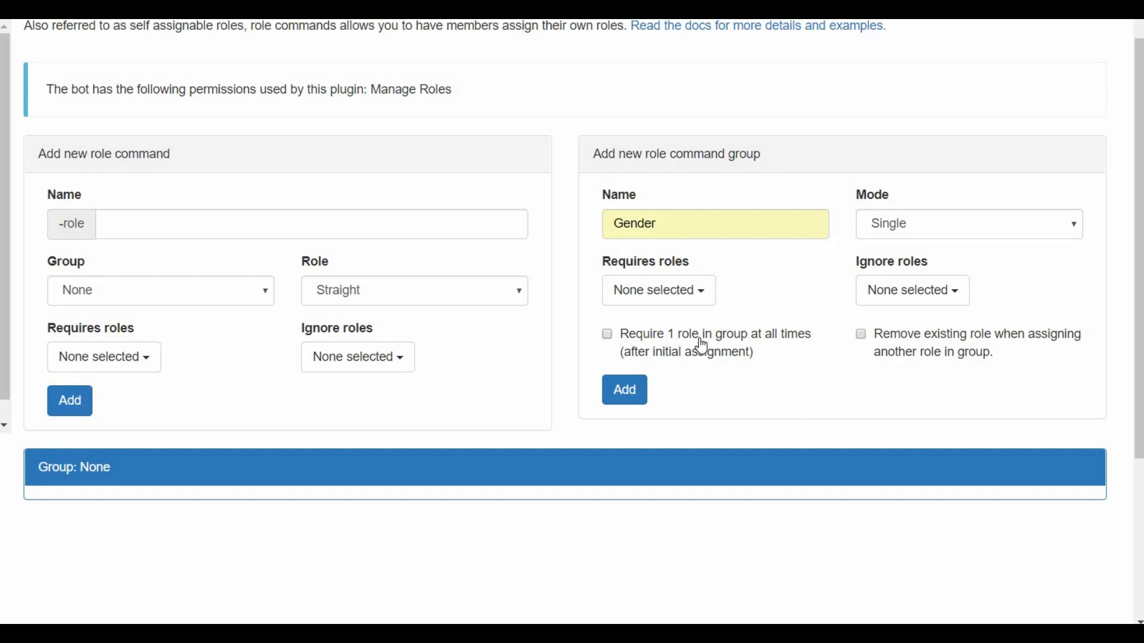
mouse_move(868, 366)
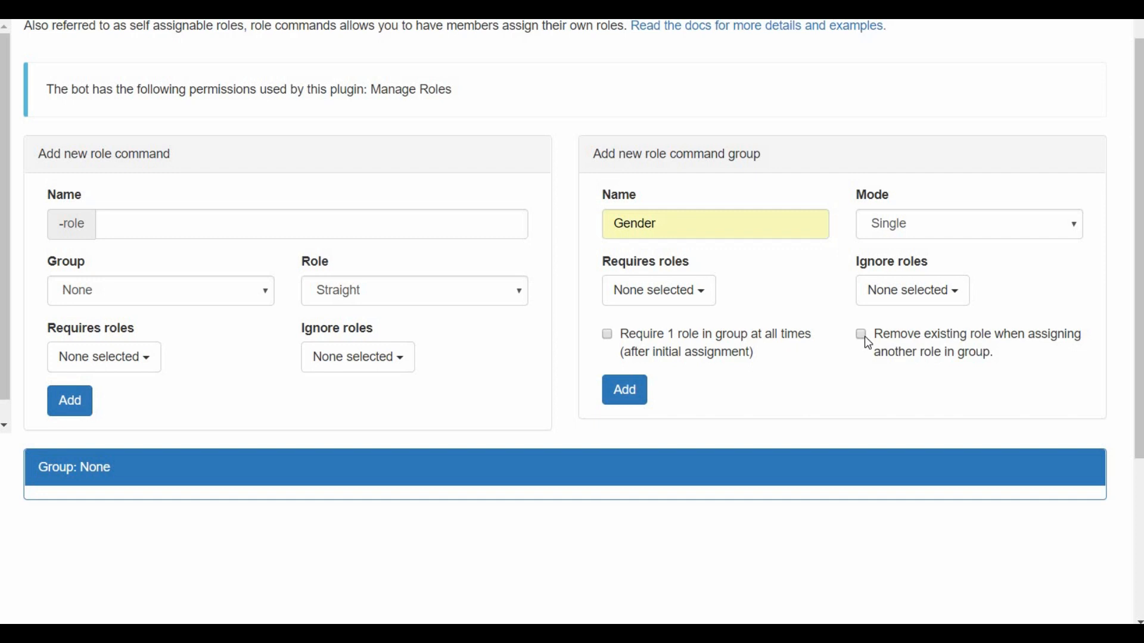
click(861, 335)
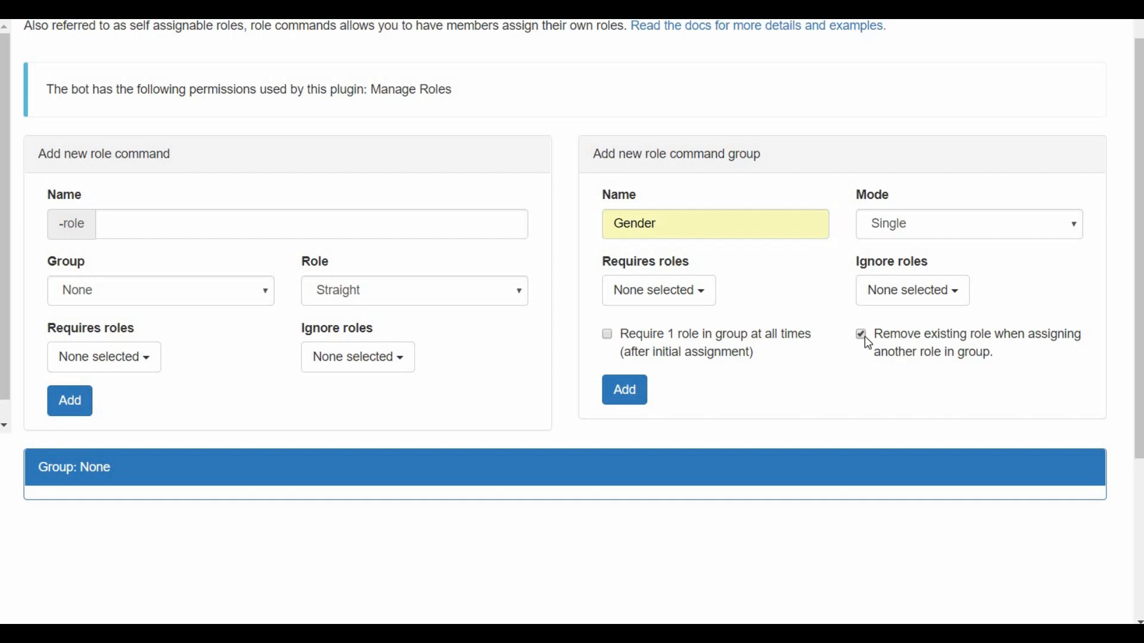
mouse_move(773, 289)
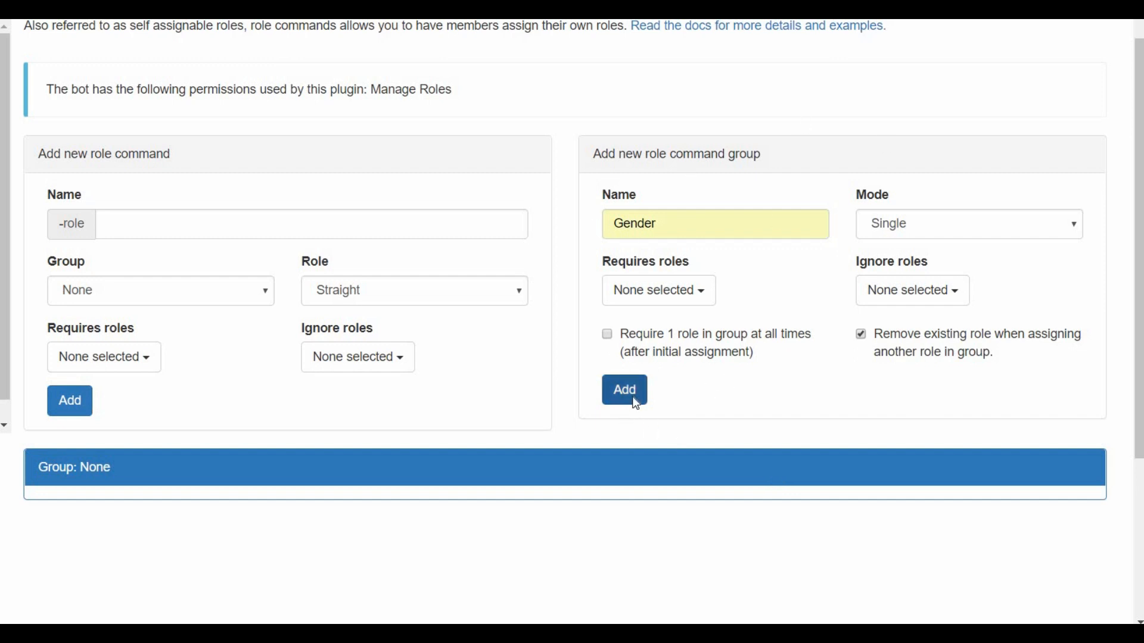
click(624, 389)
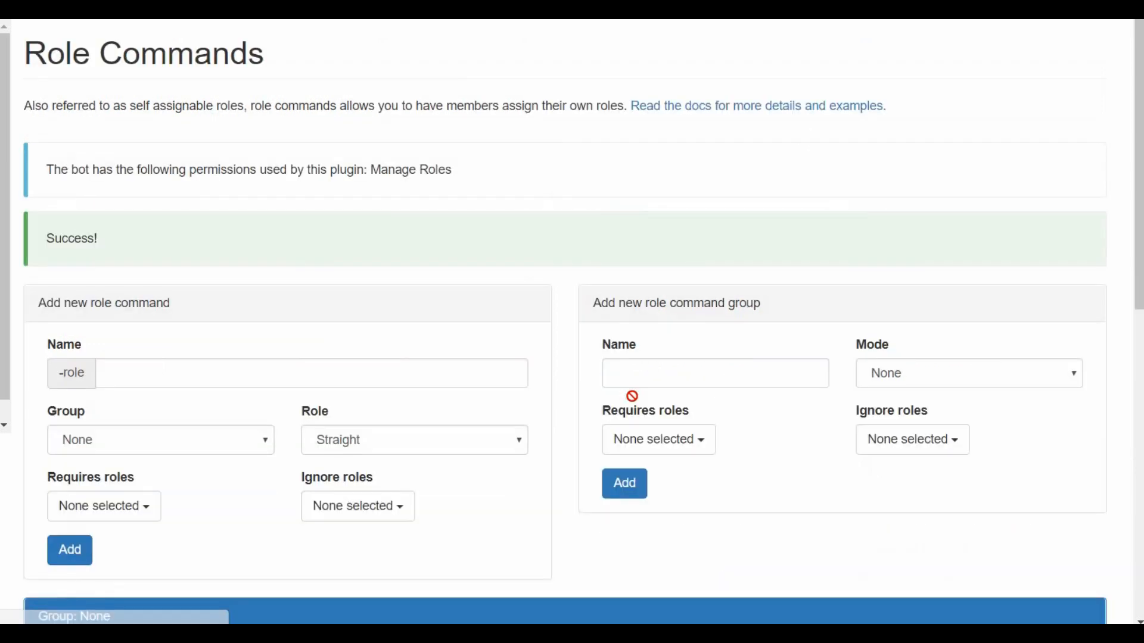
scroll(down, 3)
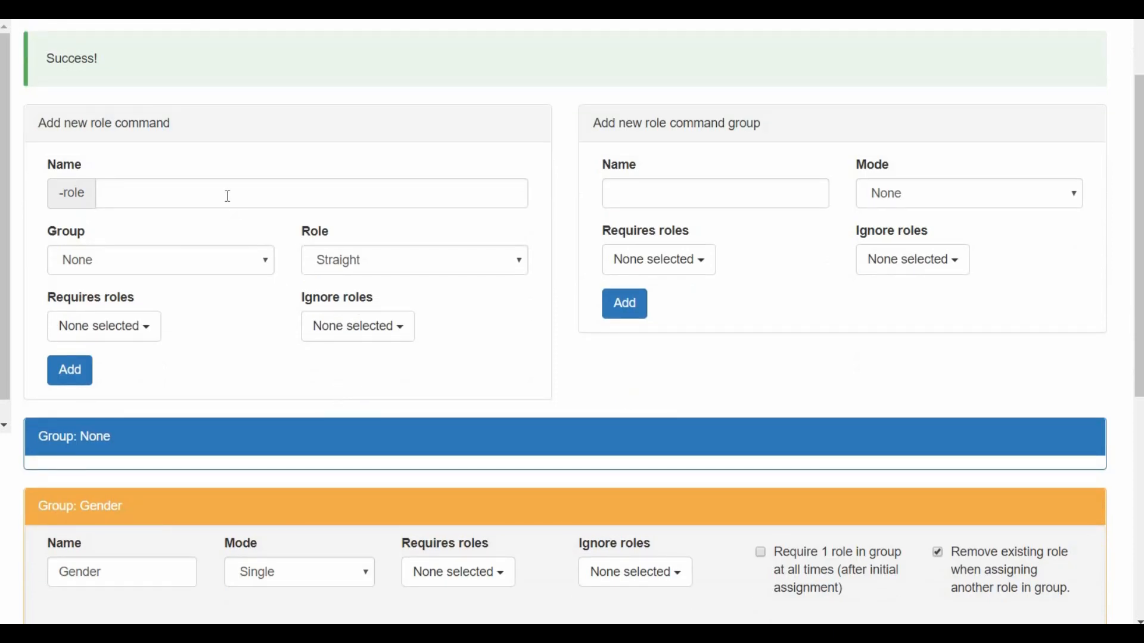
Name the new role command 'straight' and place it in the Gender group
click(310, 193)
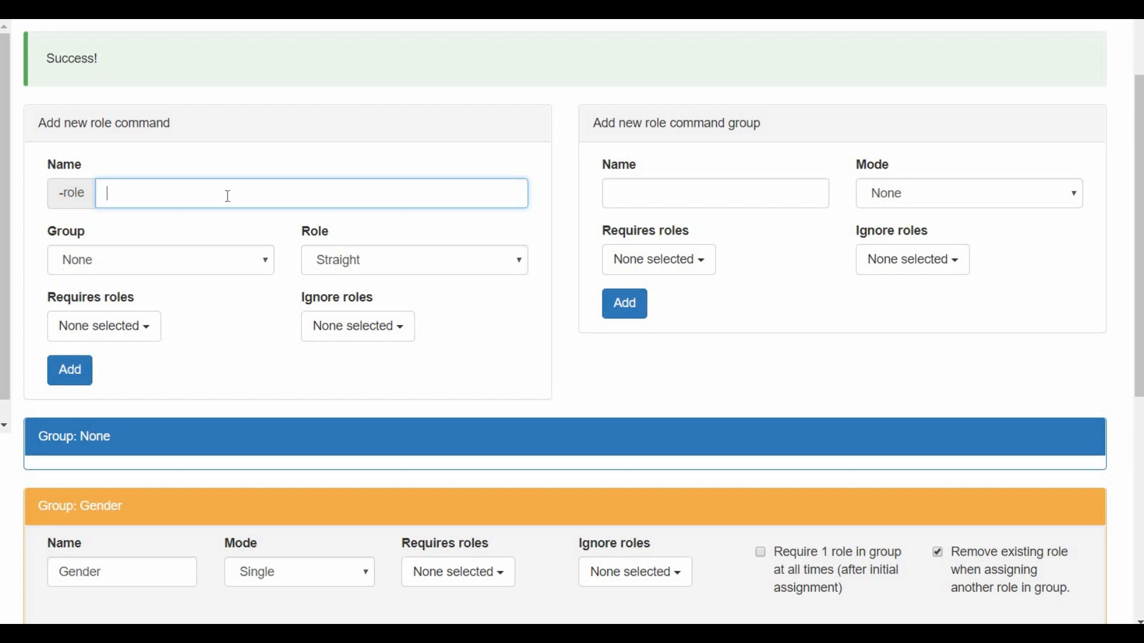
text(straigh)
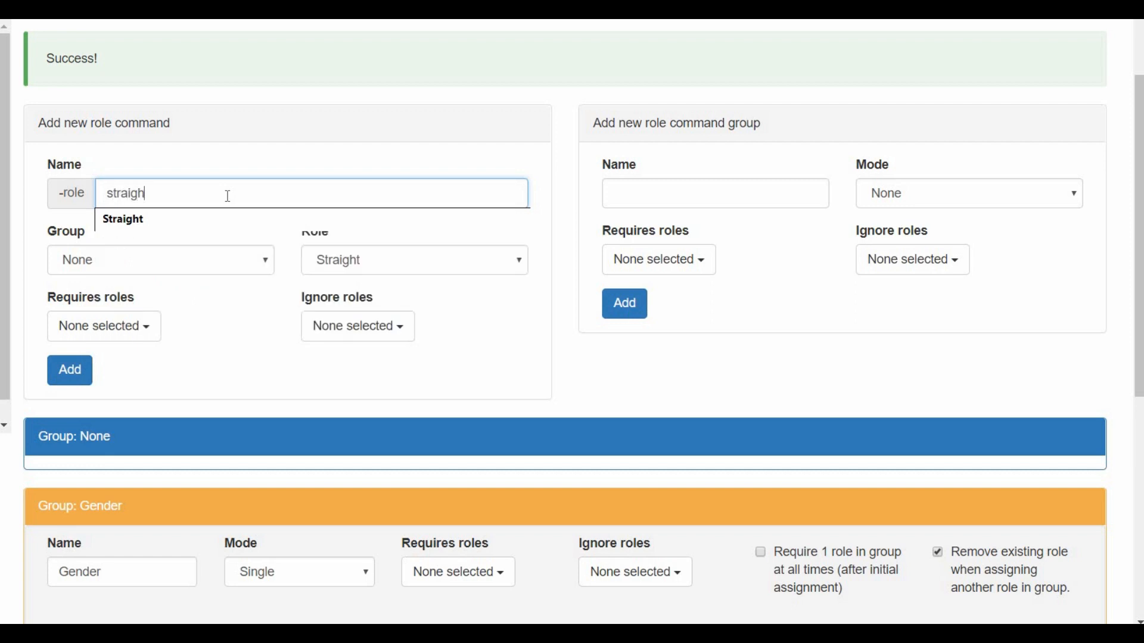
click(413, 260)
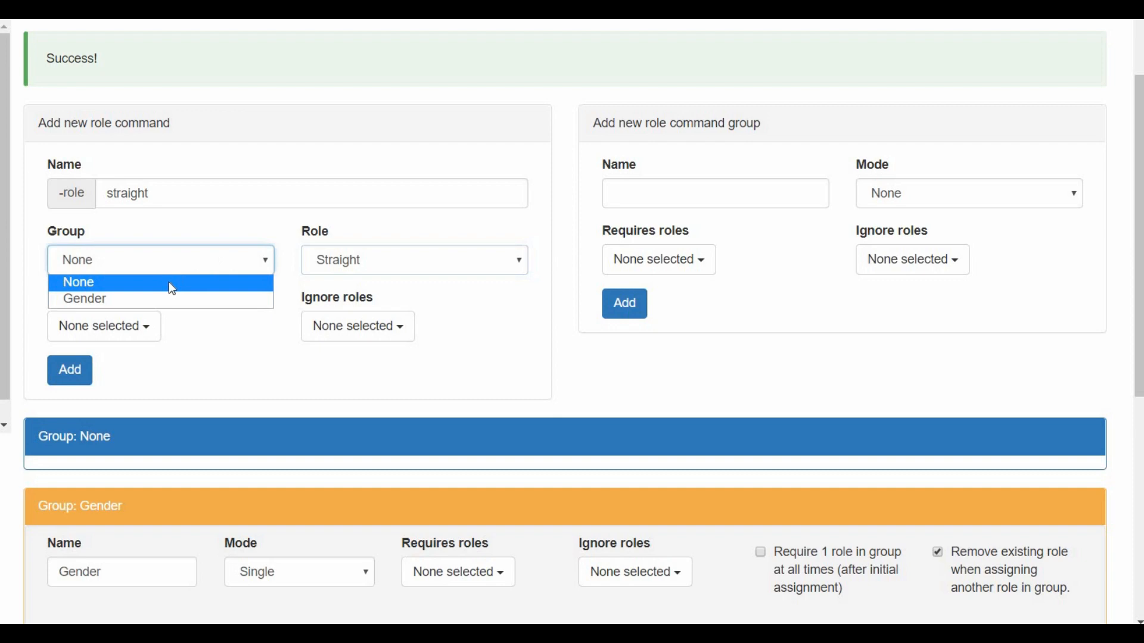
click(84, 298)
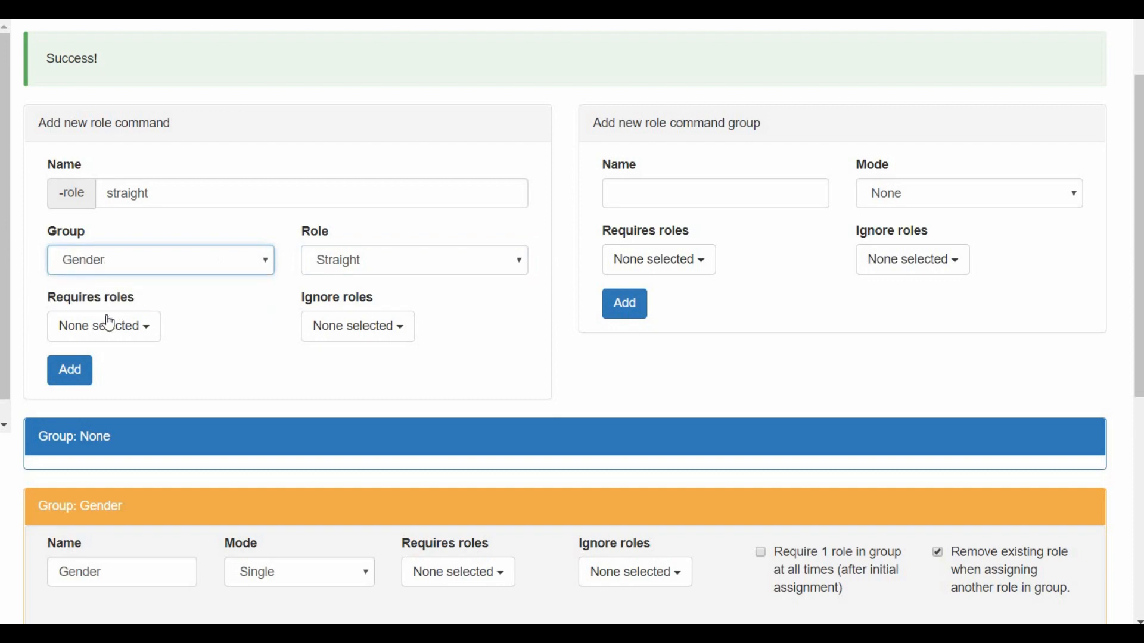
mouse_move(102, 326)
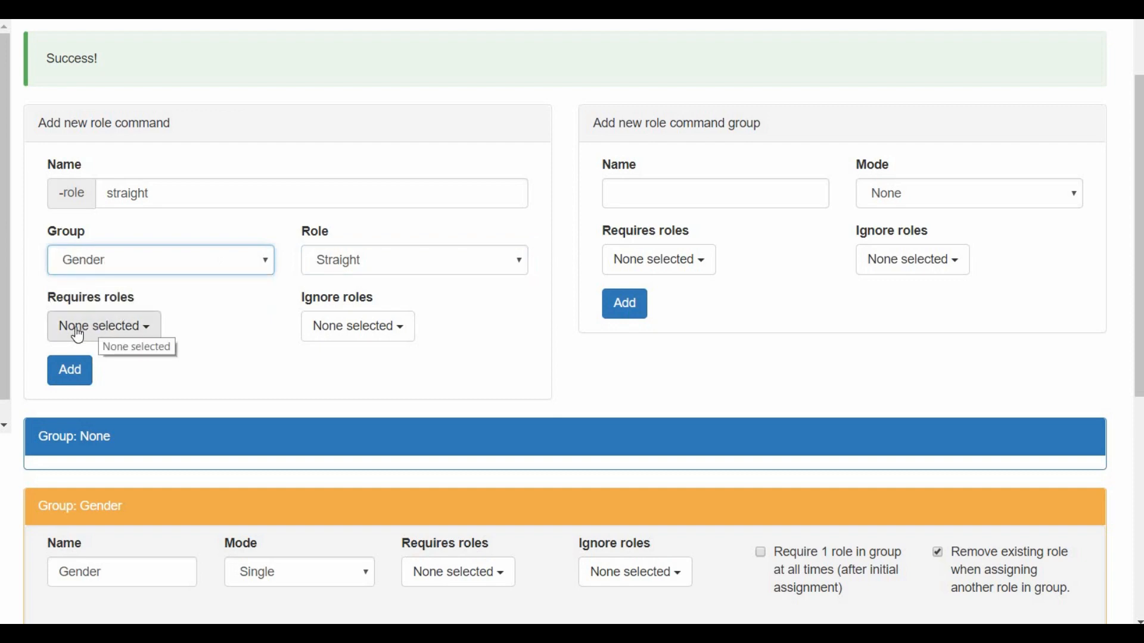
mouse_move(269, 340)
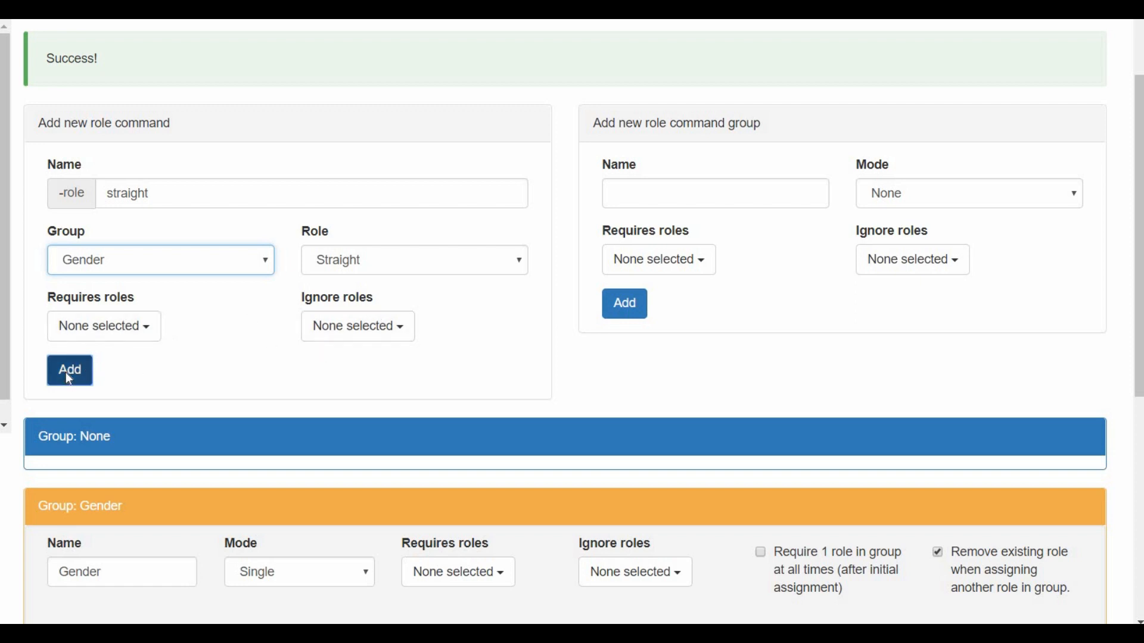
Save the straight command, then add a bi command granting Bi in Gender
click(69, 370)
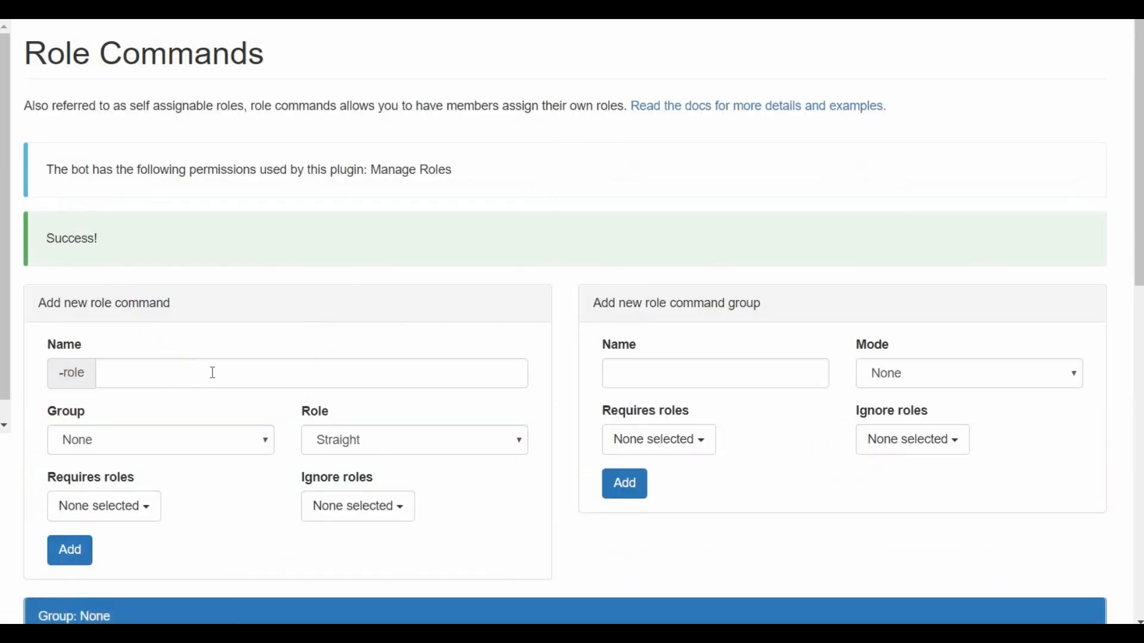
text(bi)
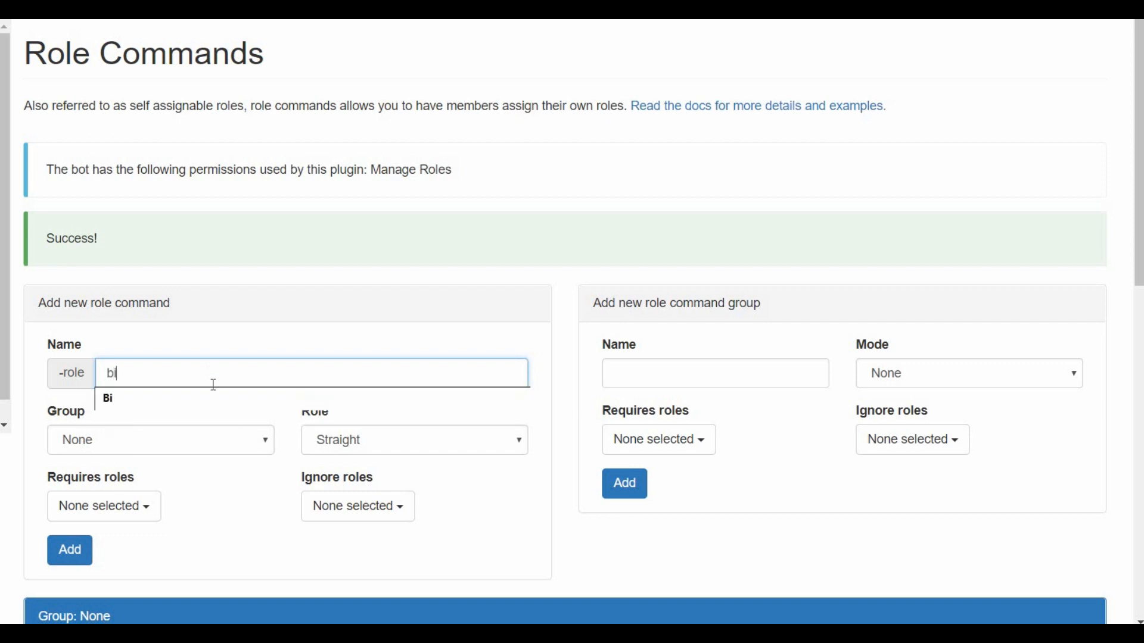
click(413, 439)
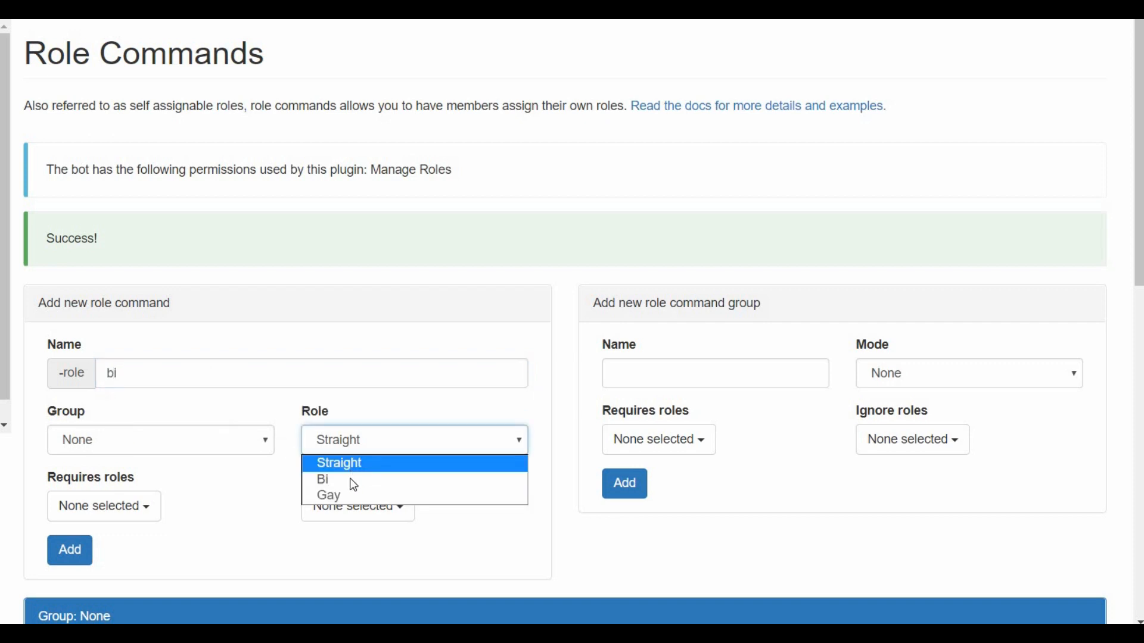
click(321, 479)
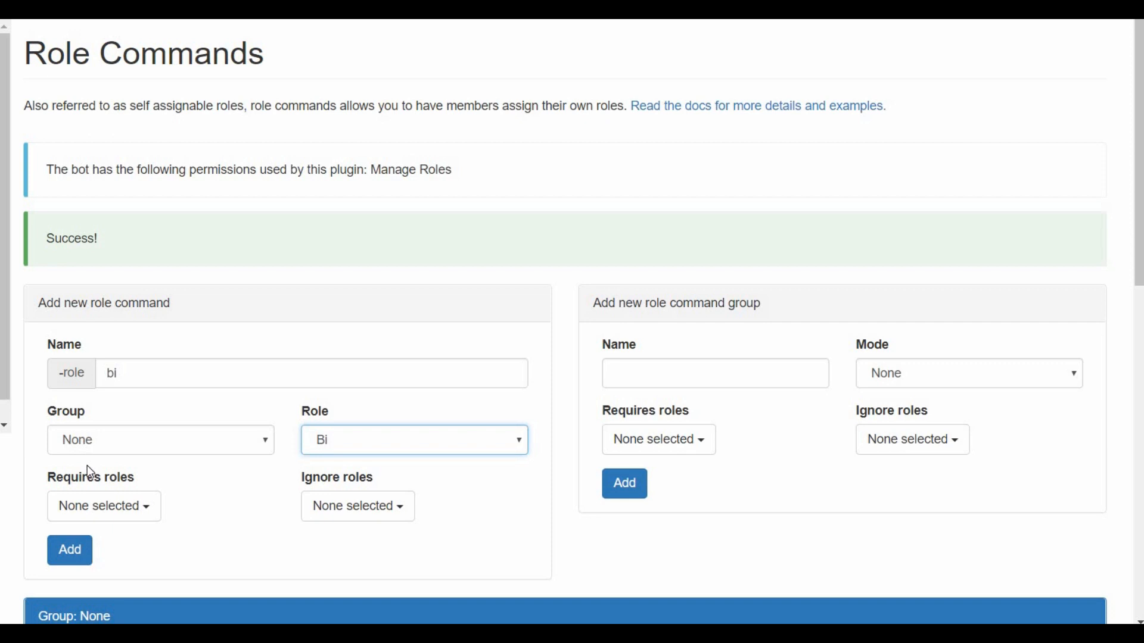
click(159, 439)
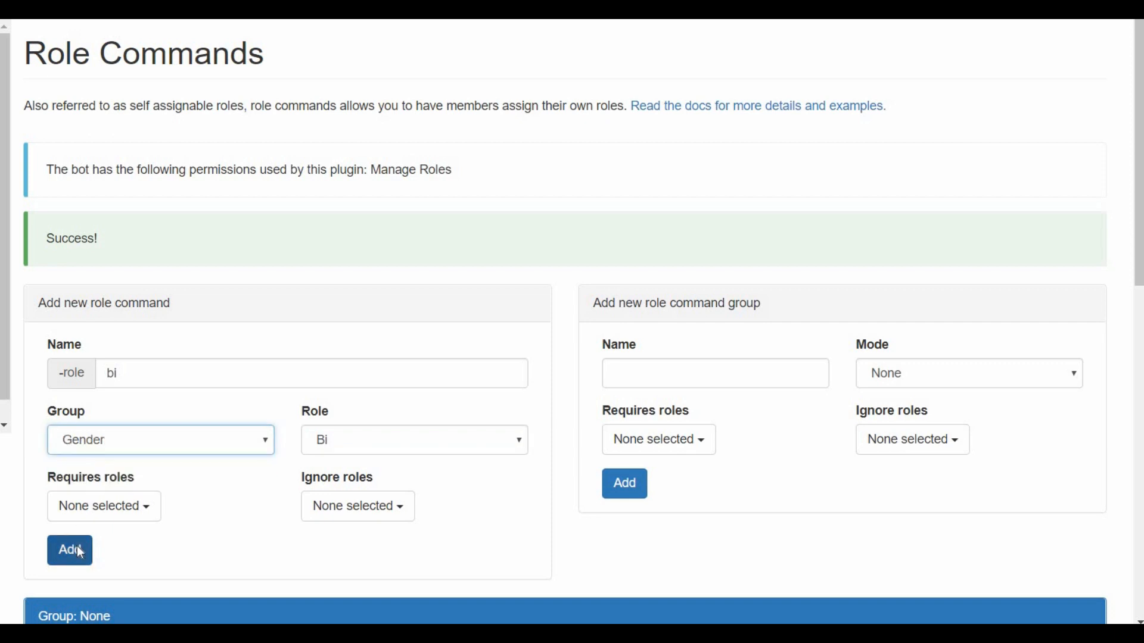
click(69, 550)
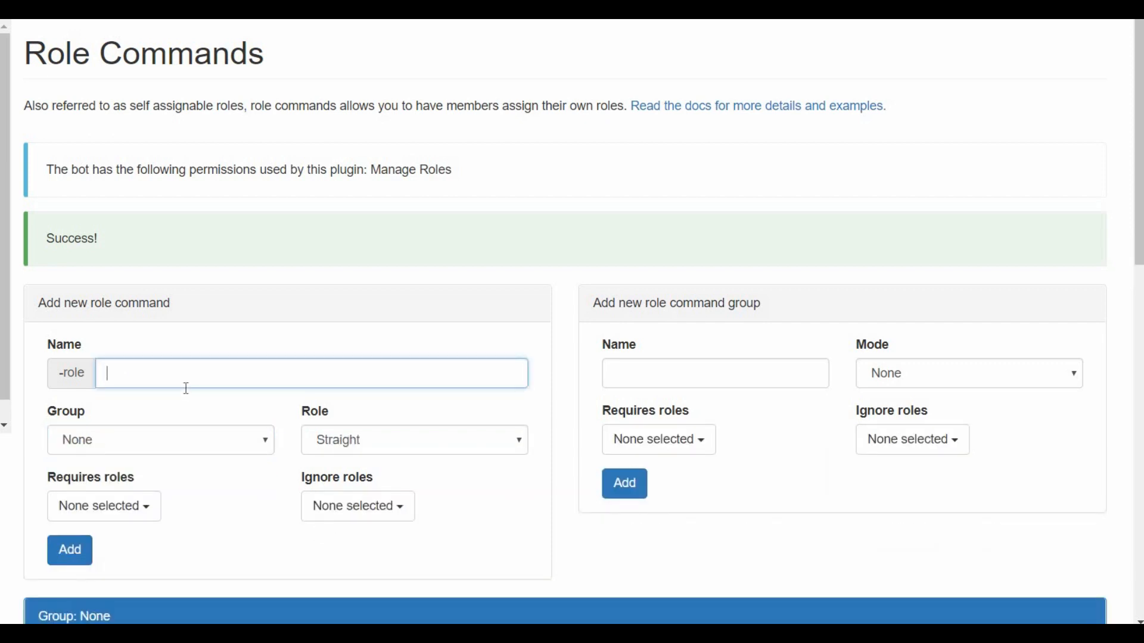
mouse_move(172, 370)
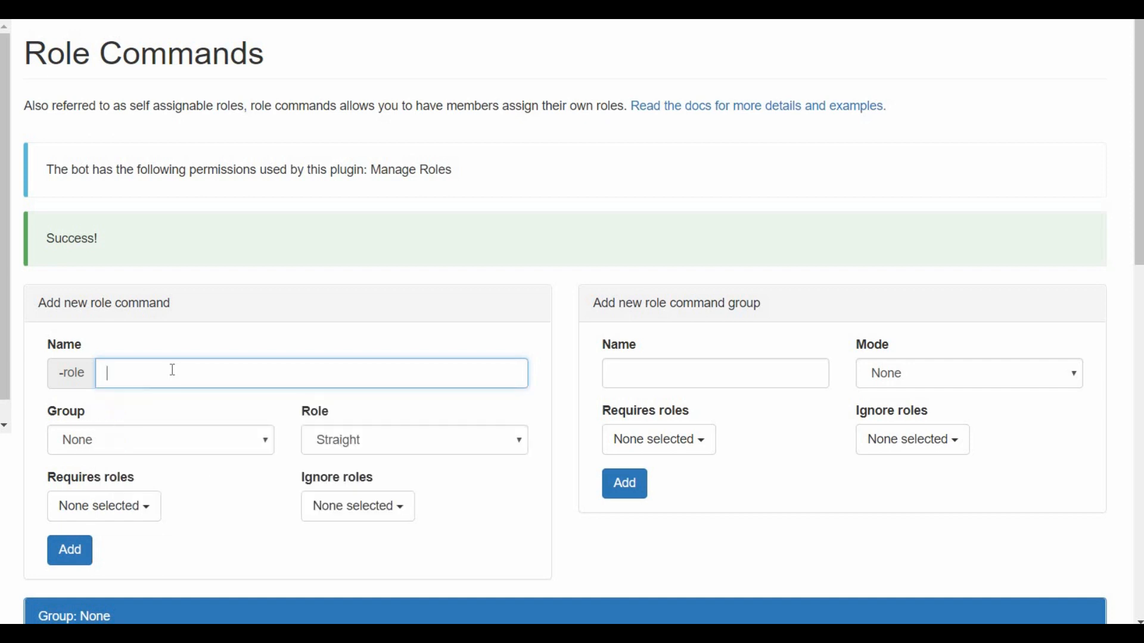
Add a Gay role command granting the Gay role in the Gender group
text(Gay)
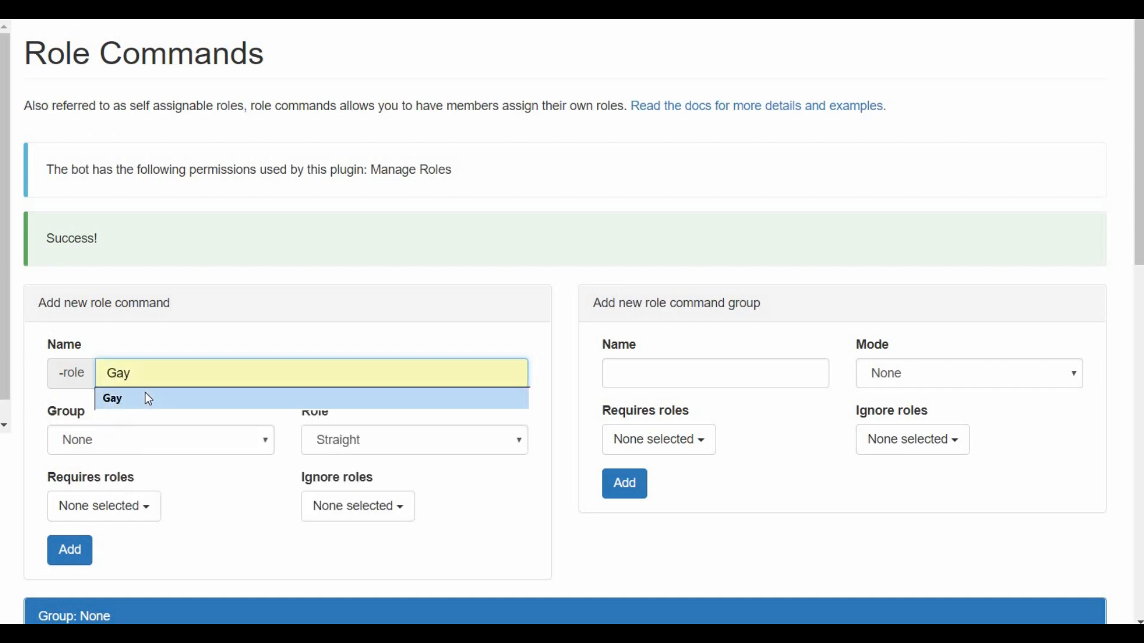
click(413, 439)
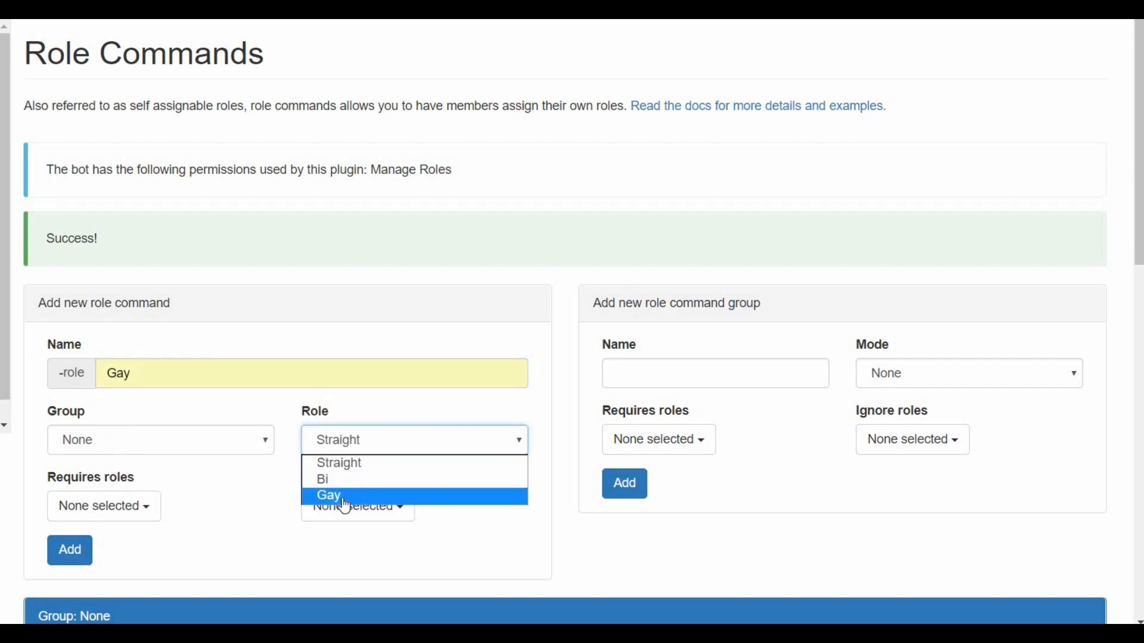
click(328, 496)
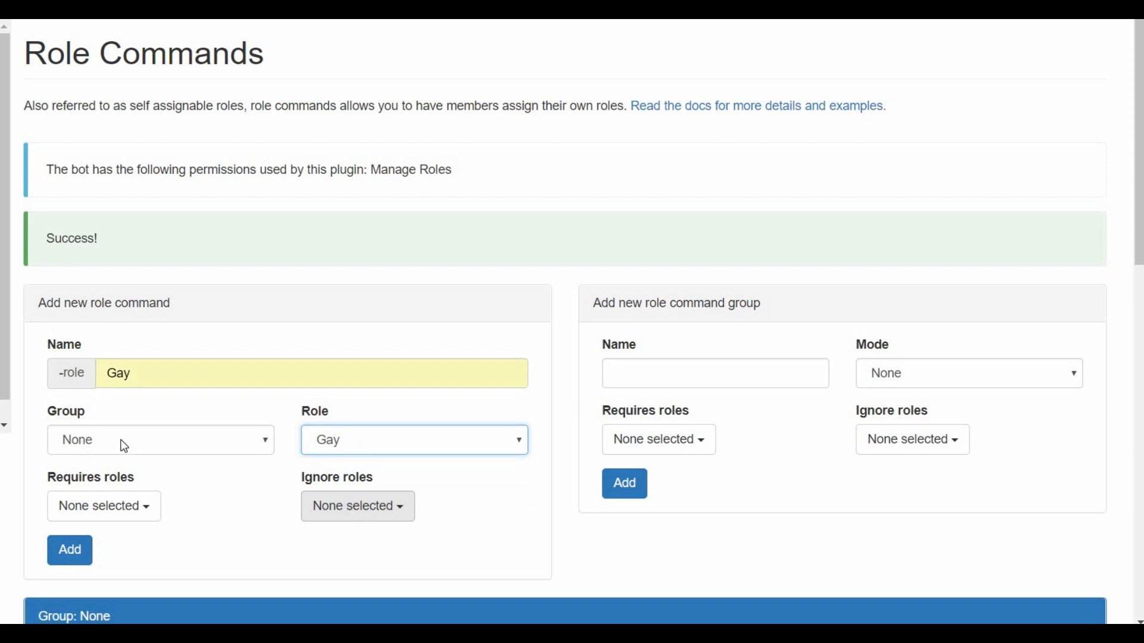
click(160, 439)
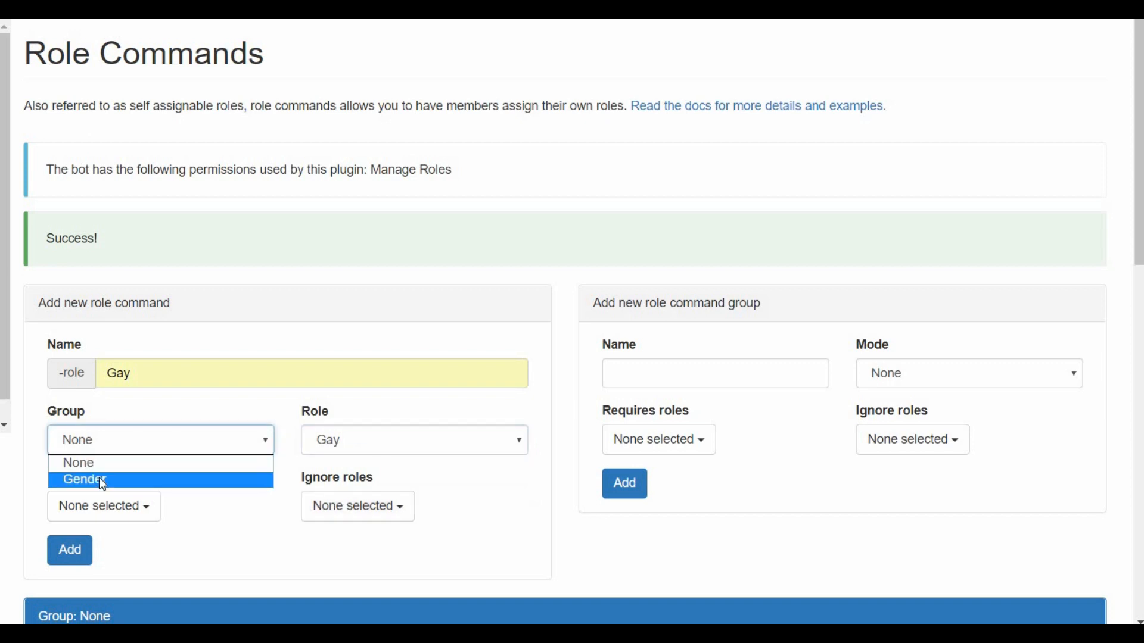
click(84, 479)
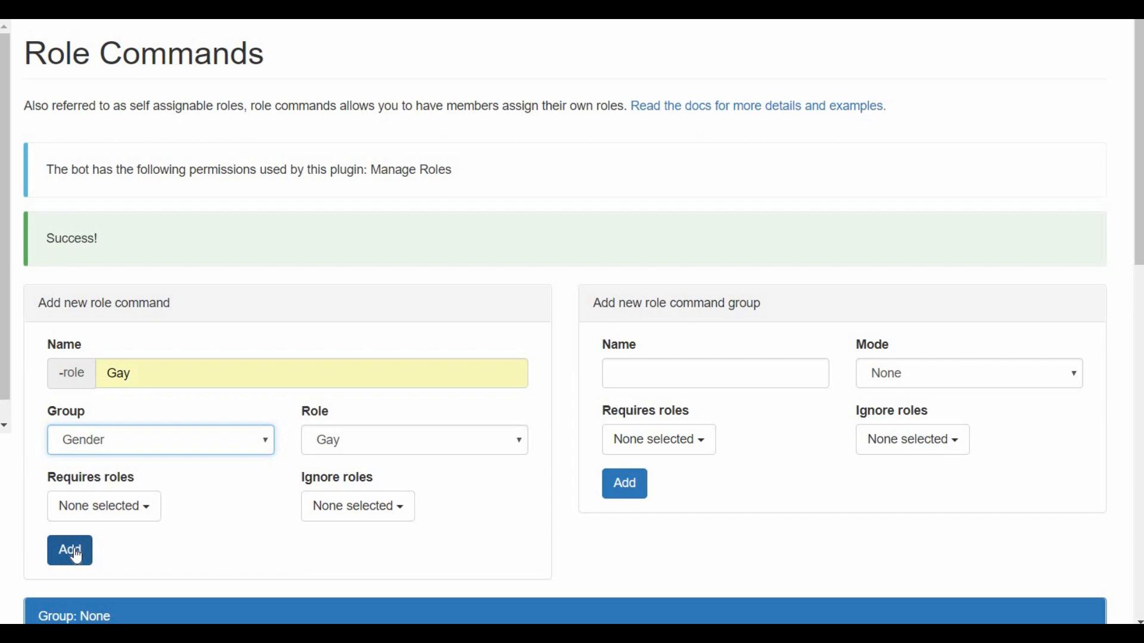
click(69, 550)
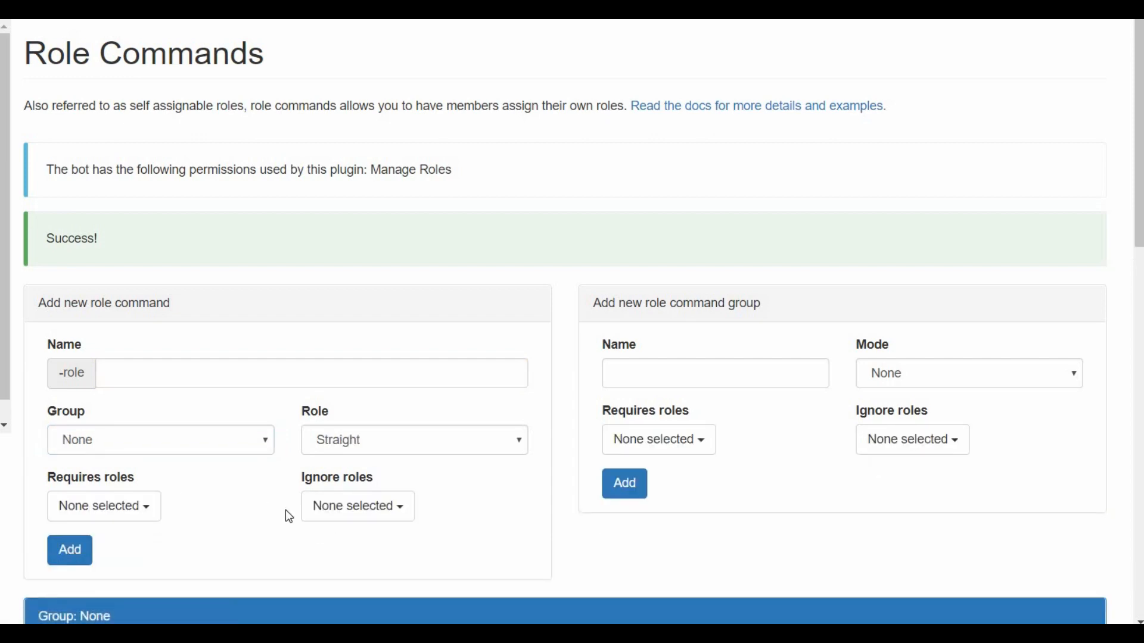
Review the Gender group's Gay, bi and straight commands, then close server settings
scroll(down, 3)
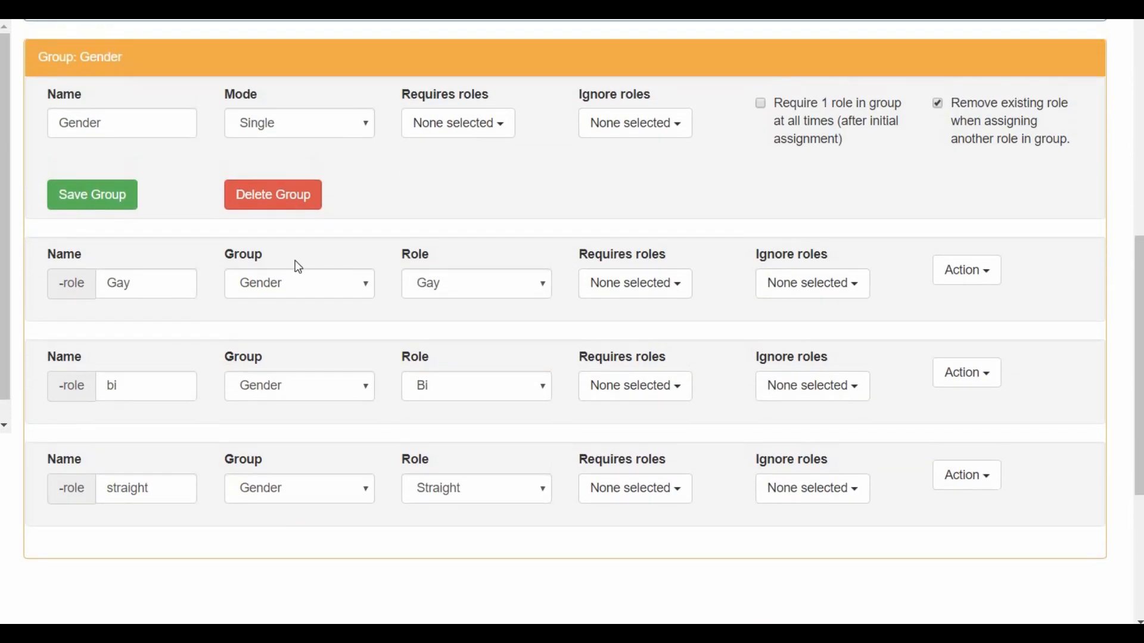
mouse_move(514, 223)
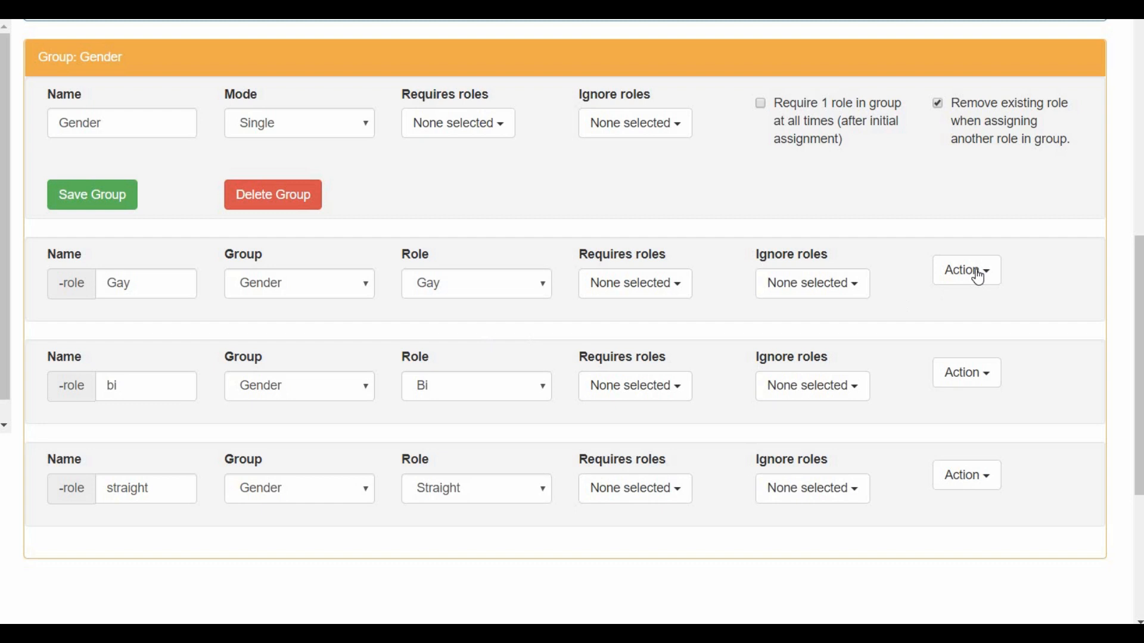
click(966, 270)
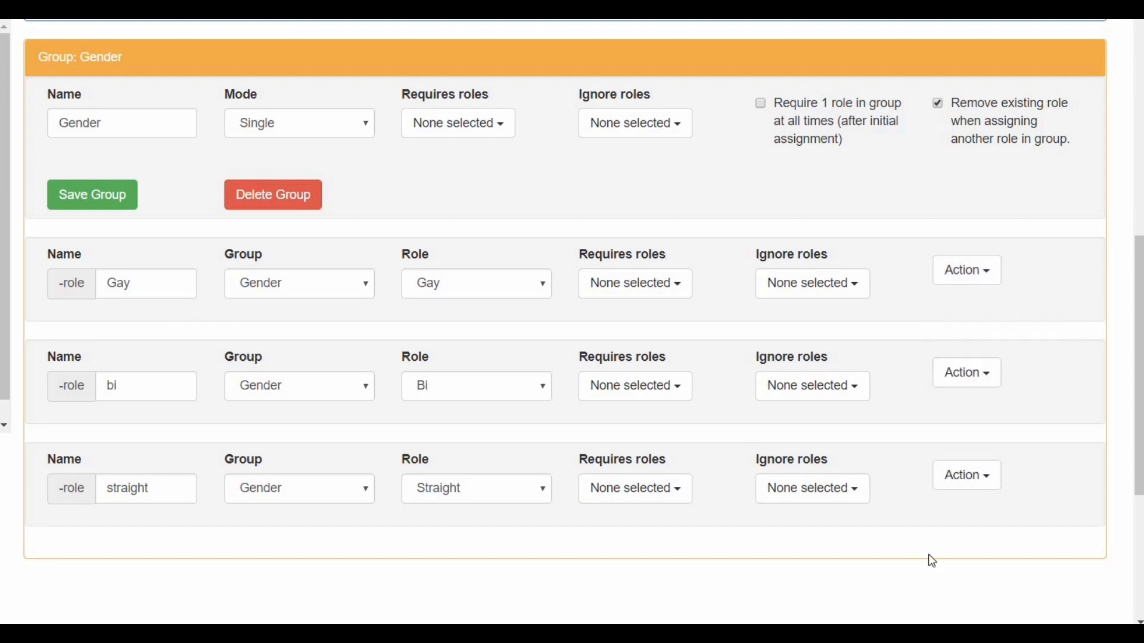
mouse_move(445, 446)
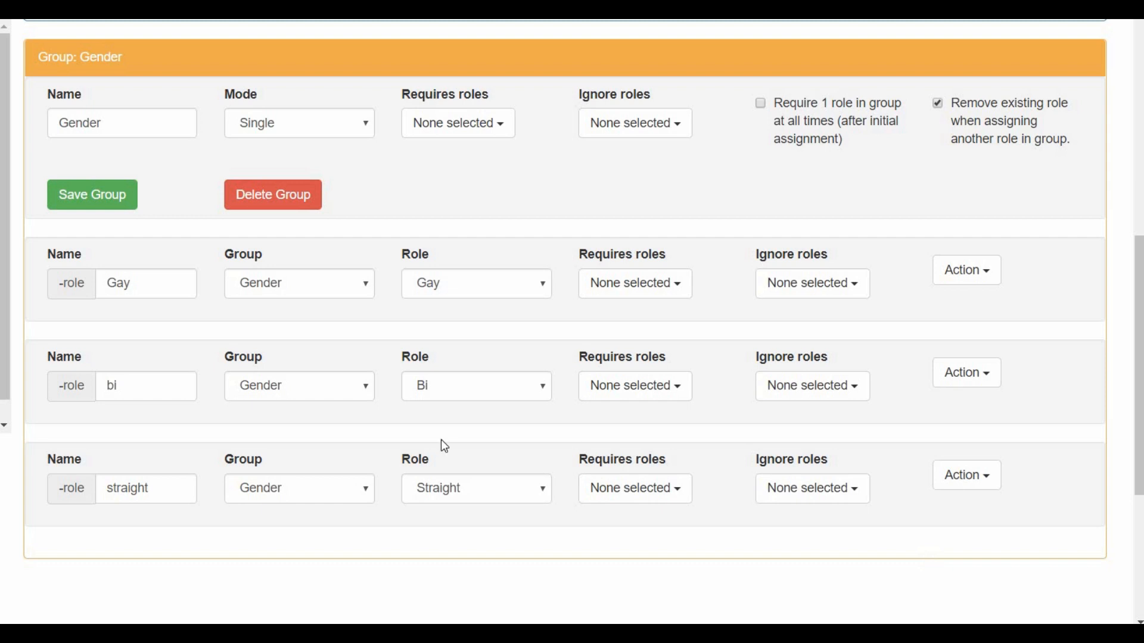
mouse_move(191, 321)
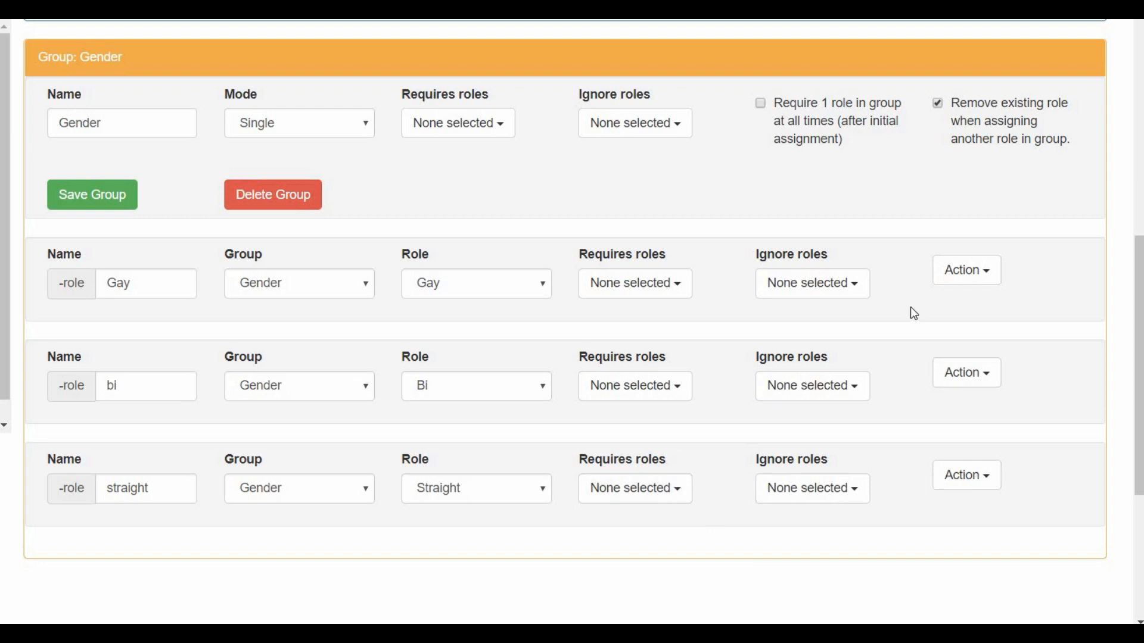
mouse_move(331, 577)
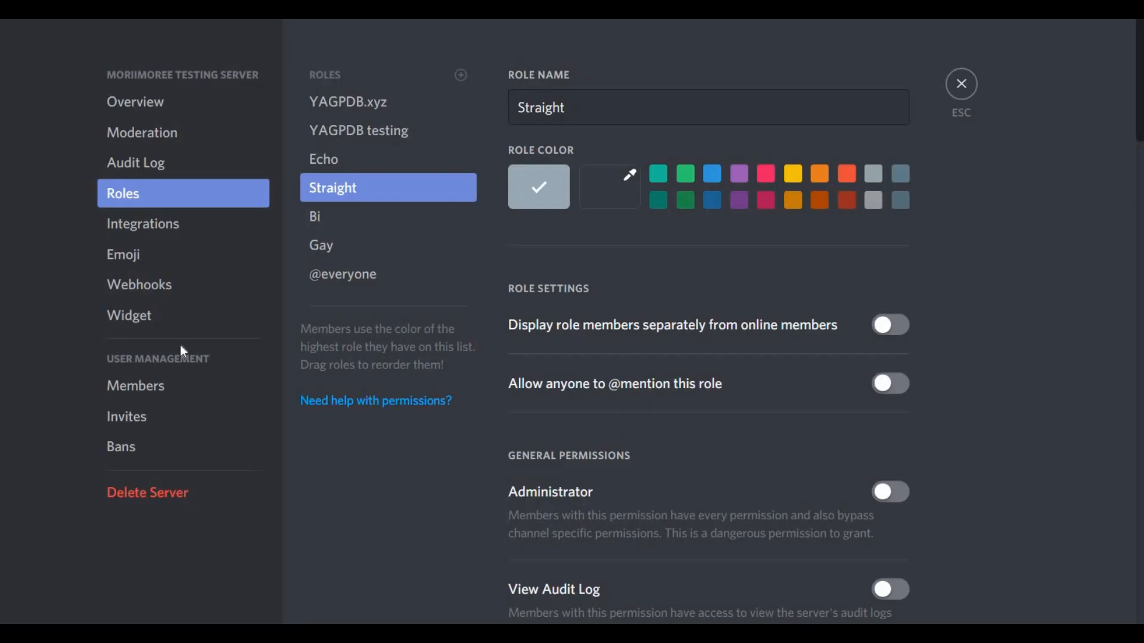
click(961, 83)
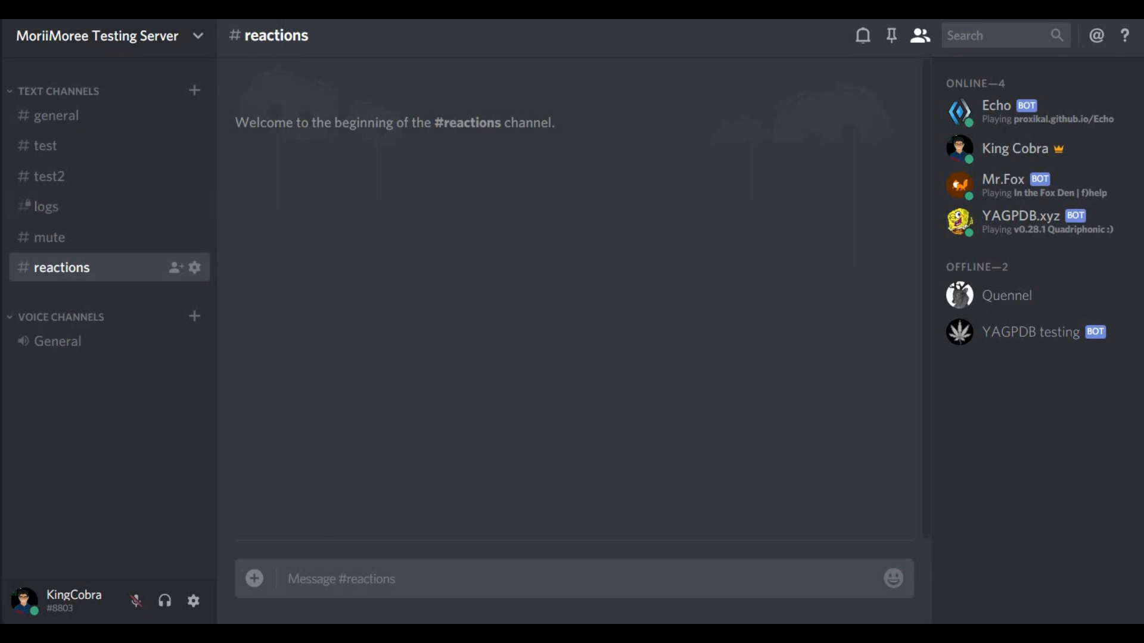
mouse_move(230, 426)
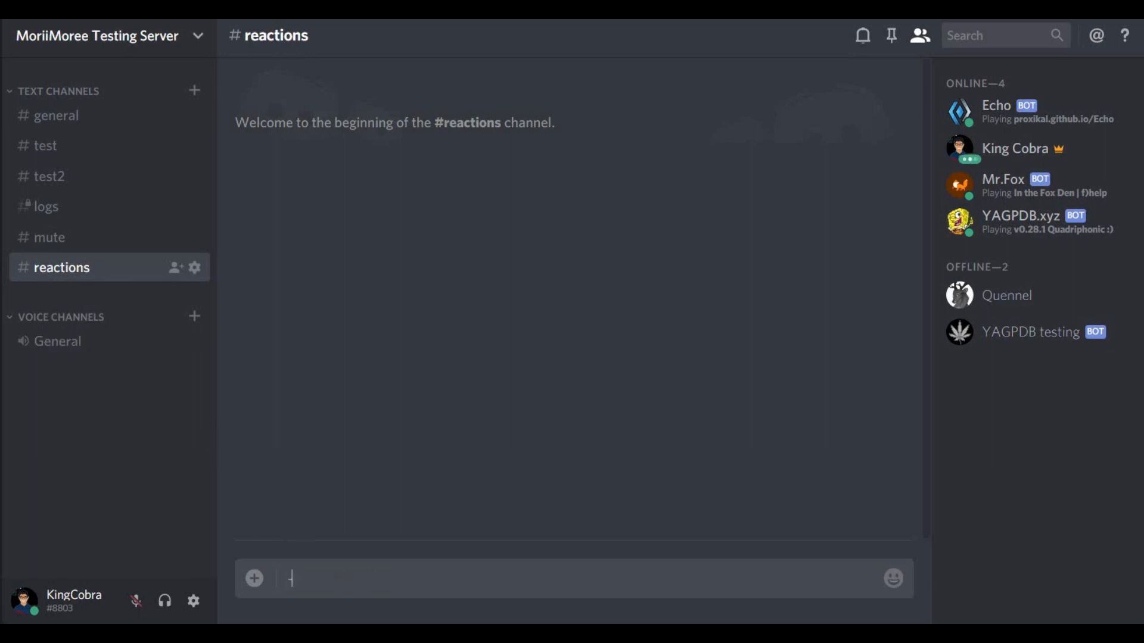
Post '-rolemenu gender' in the #reactions channel
text(-rolemenu g)
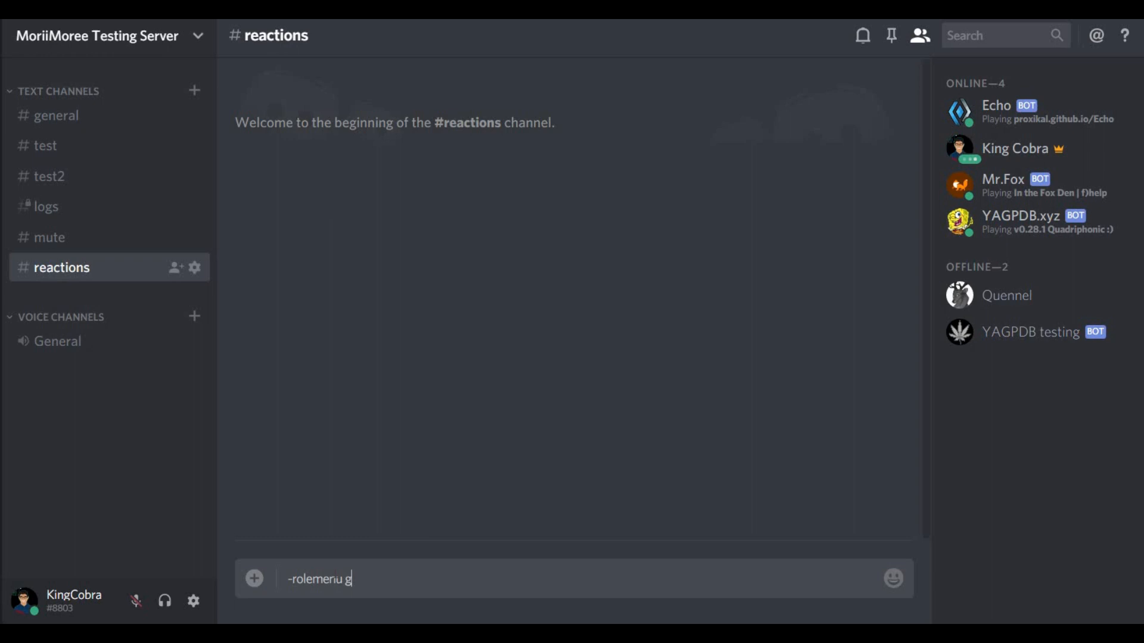
text(ender)
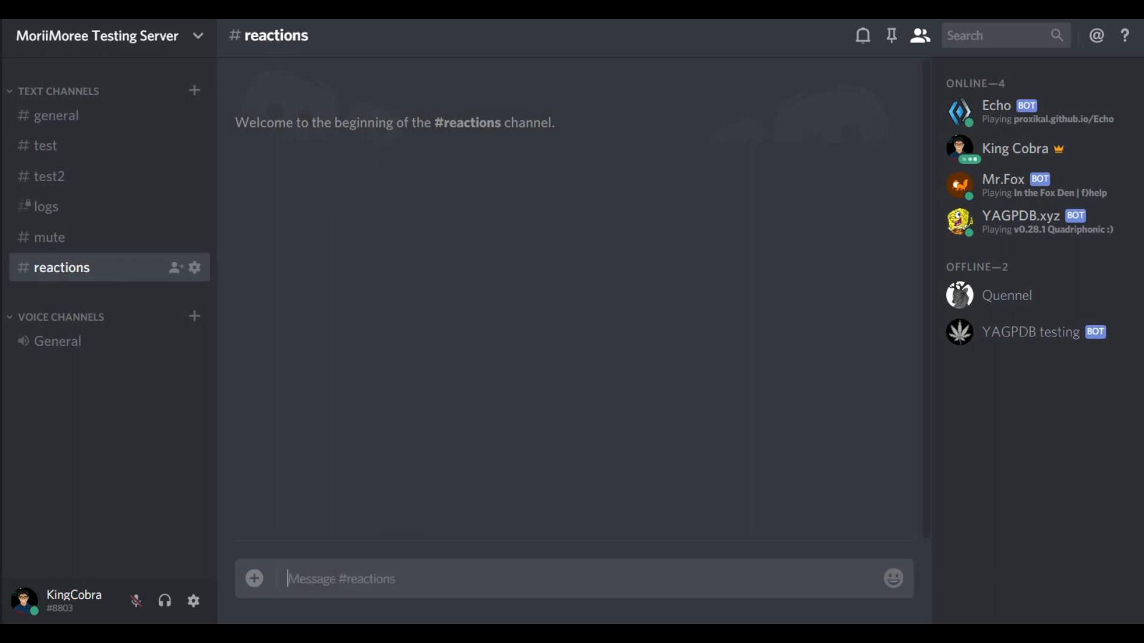
text(-rolemenu gender)
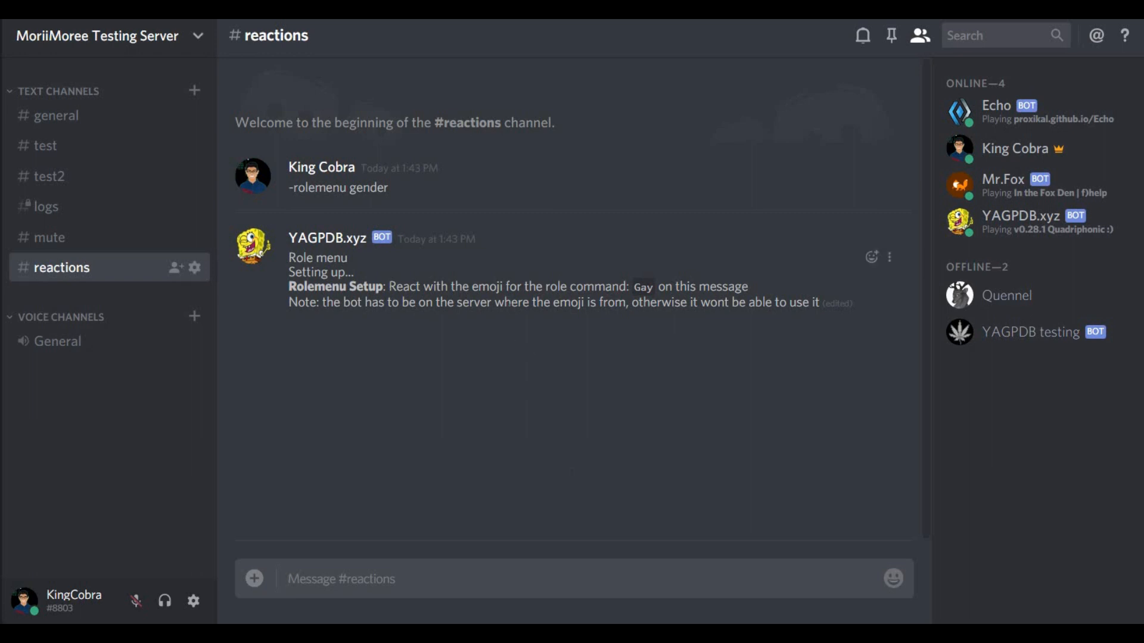
React to the bot's setup message with the G emoji for Gay
drag(389, 286, 653, 286)
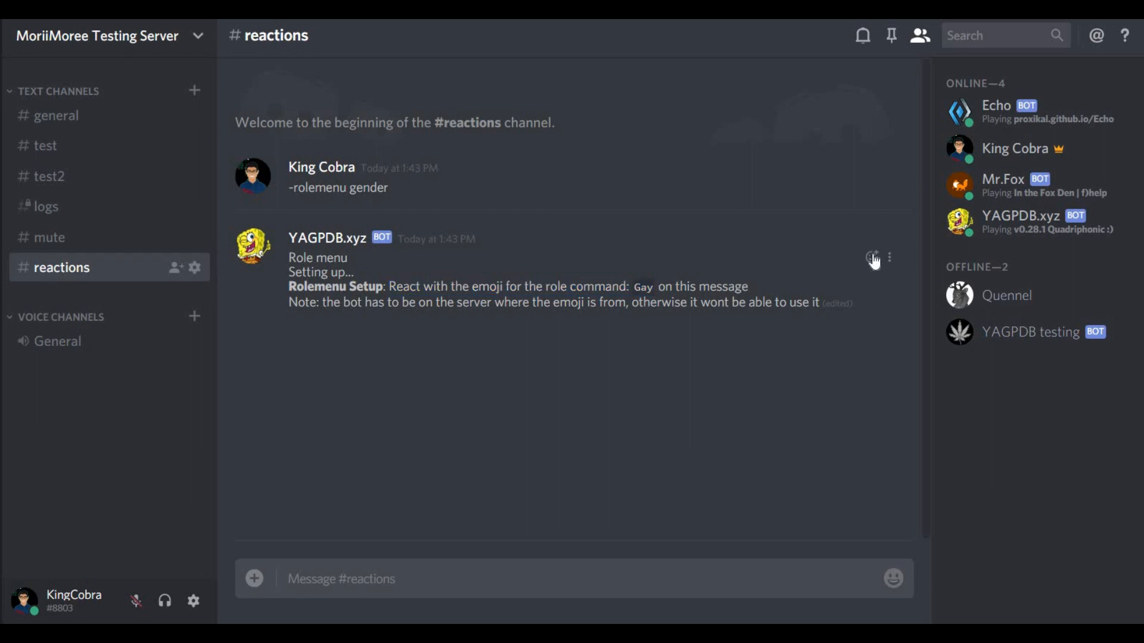
click(873, 258)
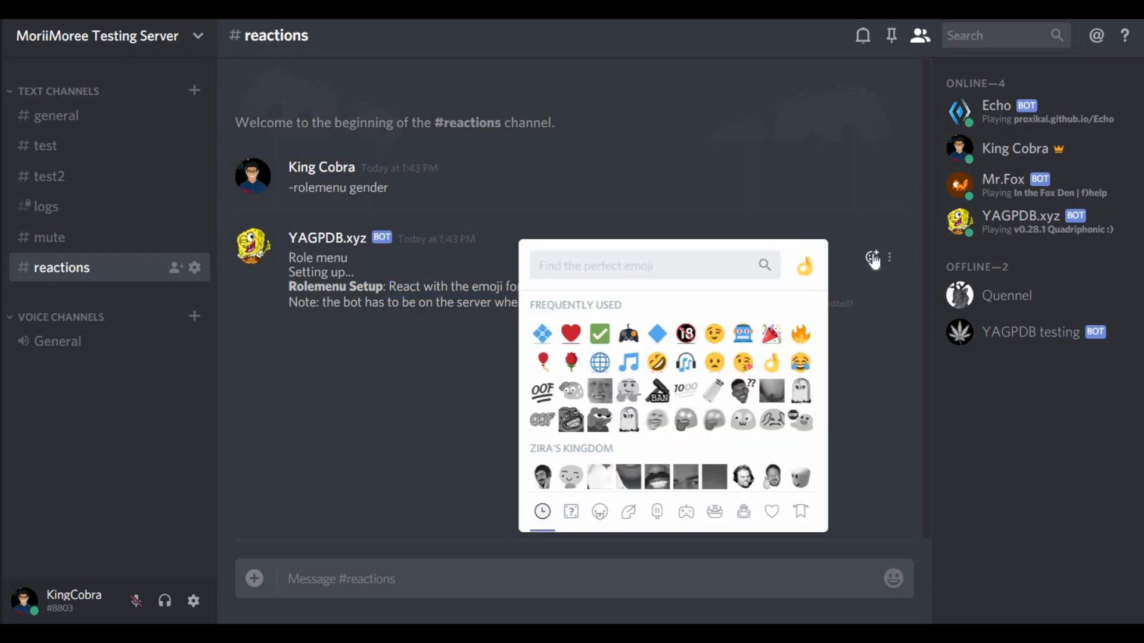
text(g)
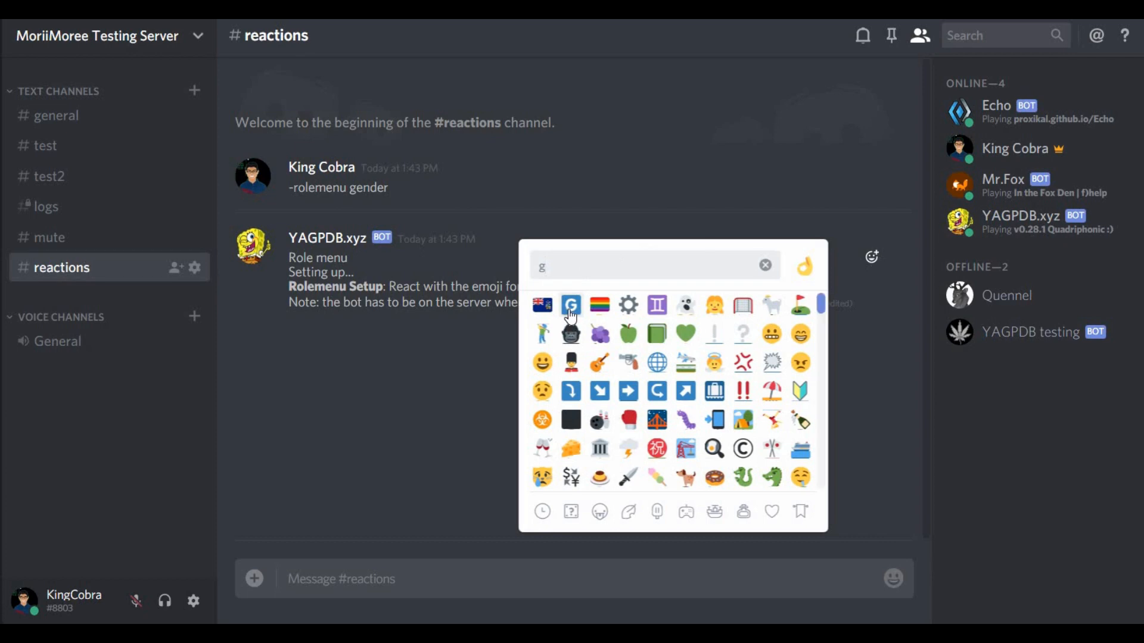
click(571, 304)
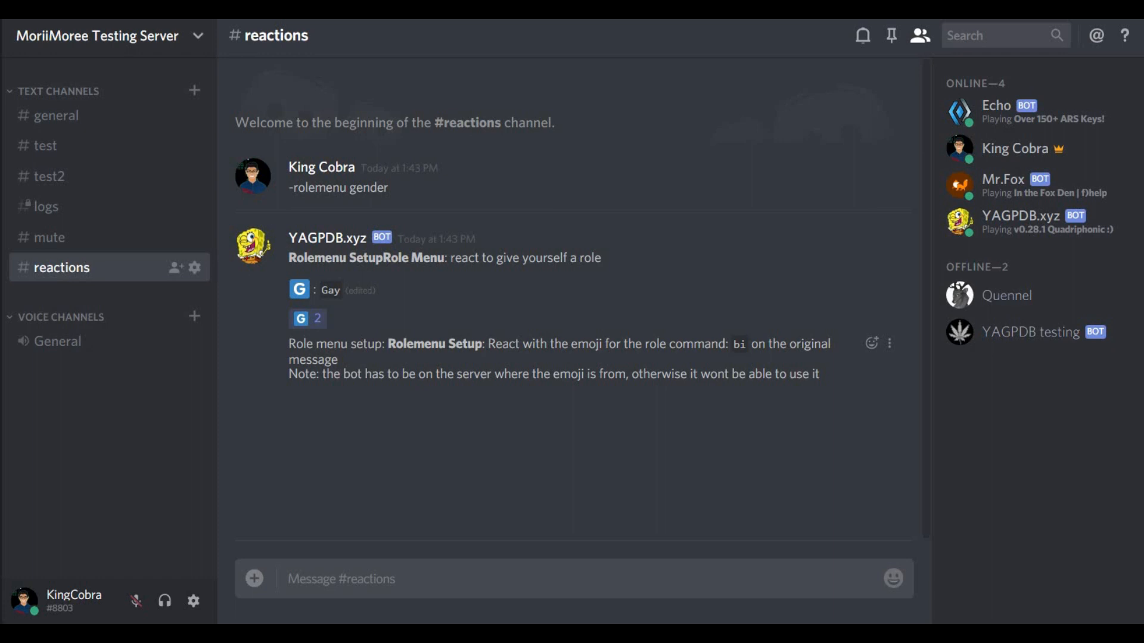
mouse_move(872, 343)
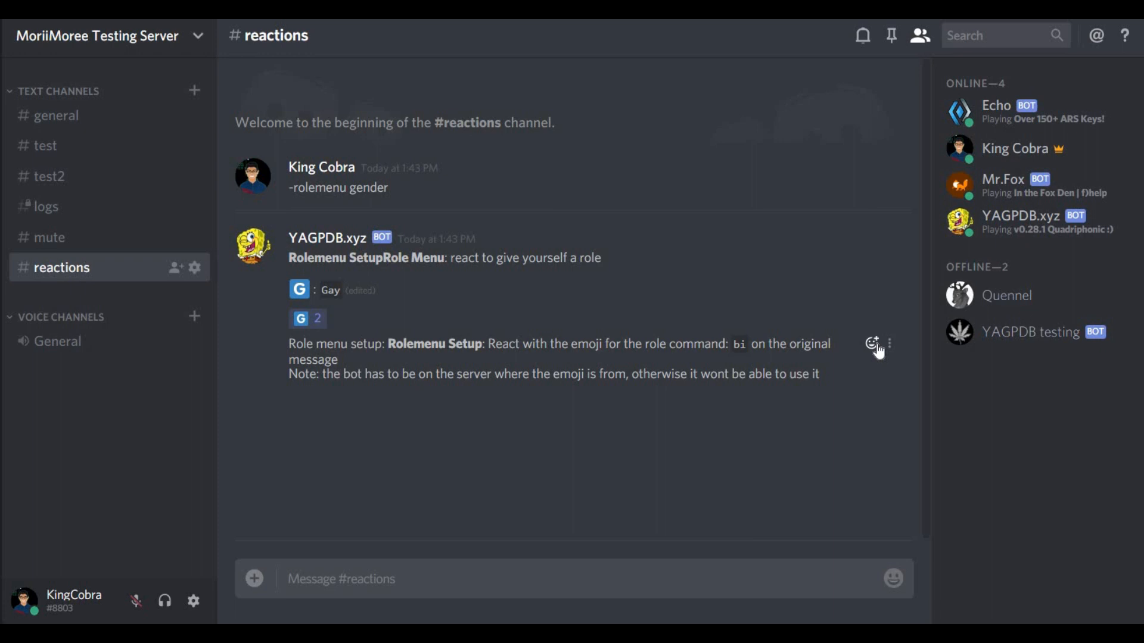
Add the B emoji reaction for bi and the S emoji for straight
click(871, 343)
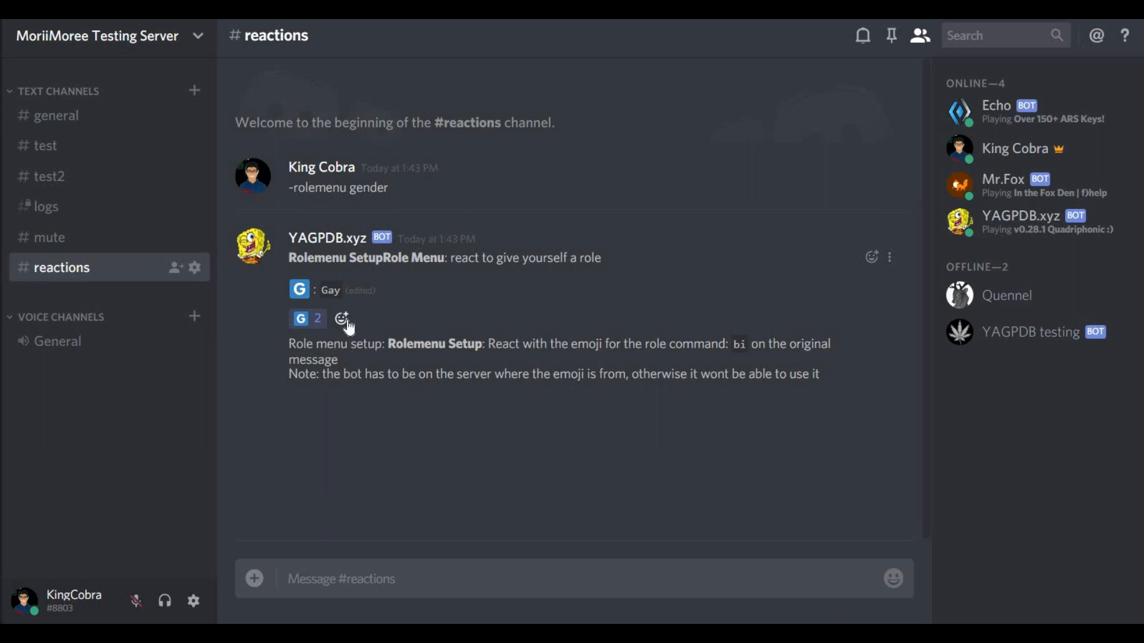
click(341, 319)
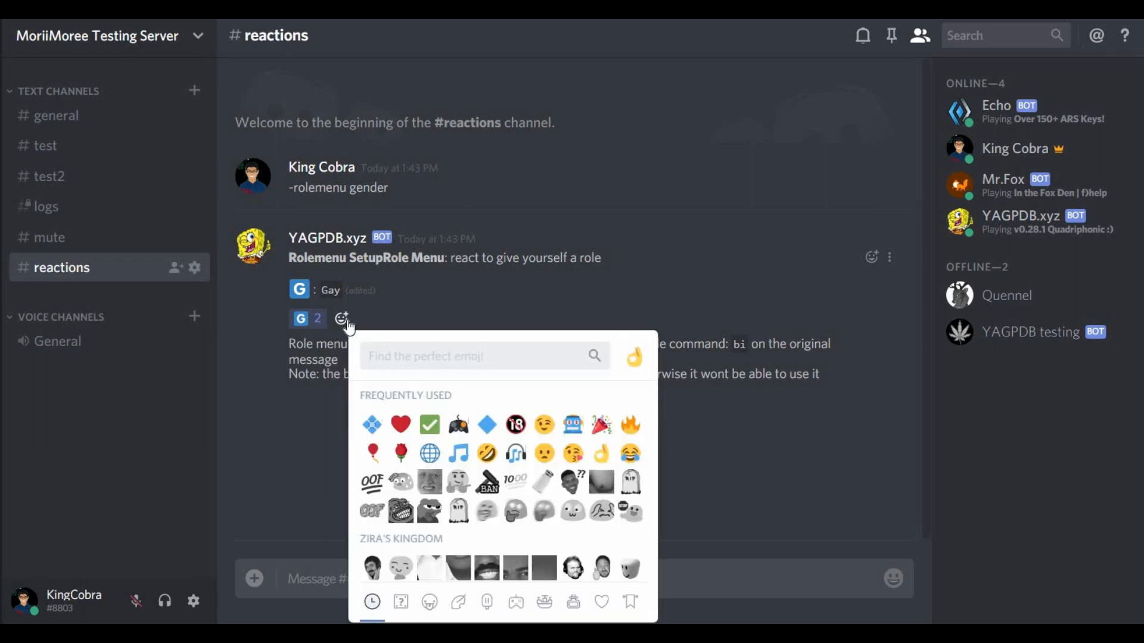
text(B)
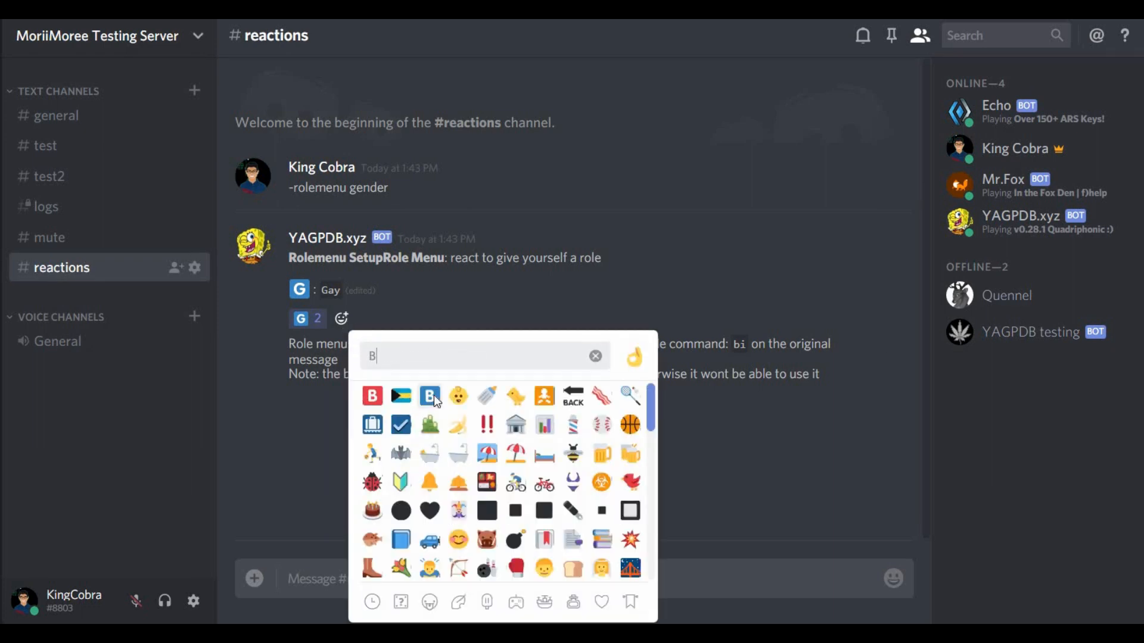
click(429, 396)
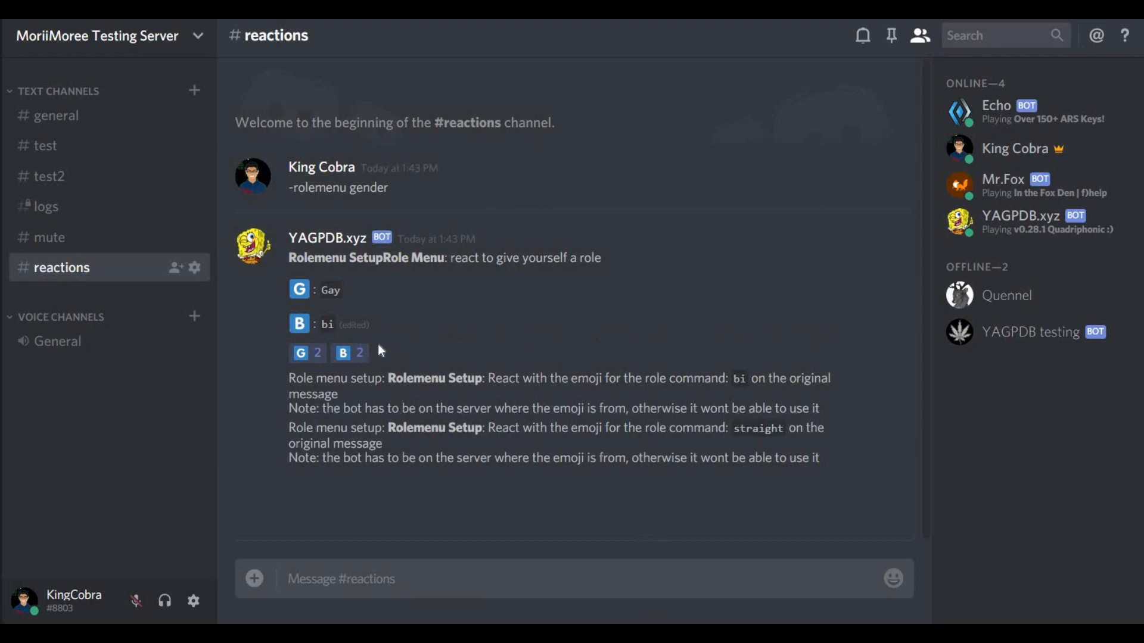
click(384, 354)
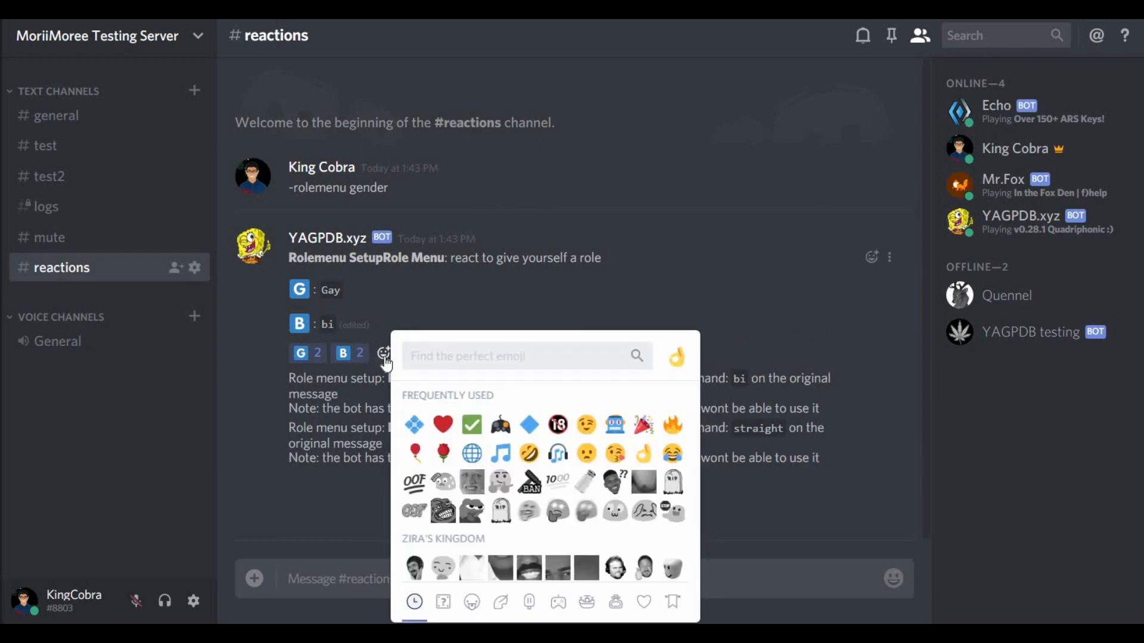
text(s)
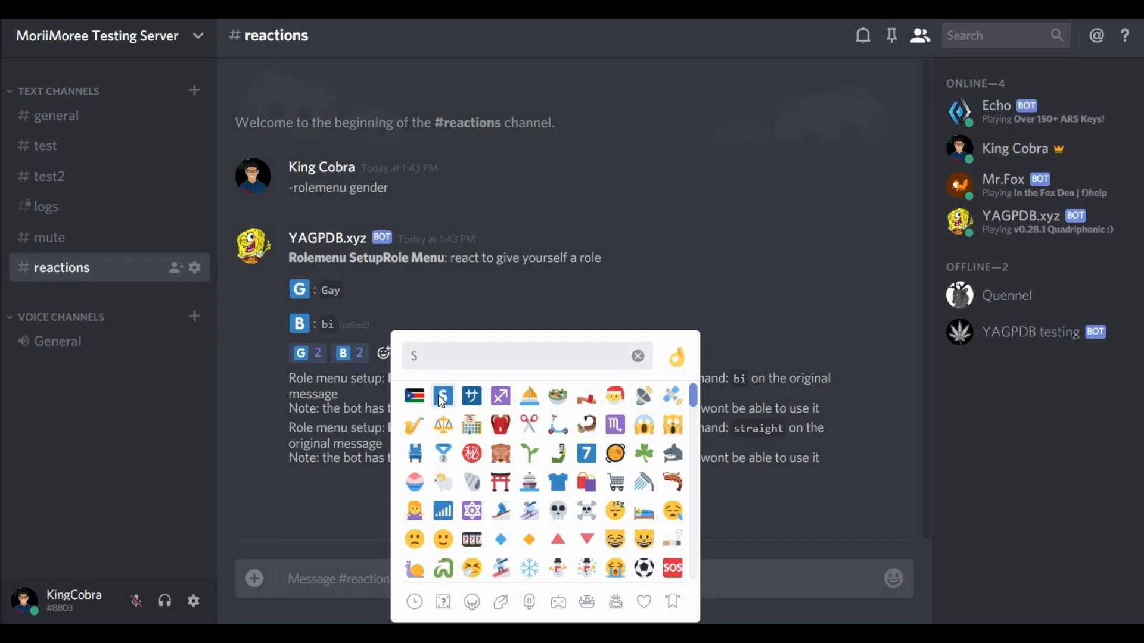
click(442, 396)
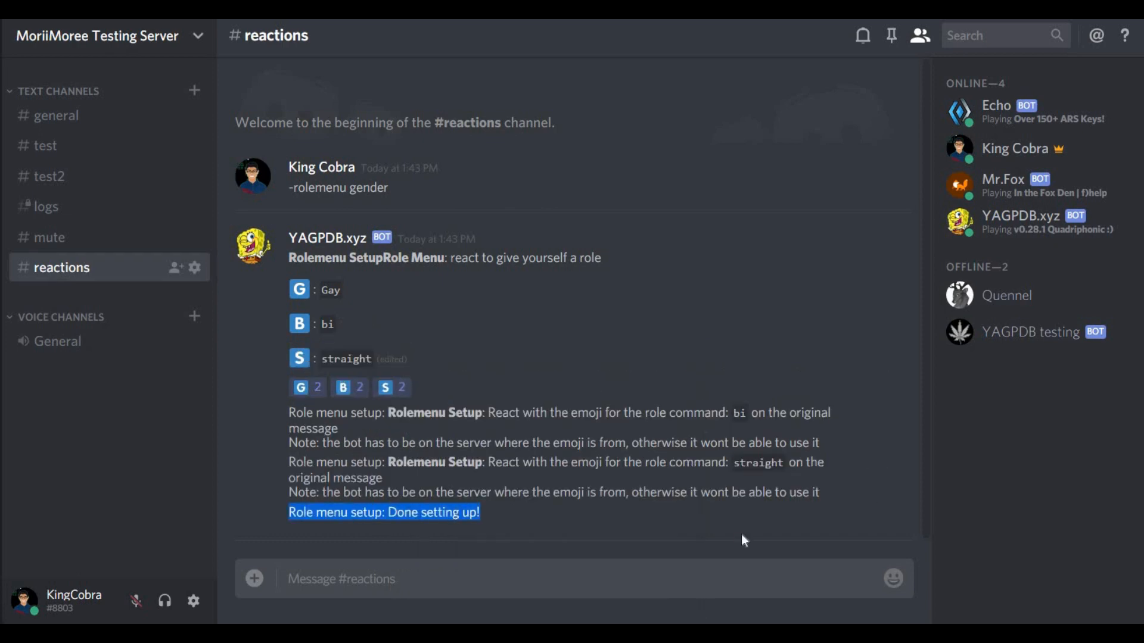
Delete the bot's 'Done setting up', straight and bi setup messages
click(889, 511)
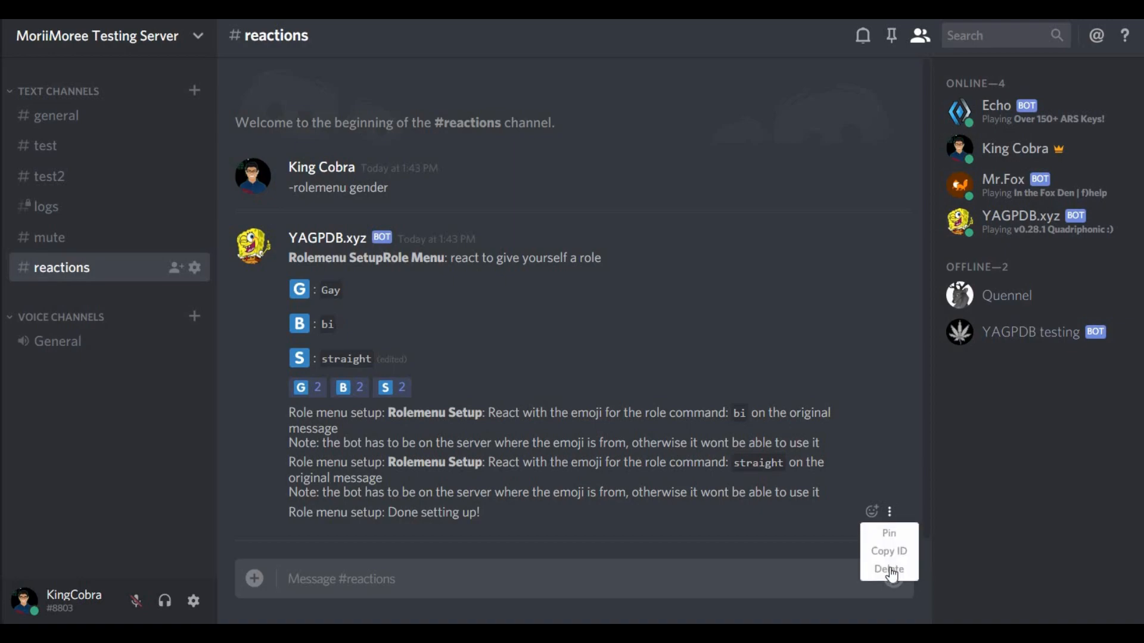
click(888, 569)
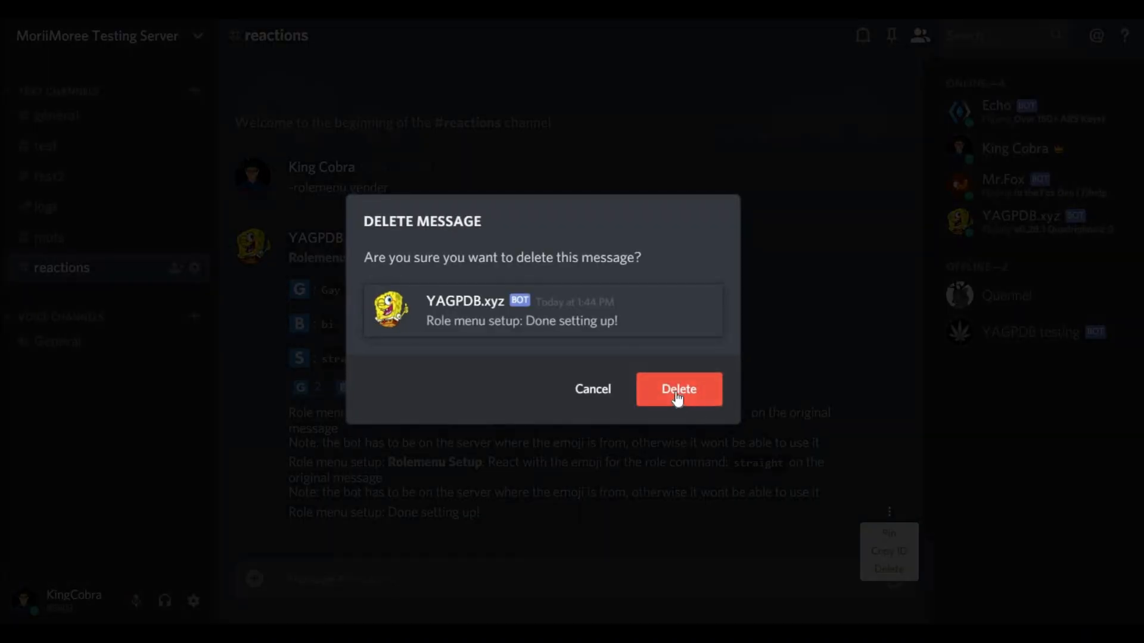
click(678, 389)
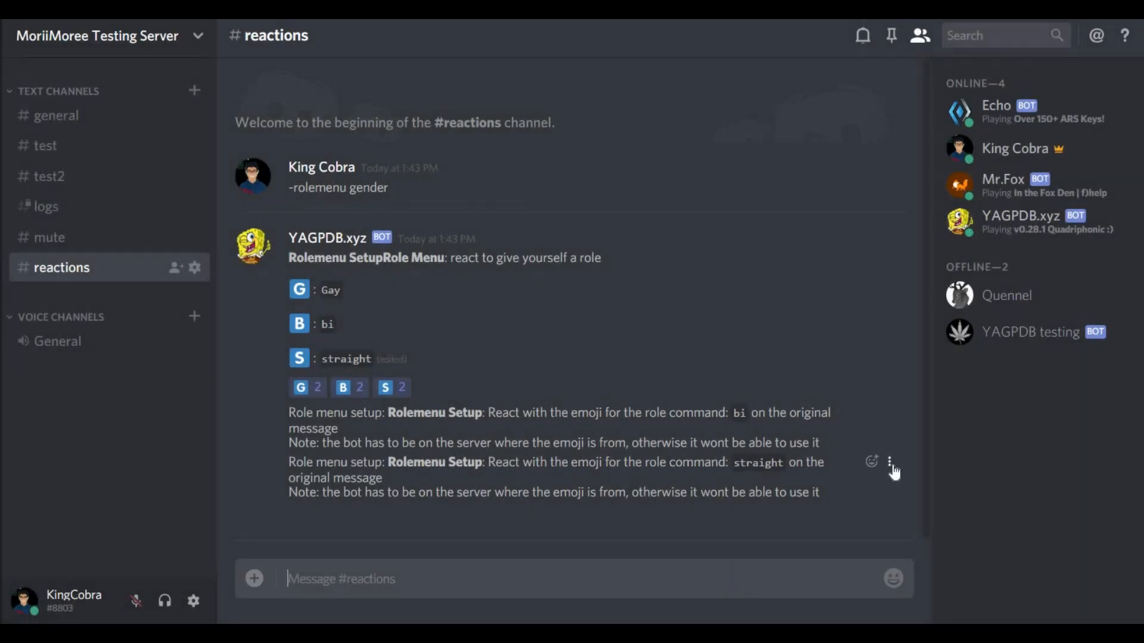
click(889, 520)
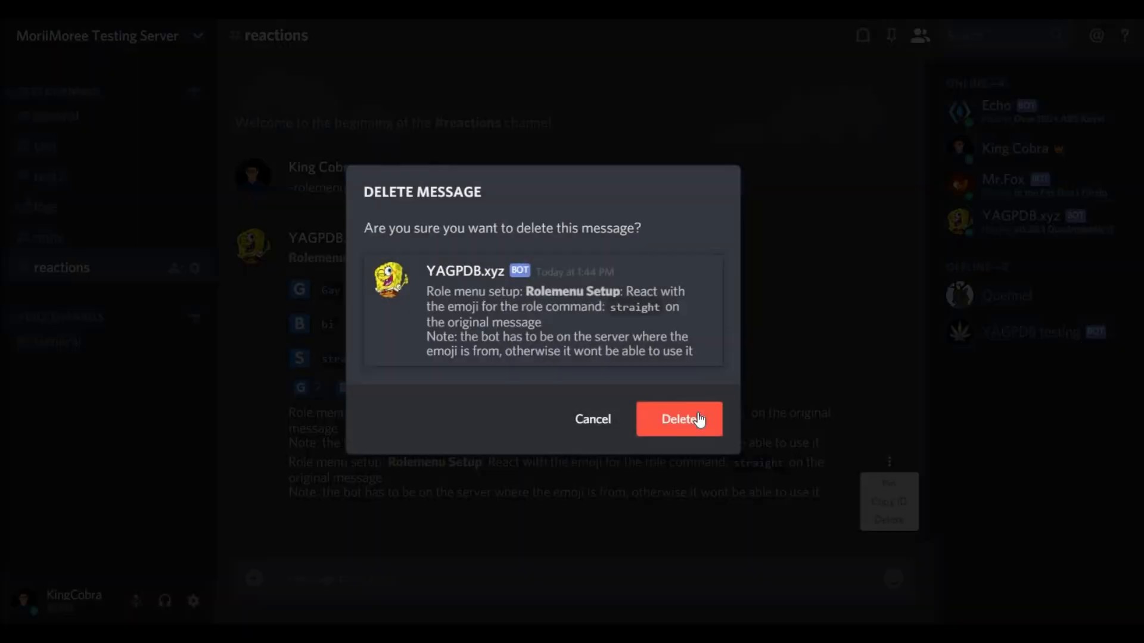
click(679, 419)
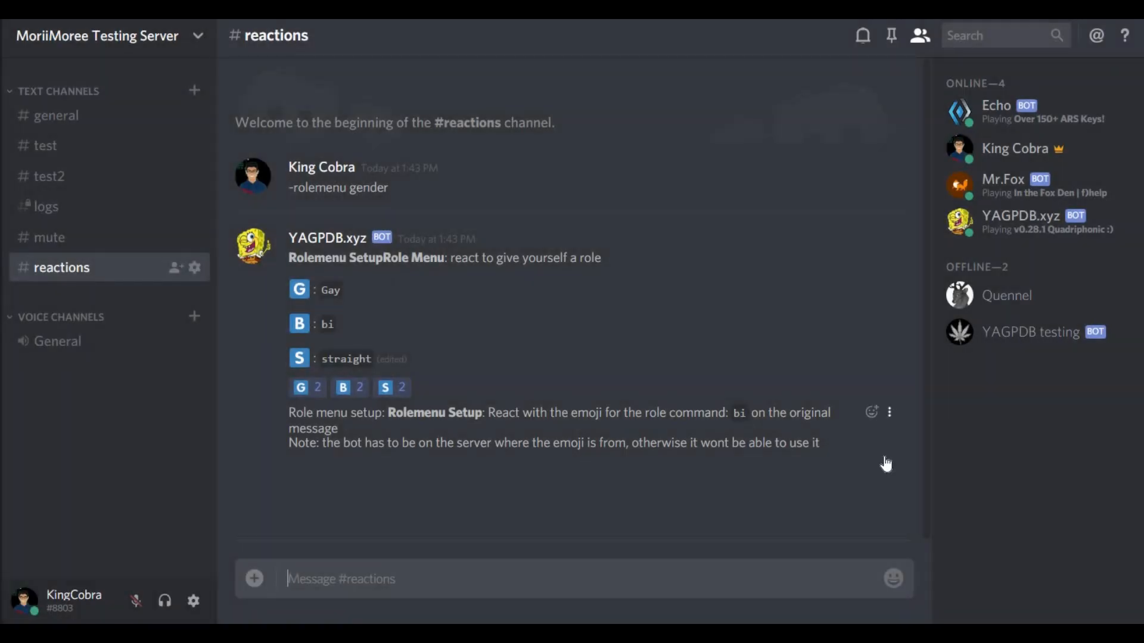
click(887, 468)
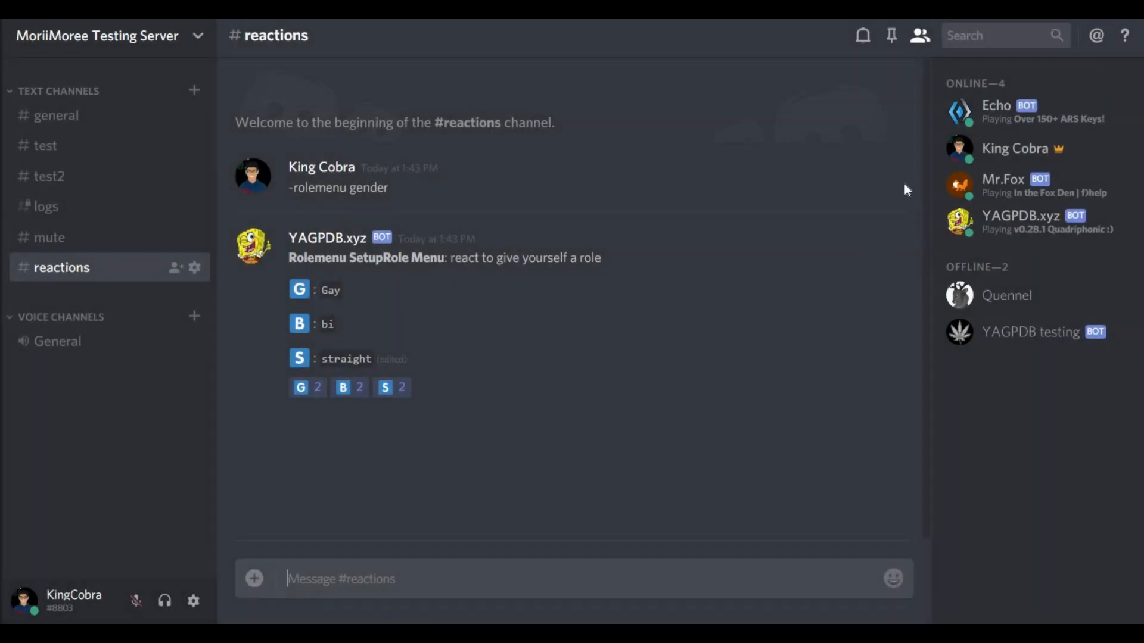
Edit King Cobra's message to 'React below to receive a gender role! only ONE role allowed!' between down arrows
click(889, 187)
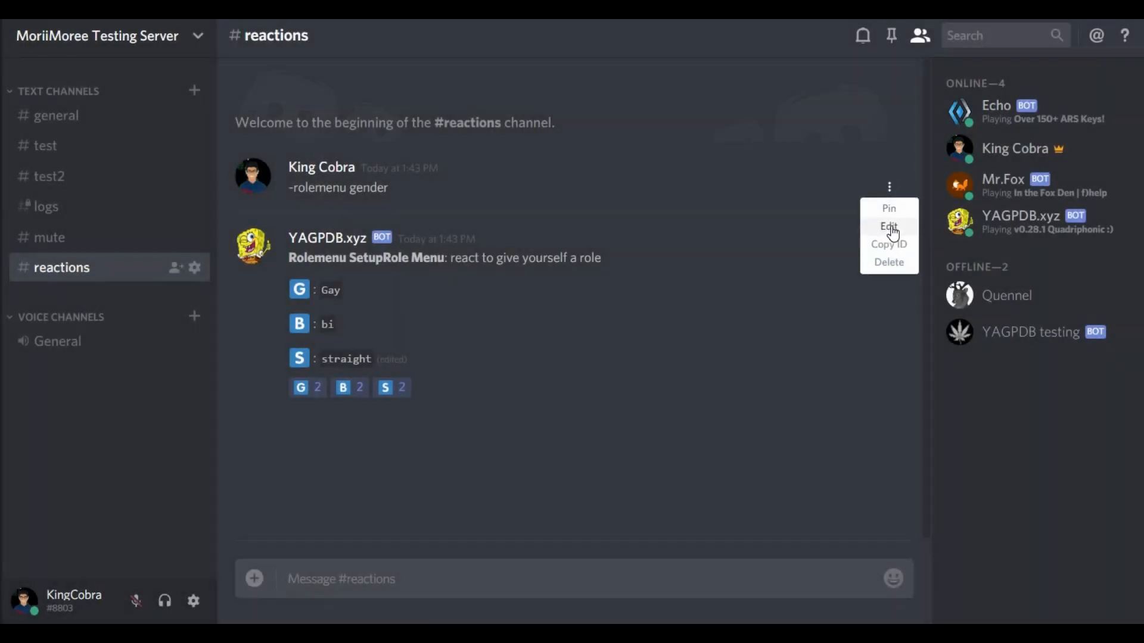
click(888, 225)
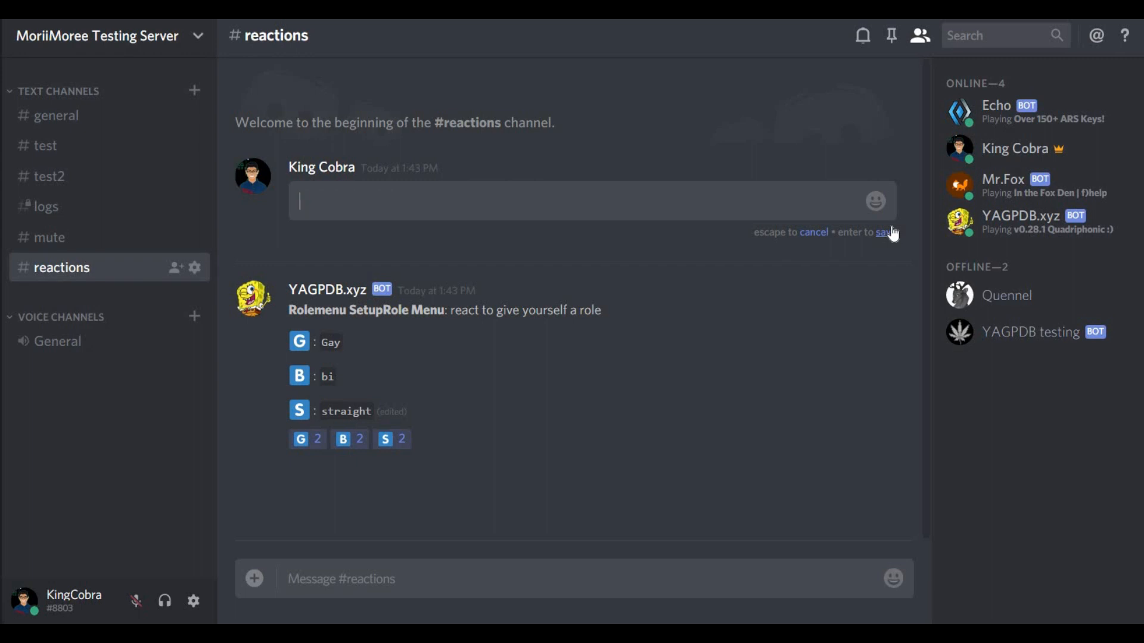
text(React nelow to rec)
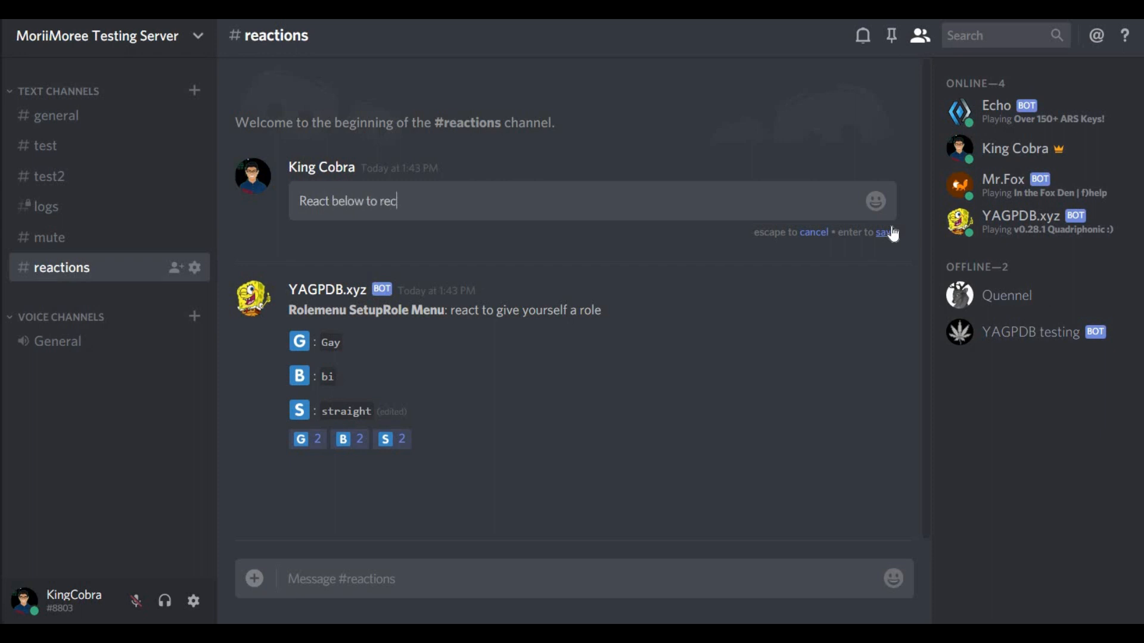
text(ieve)
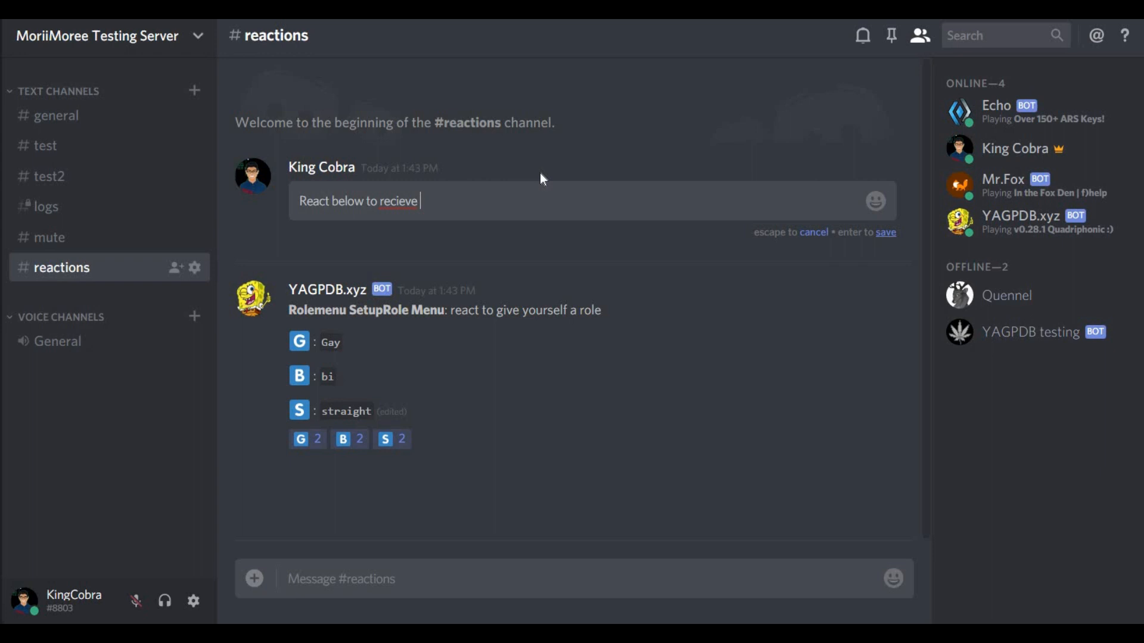
right_click(390, 202)
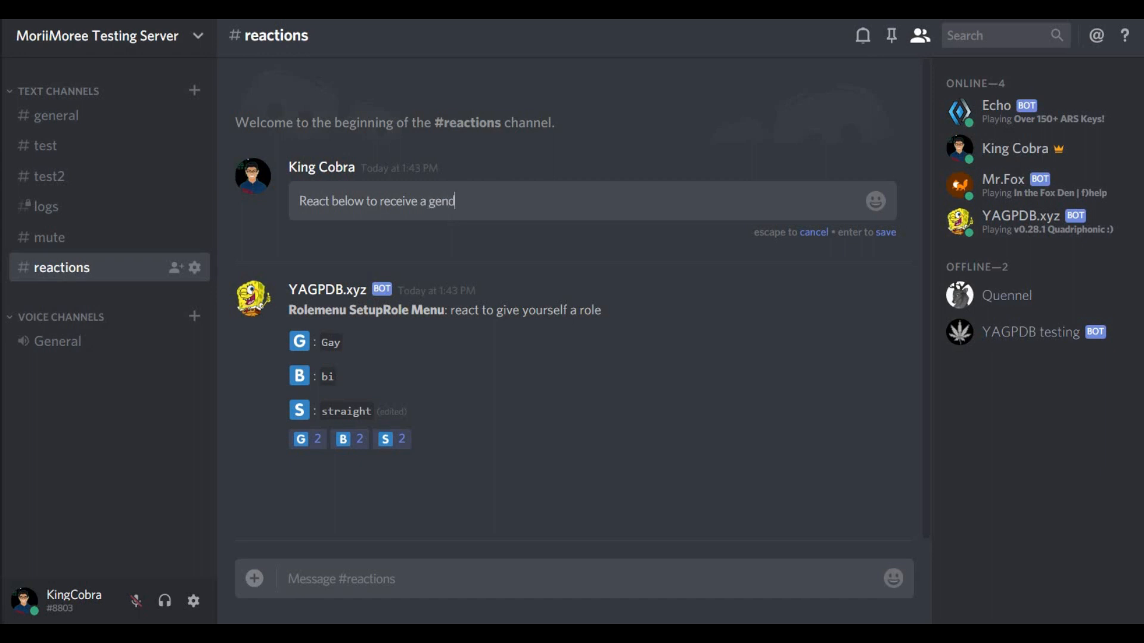
text(er role! o)
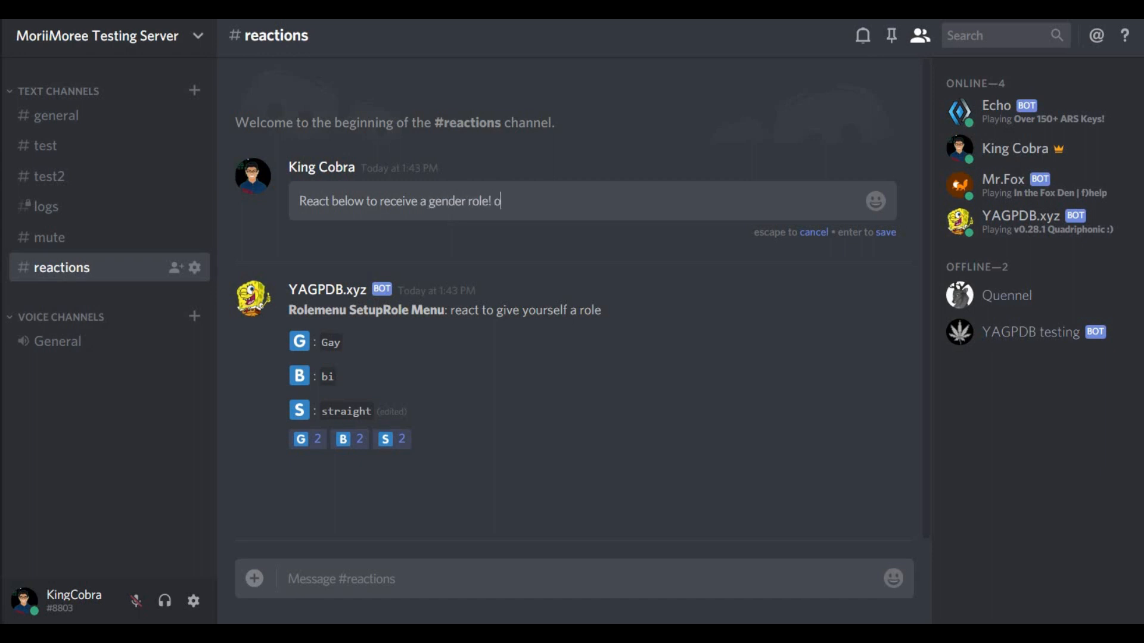
text(nly ONE role)
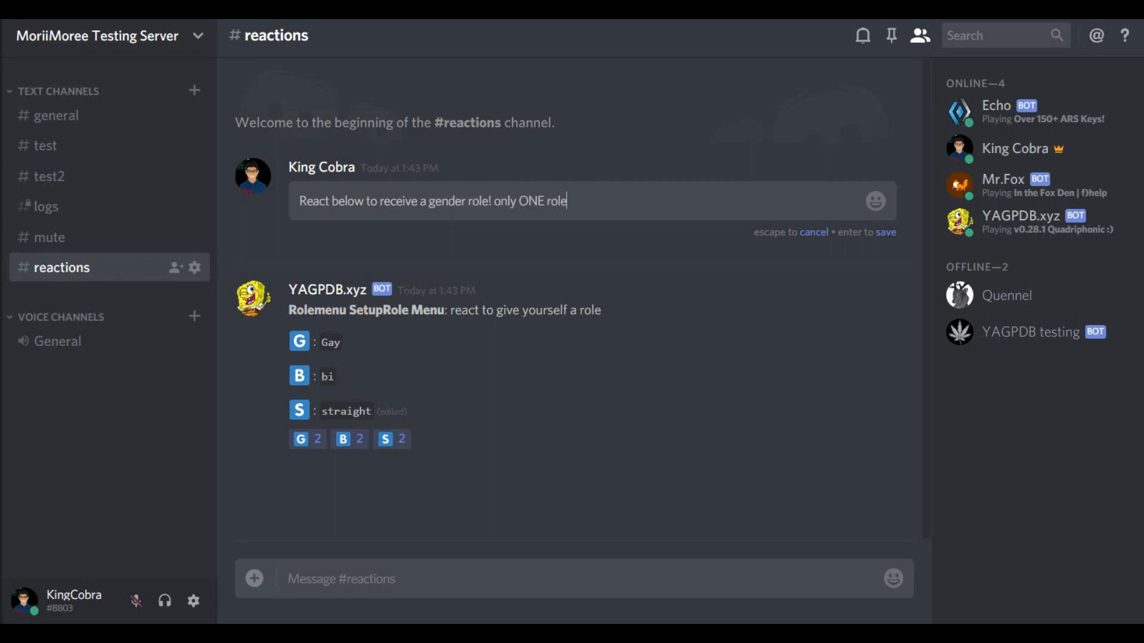
text(allowed!)
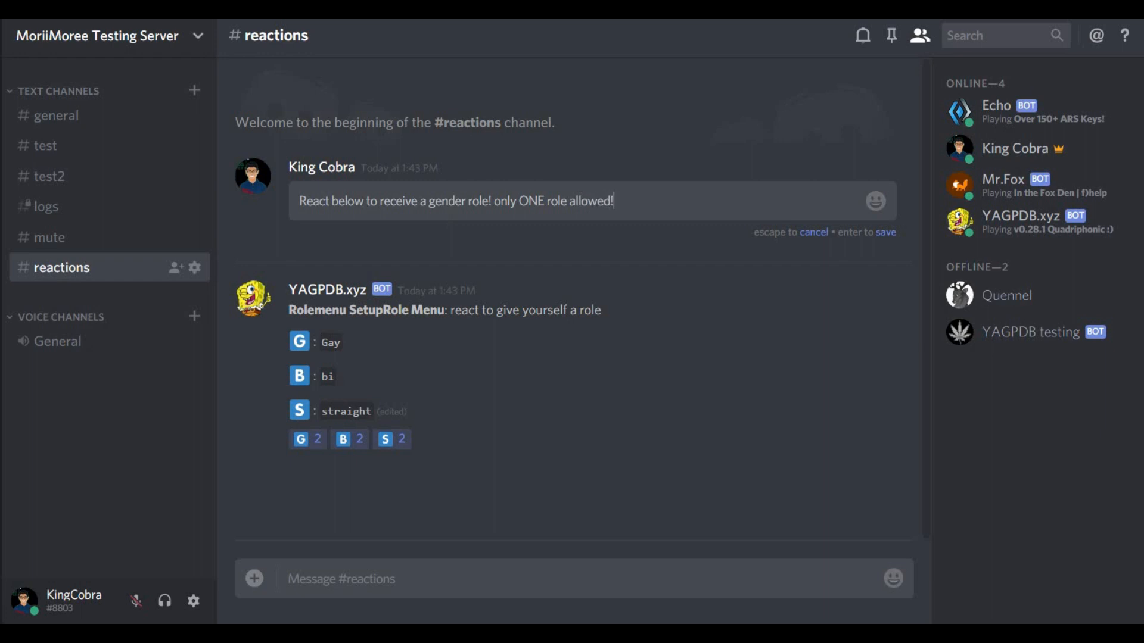
text(:arrow_down:)
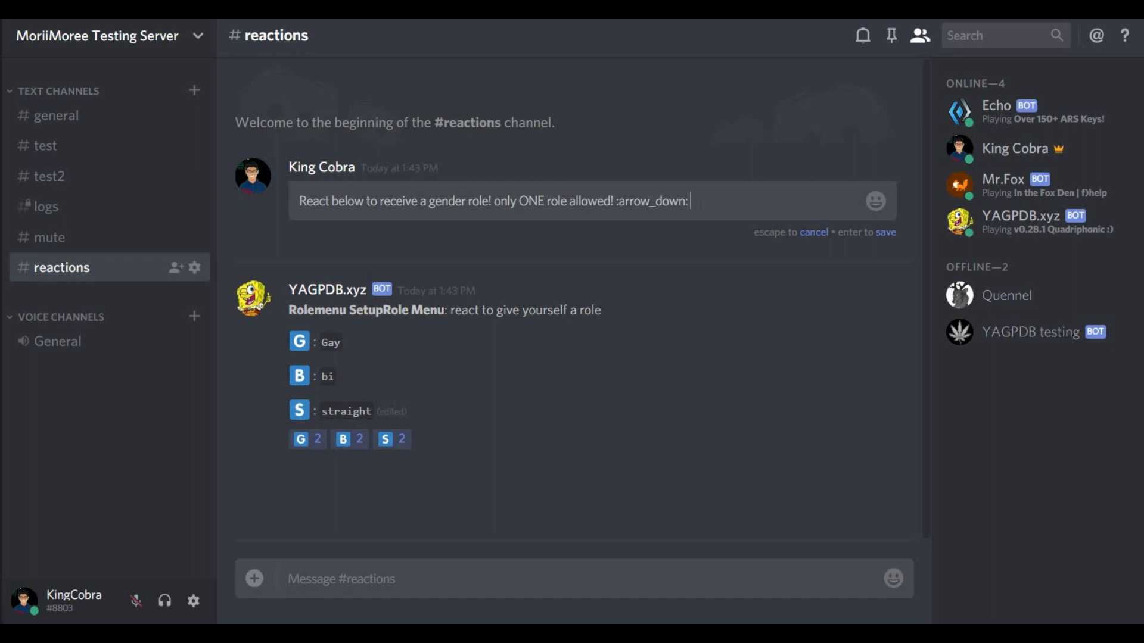
double_click(651, 201)
text(:arrow_down: )
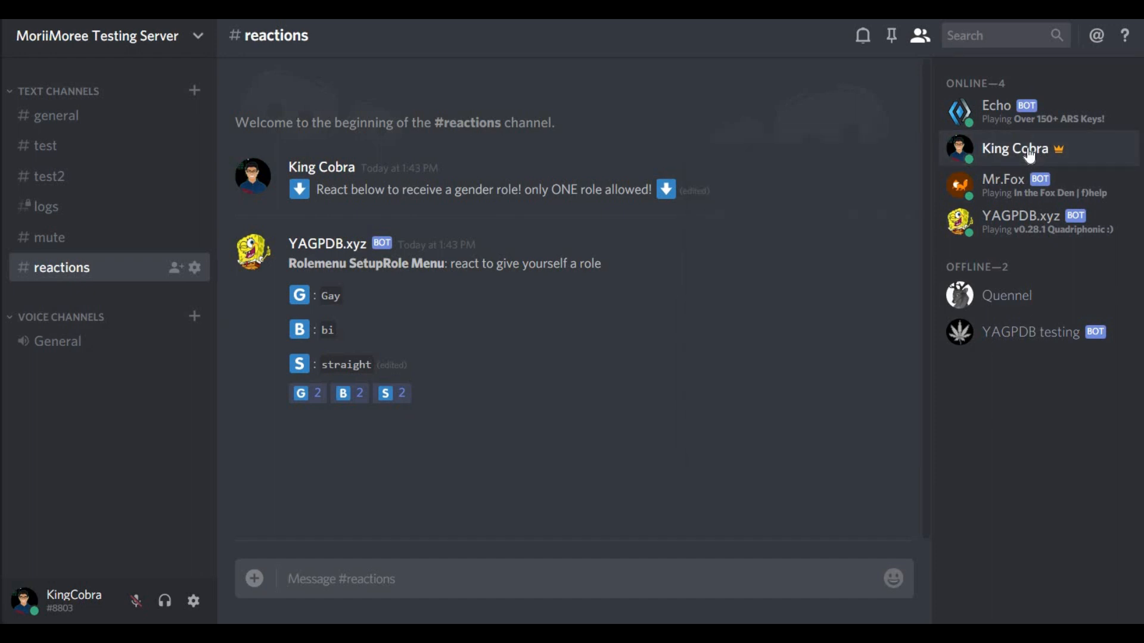
Withdraw the G and S reactions, then react with S and B to test the role menu
click(1014, 148)
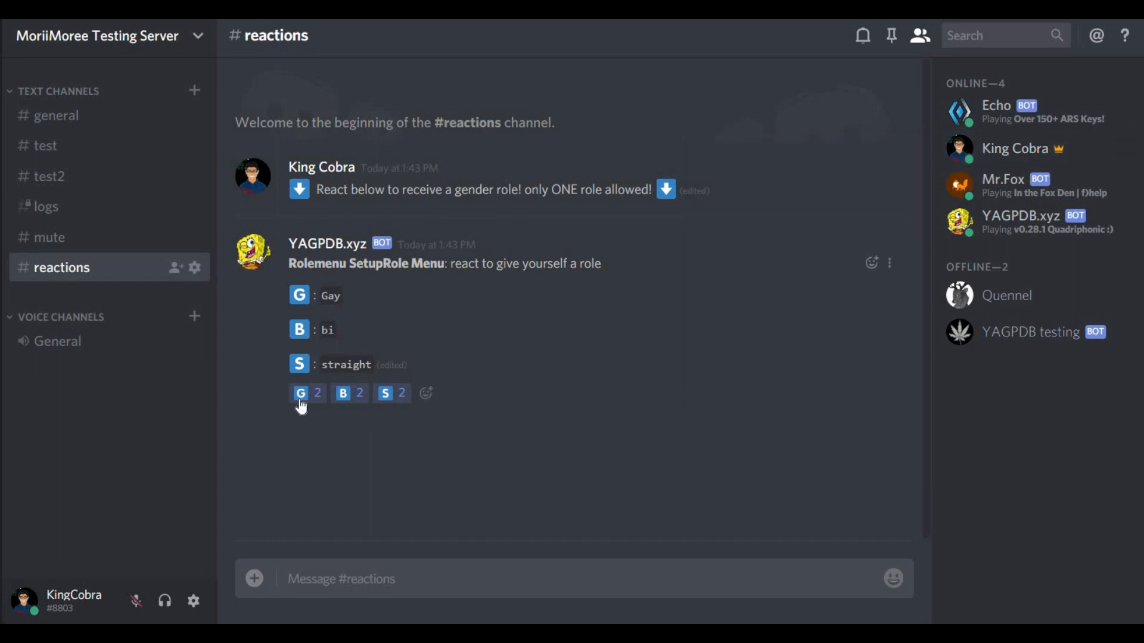
click(392, 393)
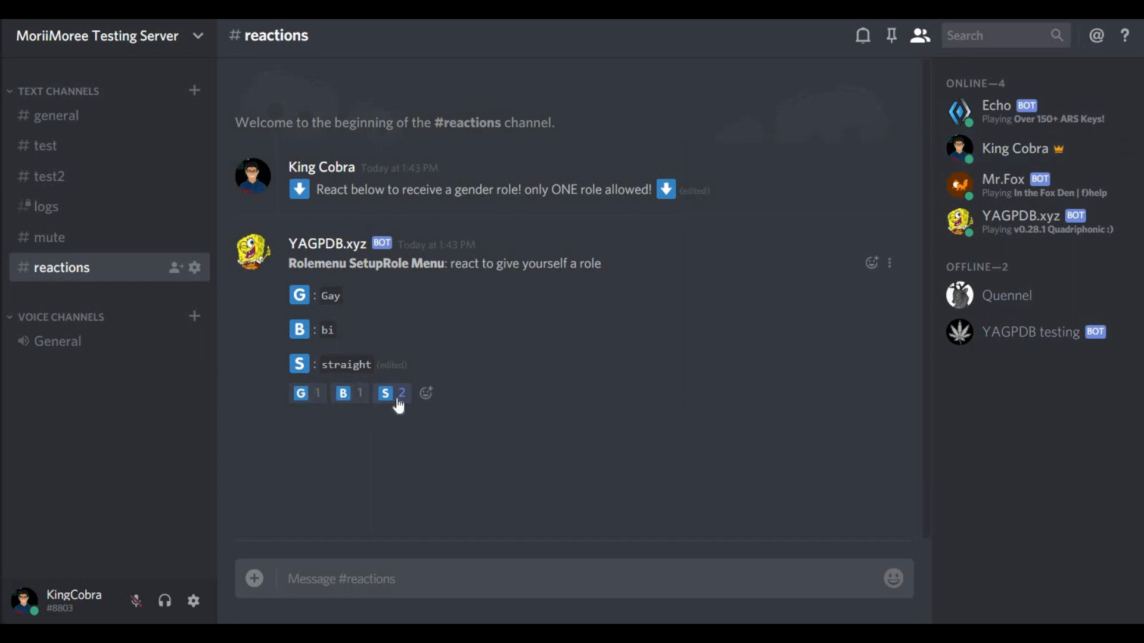
click(391, 393)
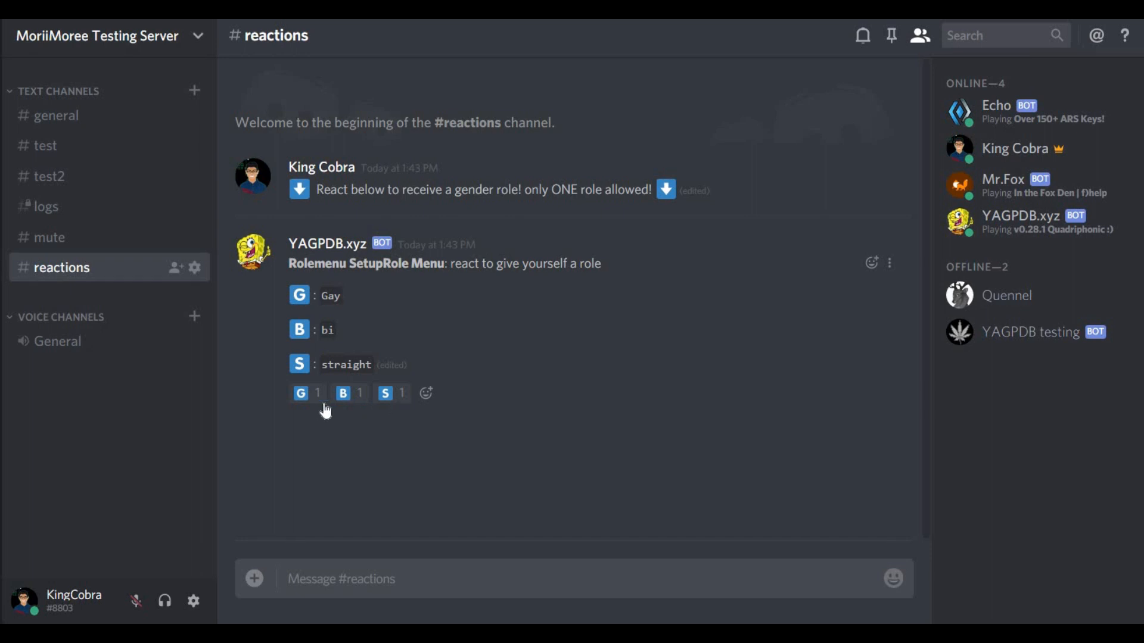
mouse_move(385, 393)
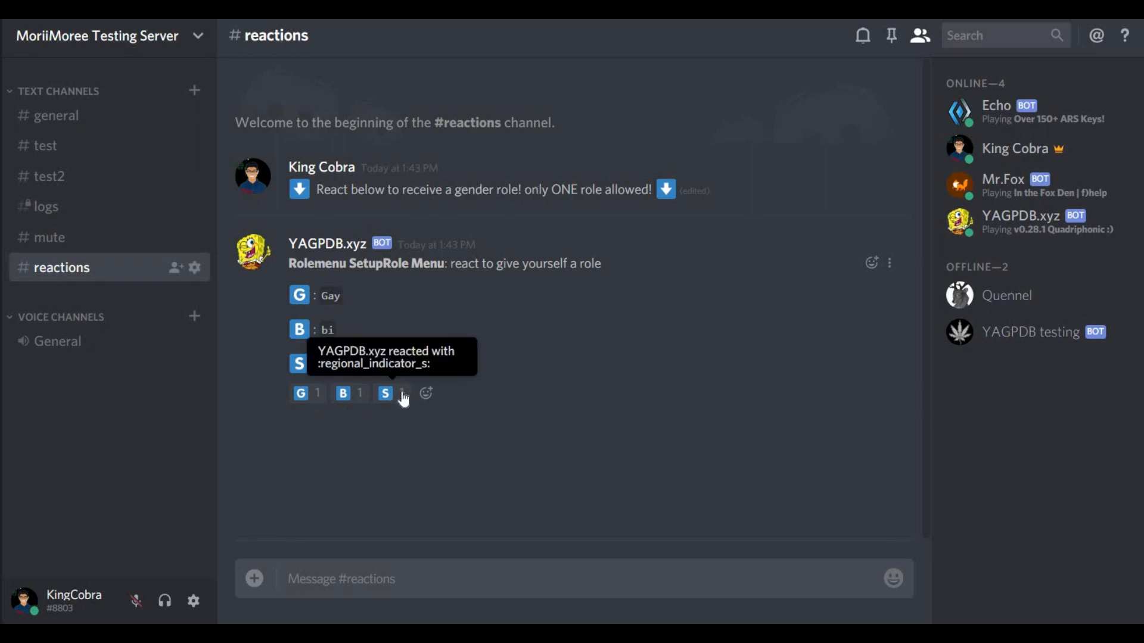
click(386, 393)
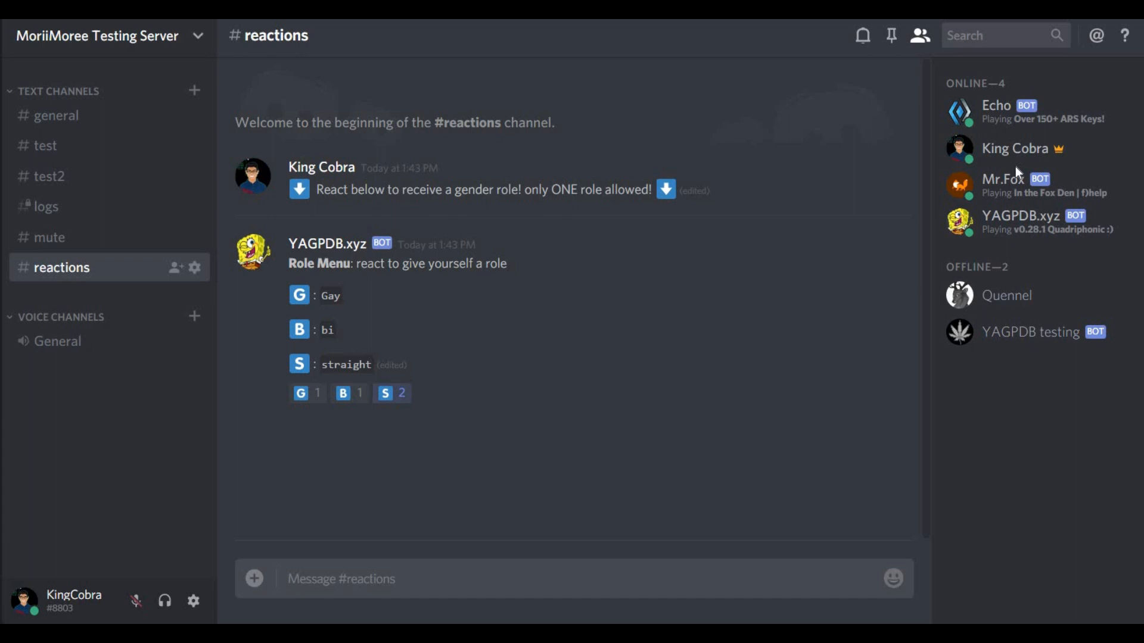
click(1014, 148)
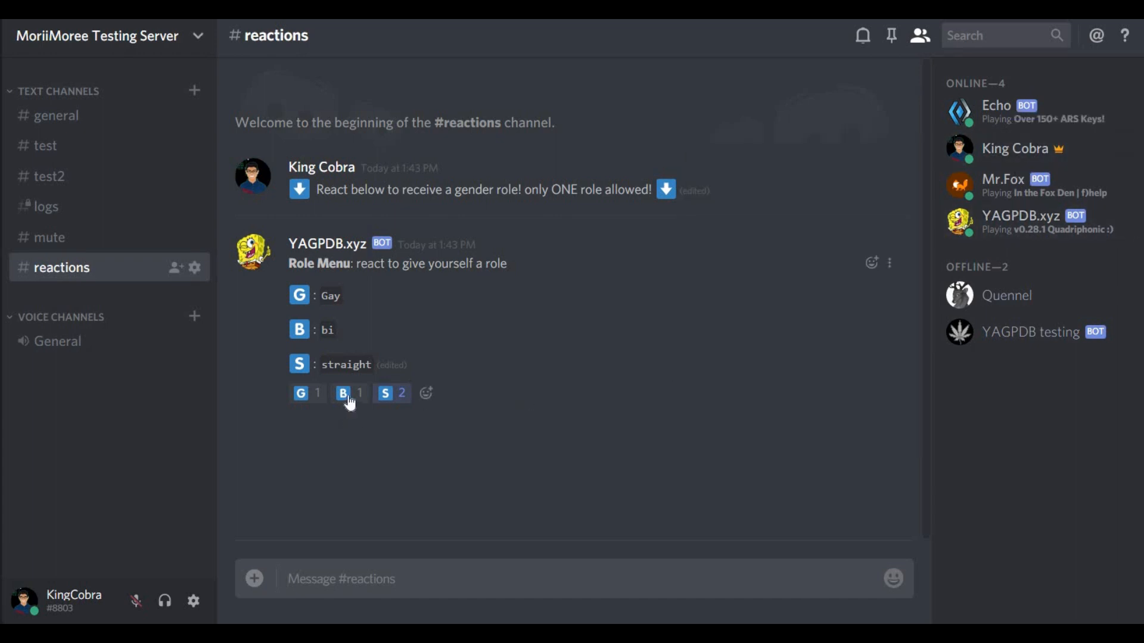
click(342, 393)
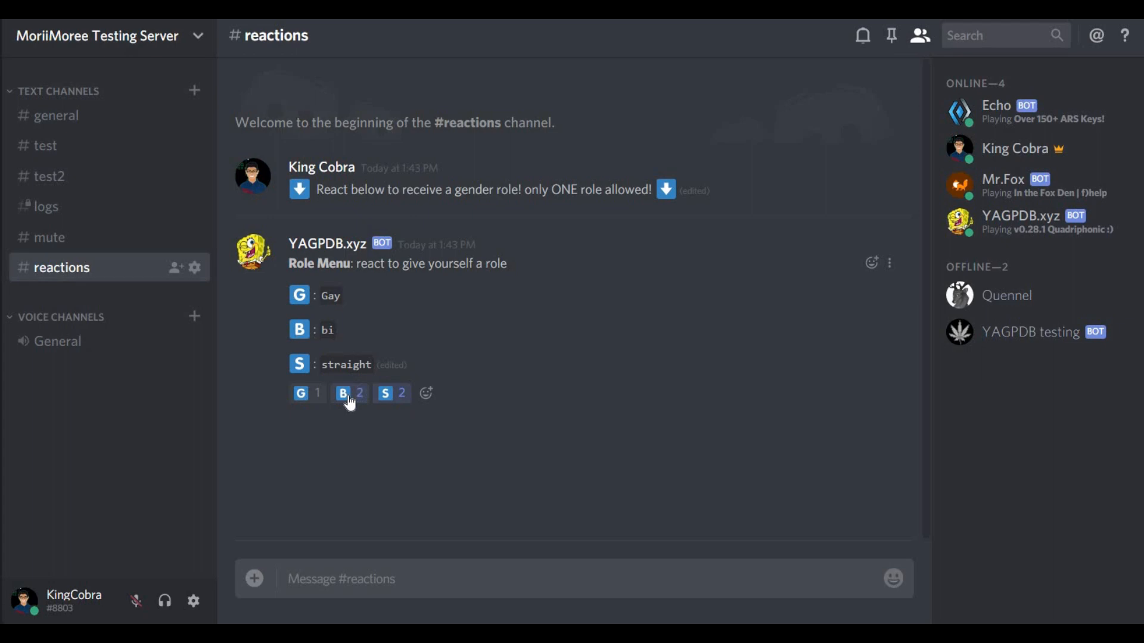
click(344, 393)
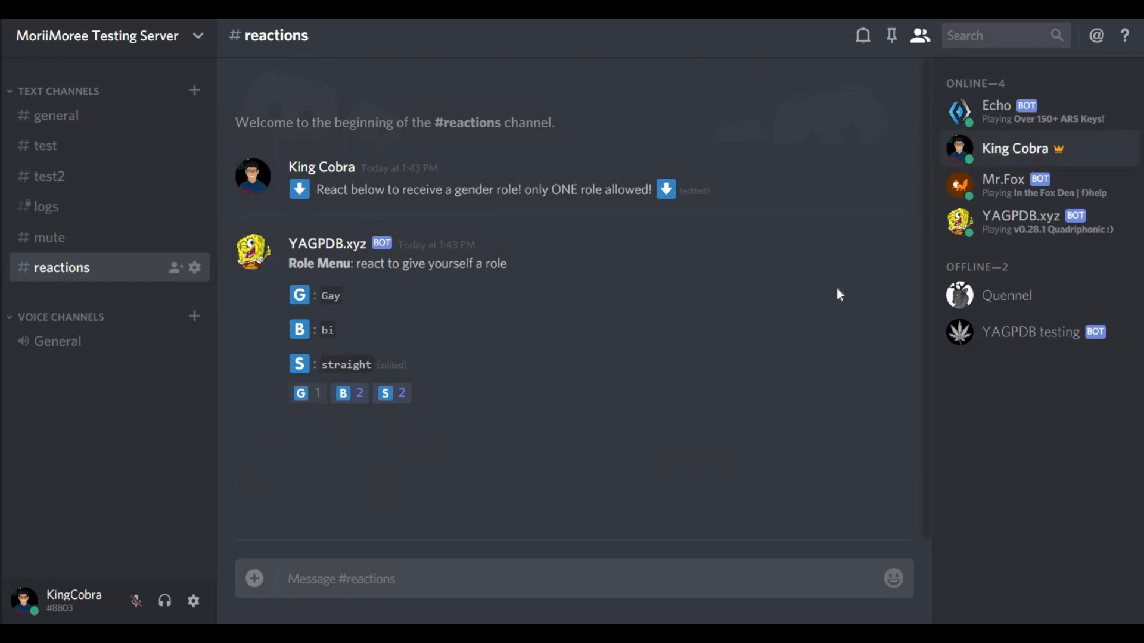
click(1014, 149)
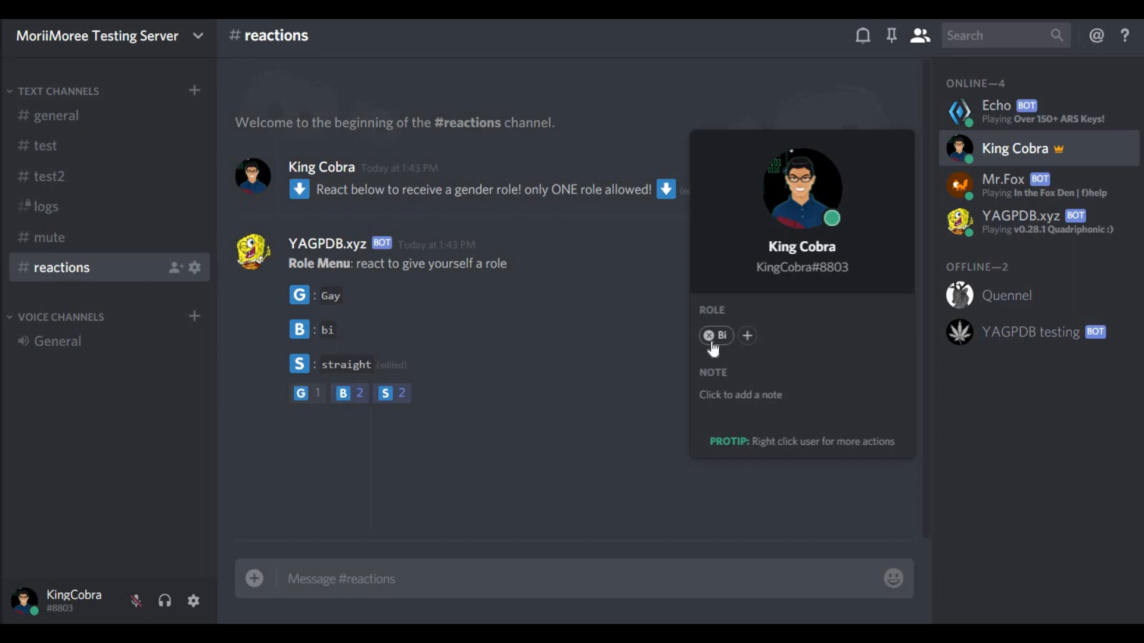
mouse_move(459, 497)
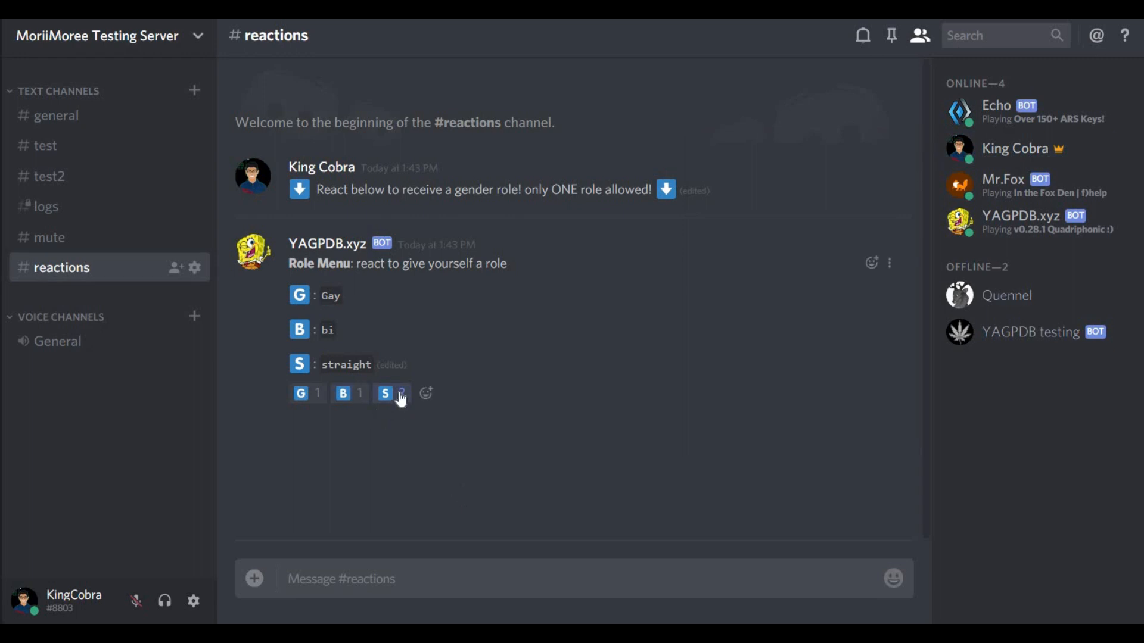
Withdraw the S reaction and toggle B on then off, leaving counts G 1, B 1, S 1
click(385, 393)
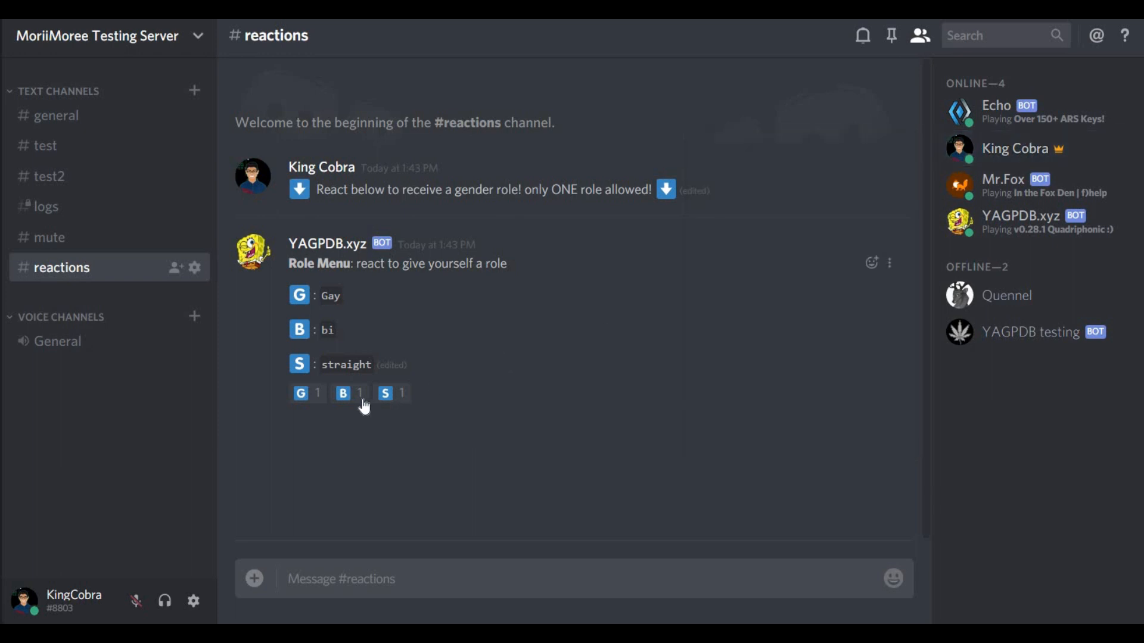
click(342, 394)
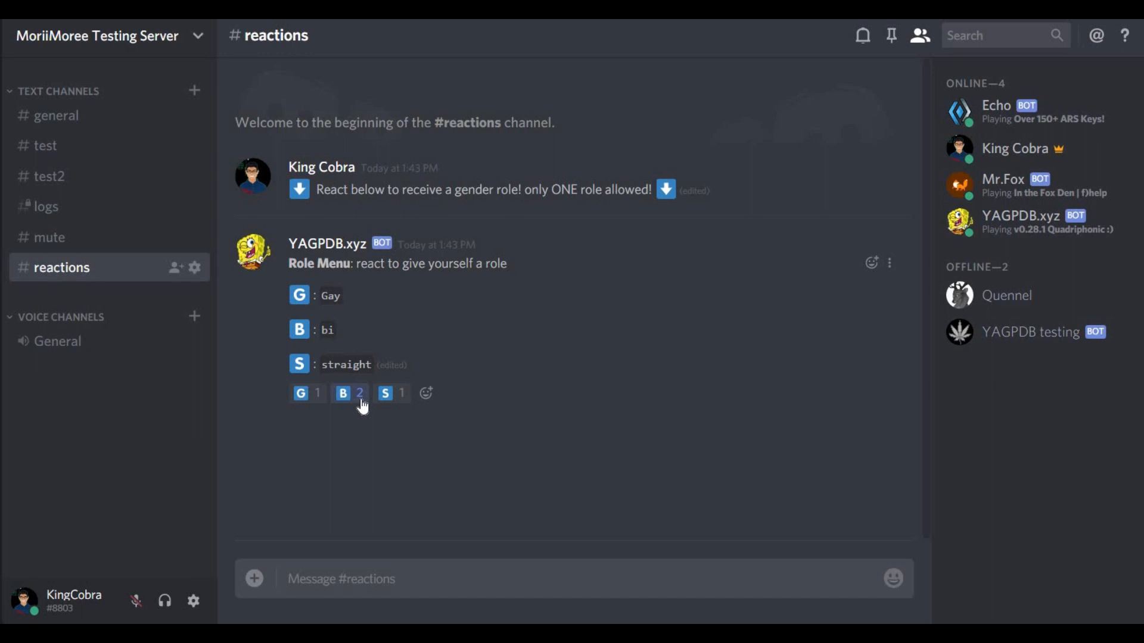
click(349, 393)
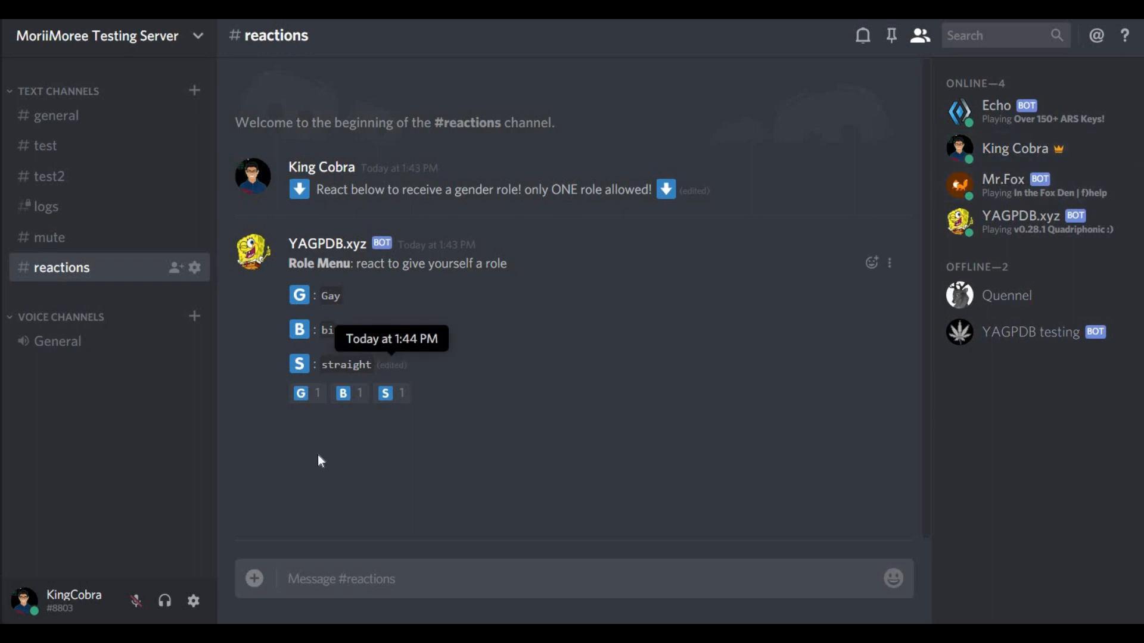
mouse_move(773, 282)
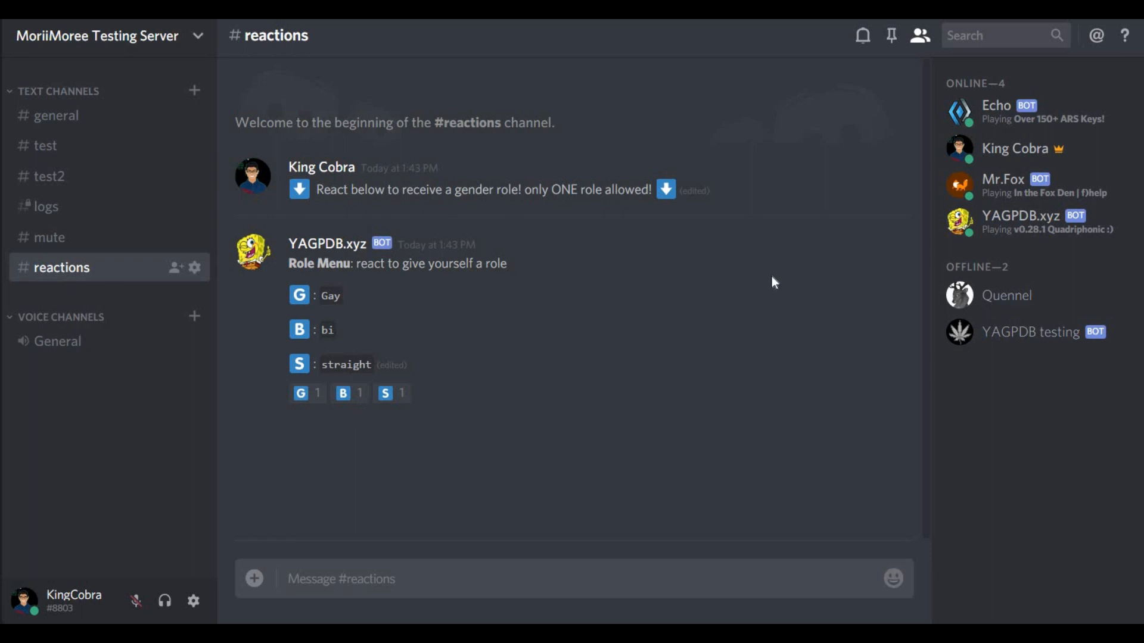
mouse_move(774, 282)
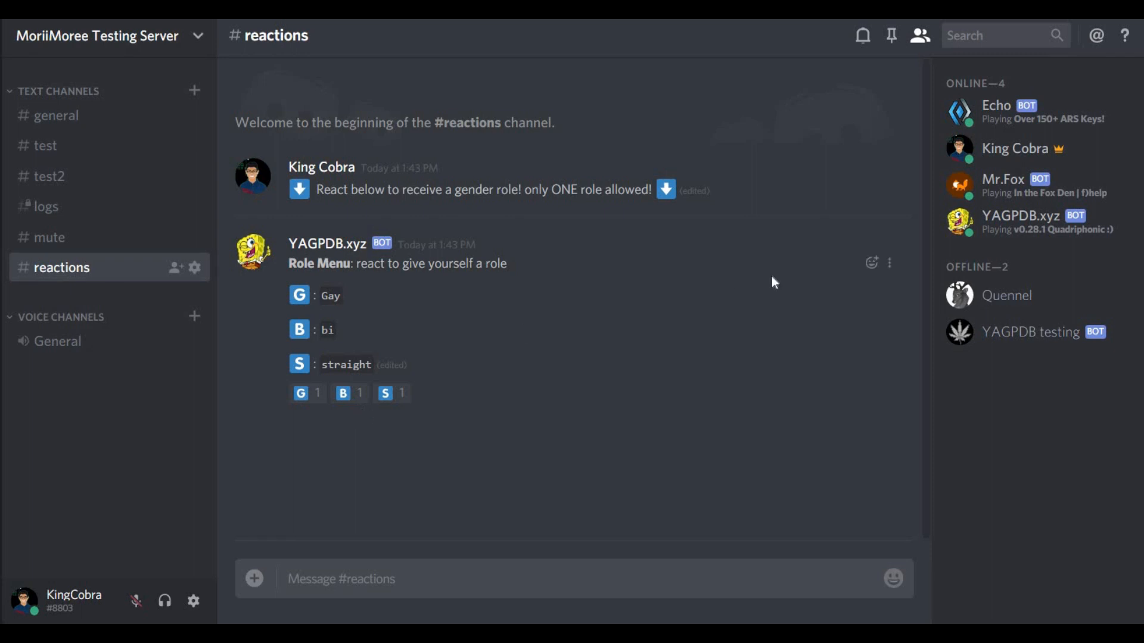